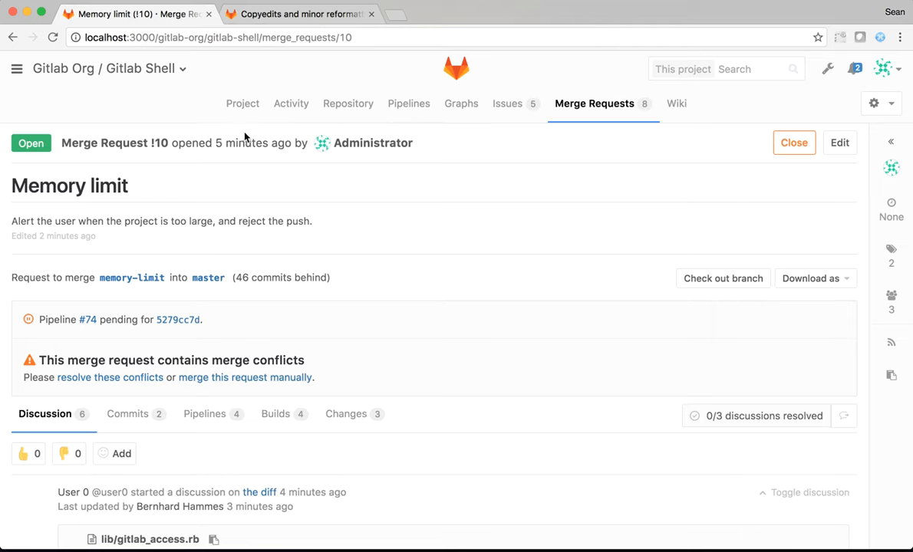
mouse_move(353, 233)
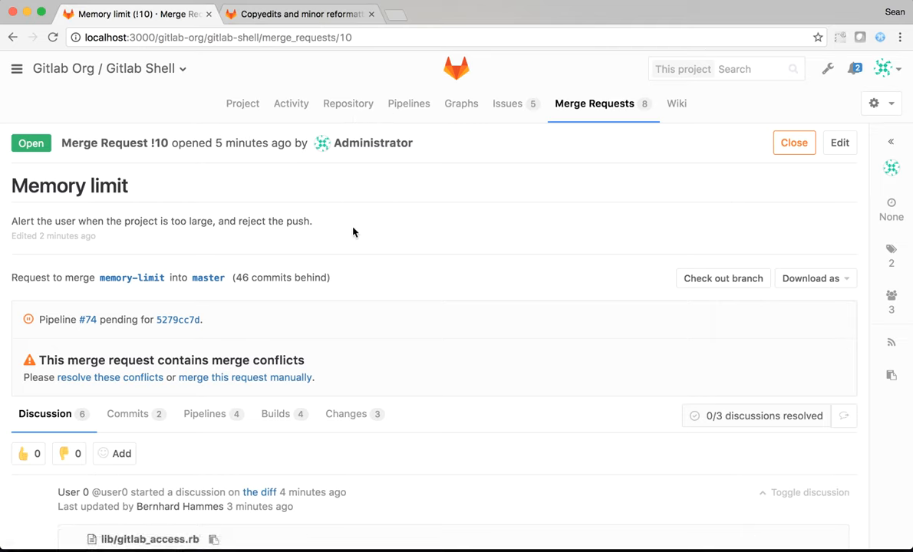
Read down the Memory limit merge request and jump to its next unresolved discussion
scroll("down", 3)
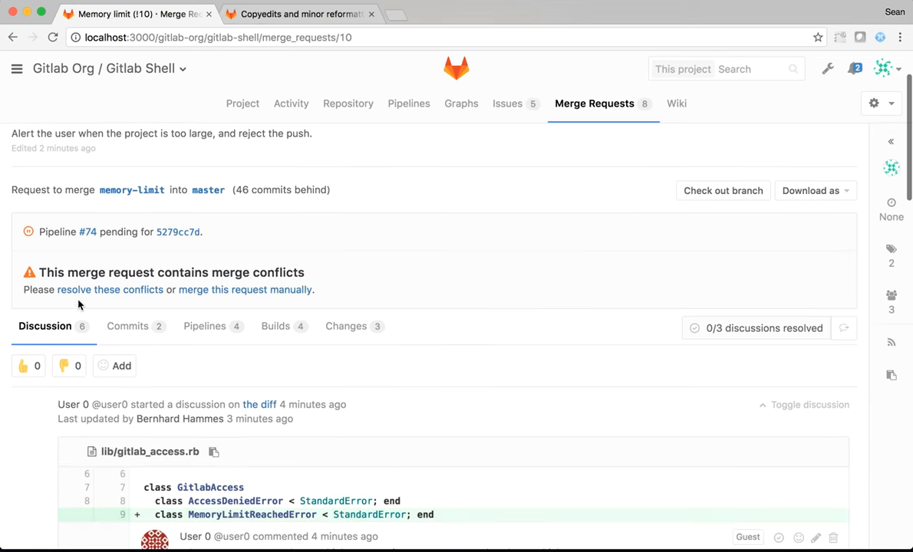
scroll("down", 3)
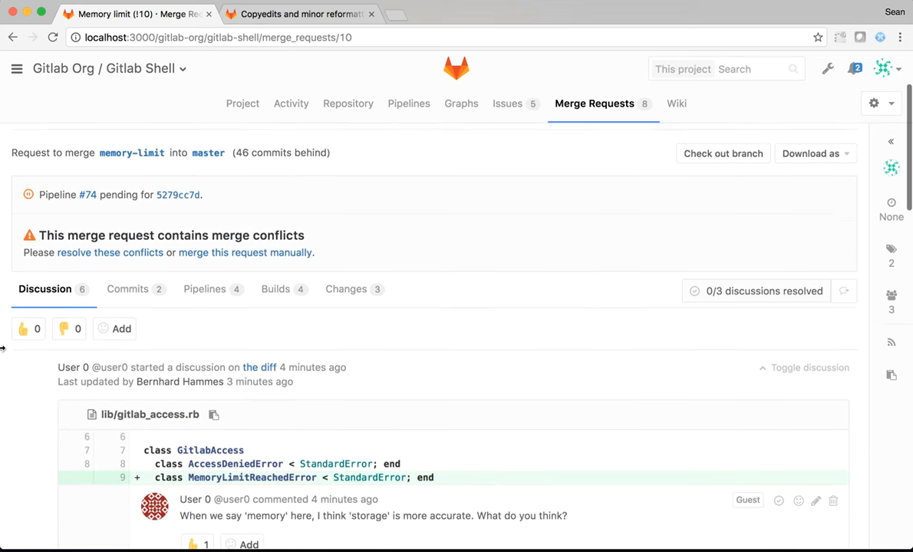
scroll("down", 3)
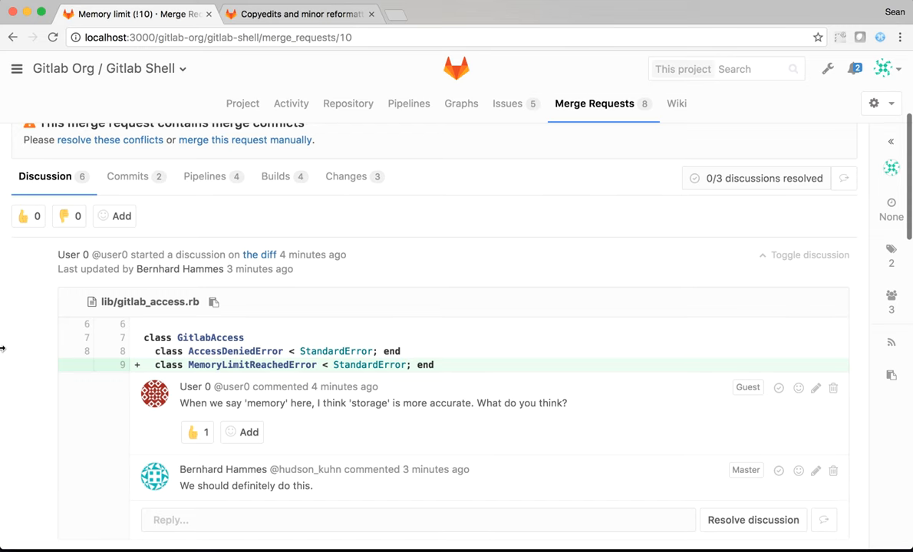
scroll("down", 3)
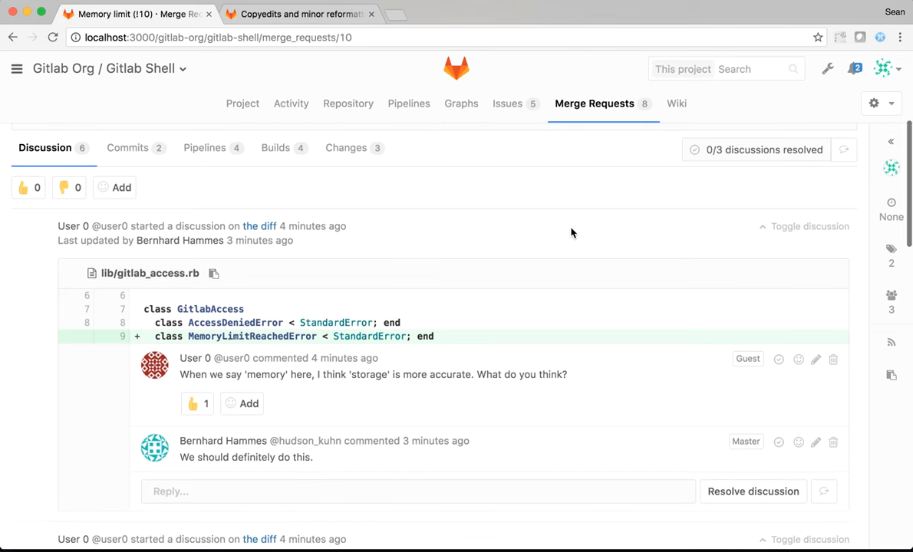
mouse_move(715, 166)
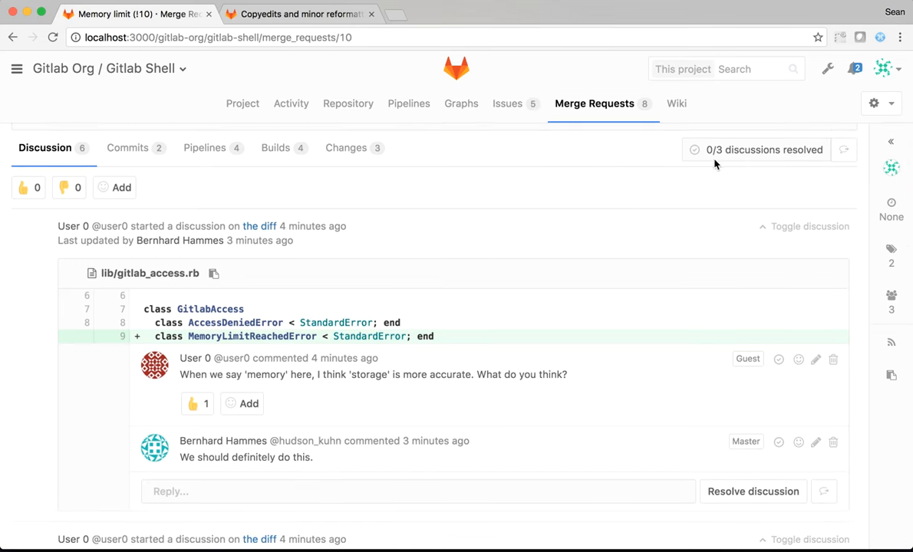
mouse_move(826, 138)
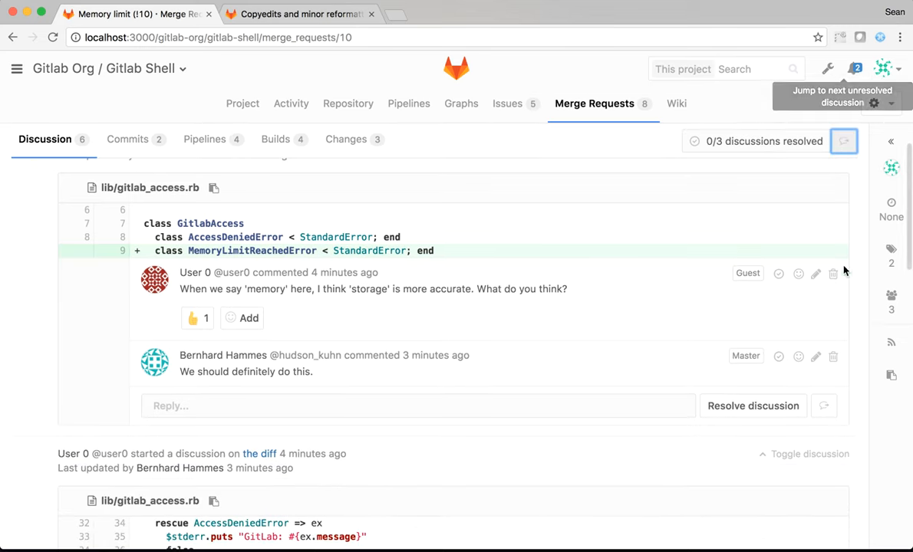
left_click(844, 141)
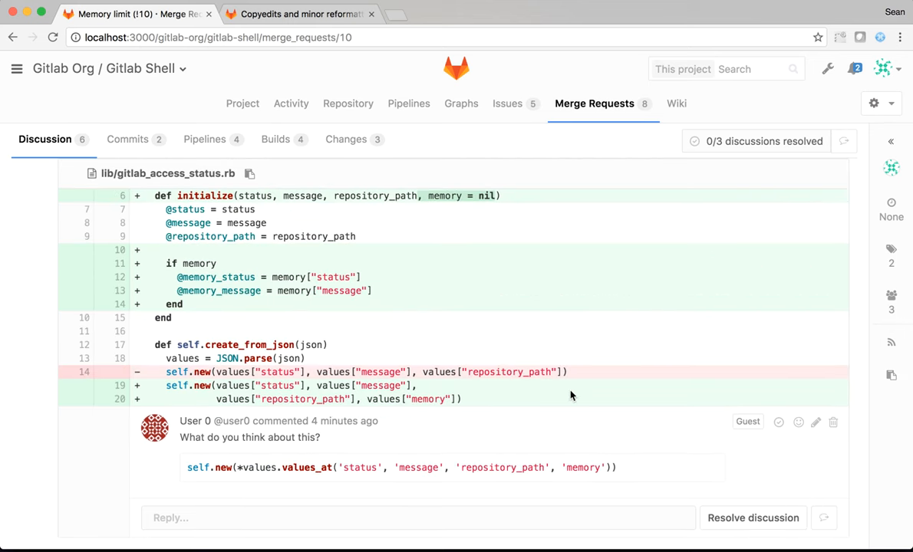
scroll("down", 3)
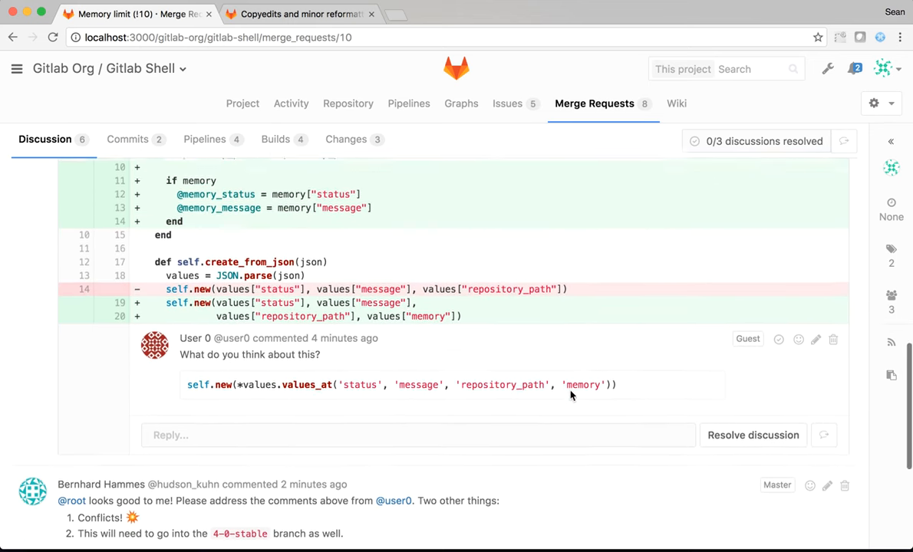
scroll("down", 3)
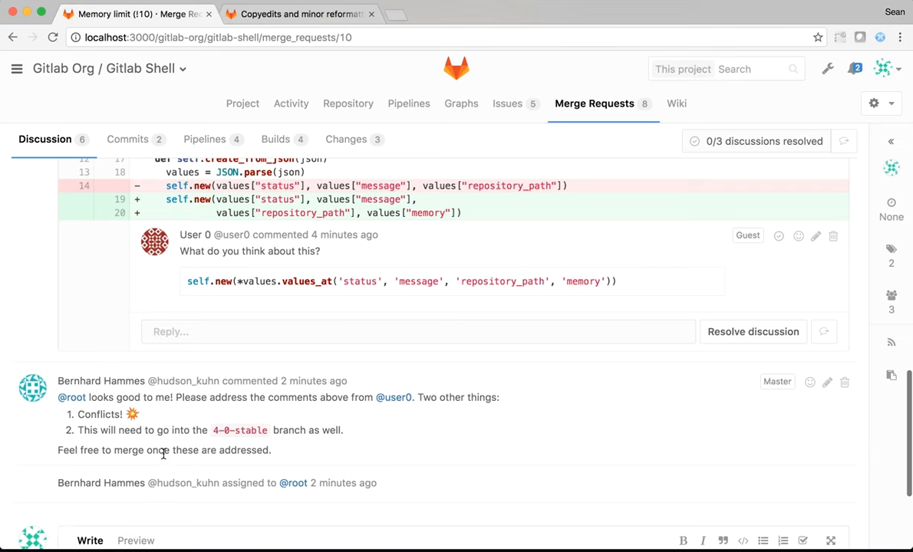
mouse_move(151, 417)
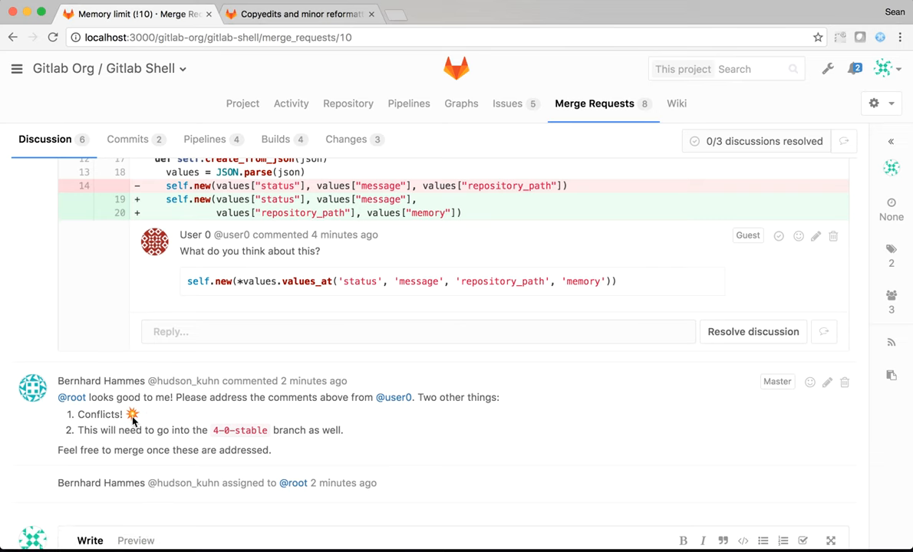
mouse_move(109, 415)
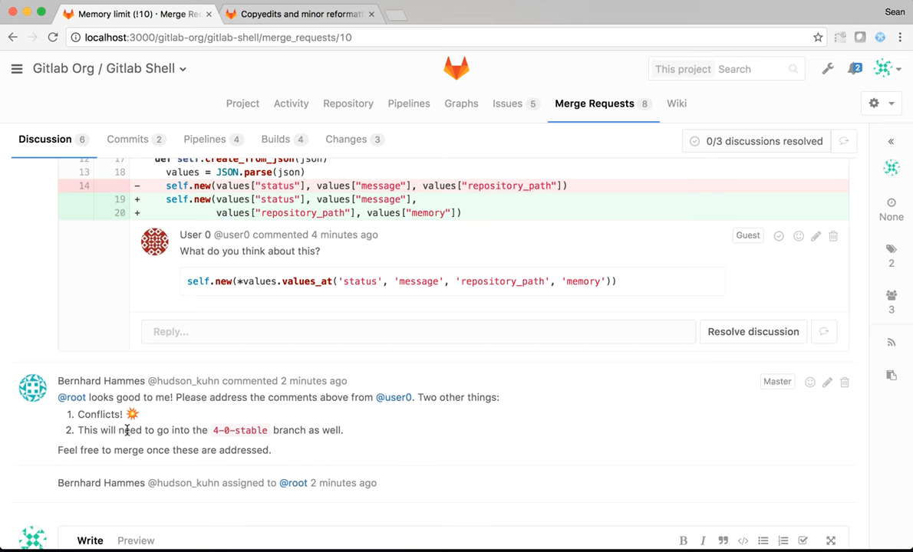
scroll("down", 3)
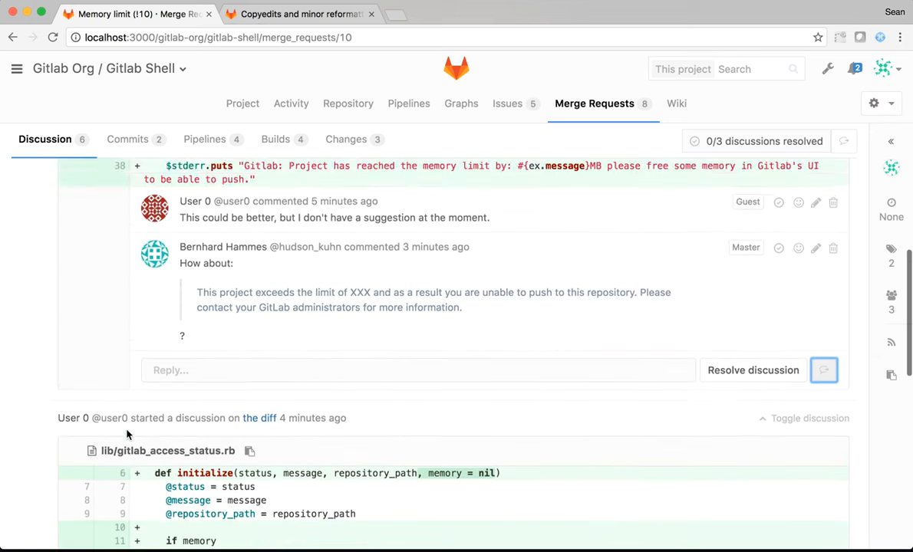
scroll("up", 3)
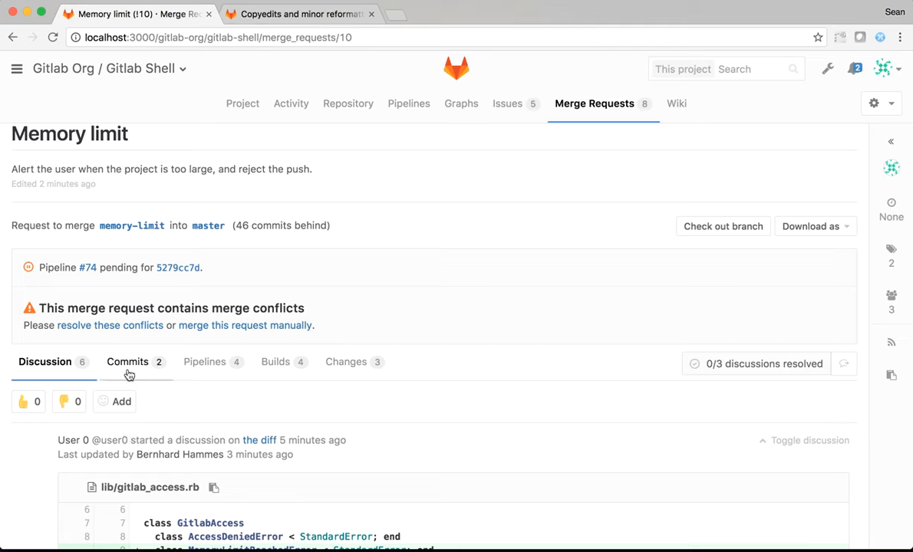
mouse_move(110, 326)
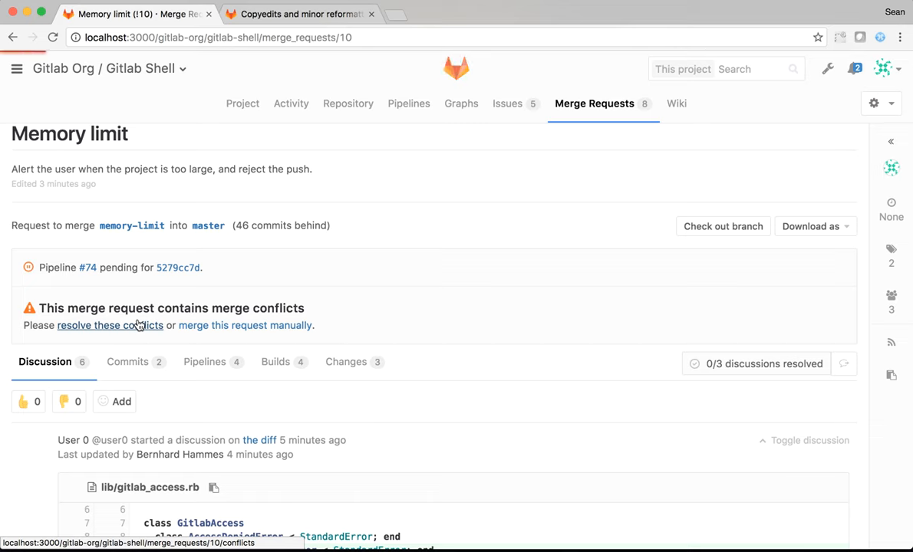
Resolve the CHANGELOG conflict between memory-limit and master by keeping our version
left_click(111, 326)
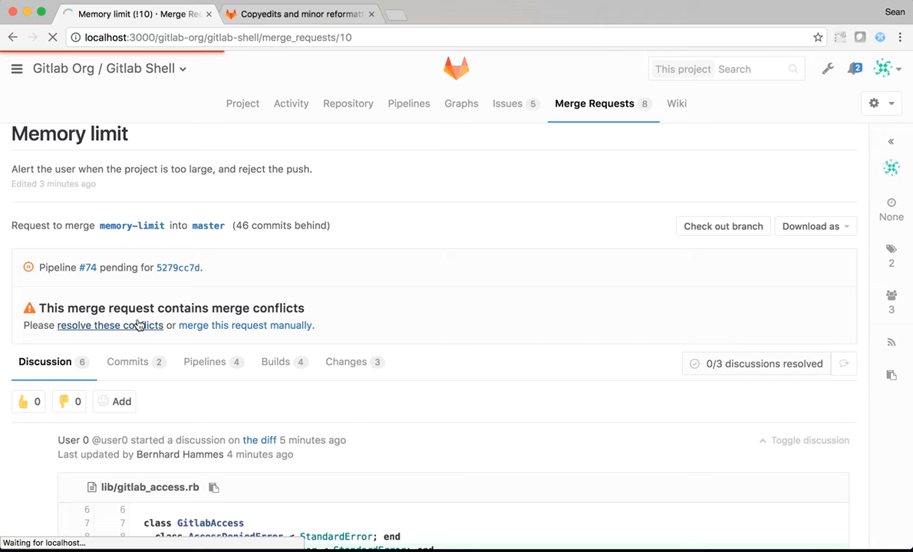
left_click(110, 325)
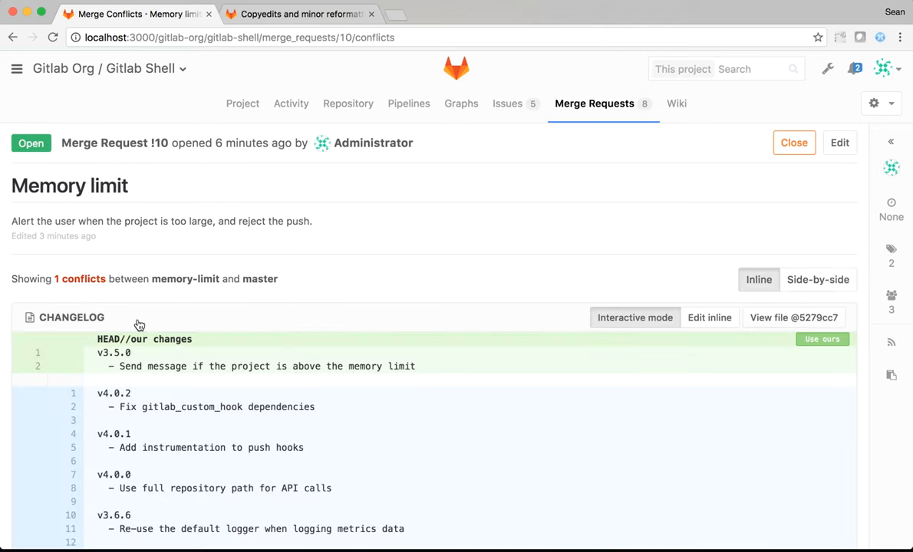
scroll("down", 3)
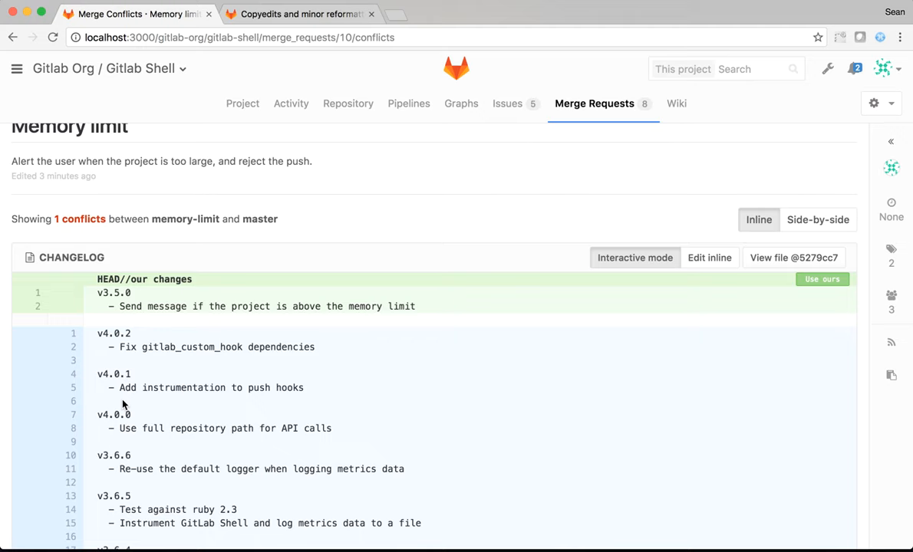
mouse_move(797, 288)
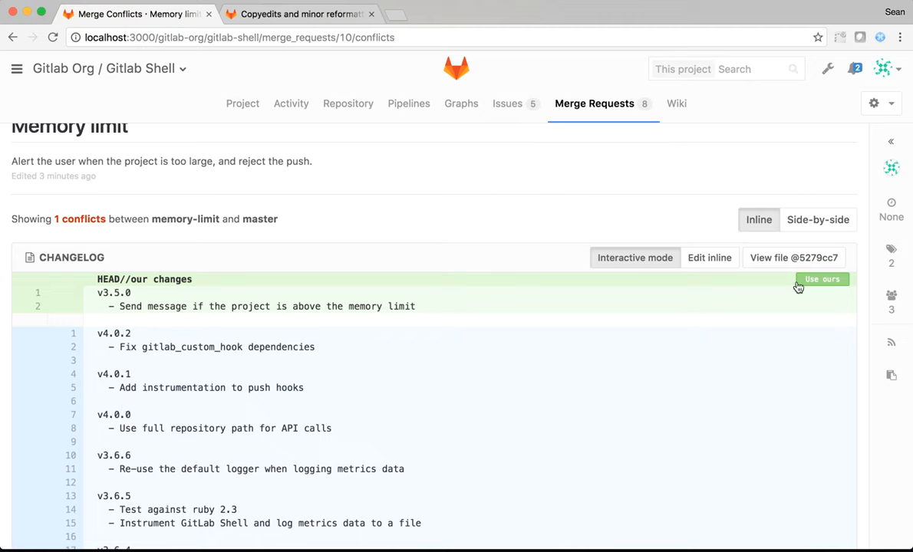
left_click(822, 279)
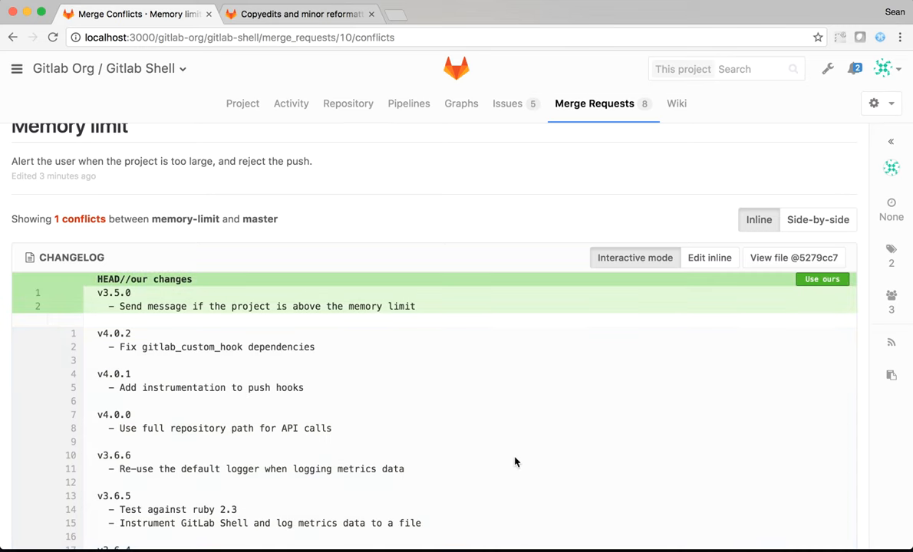
scroll("down", 3)
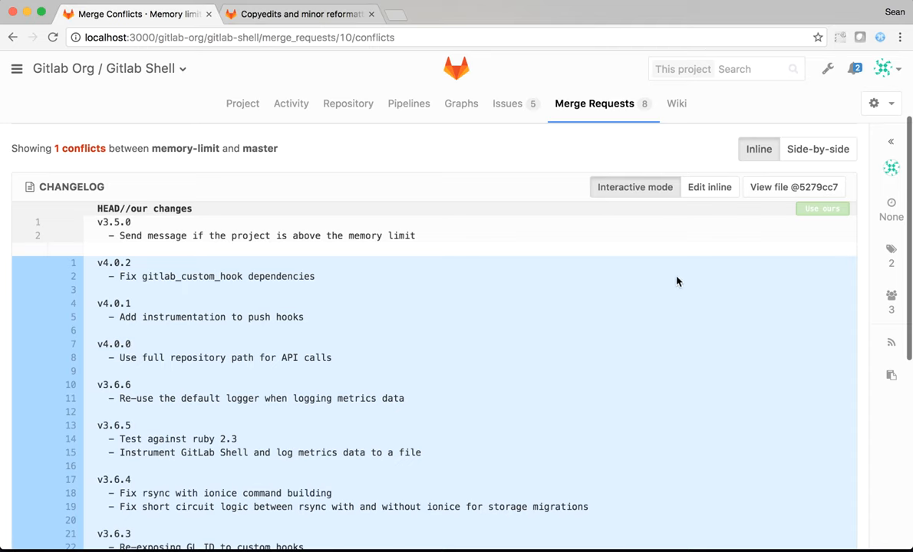
mouse_move(708, 187)
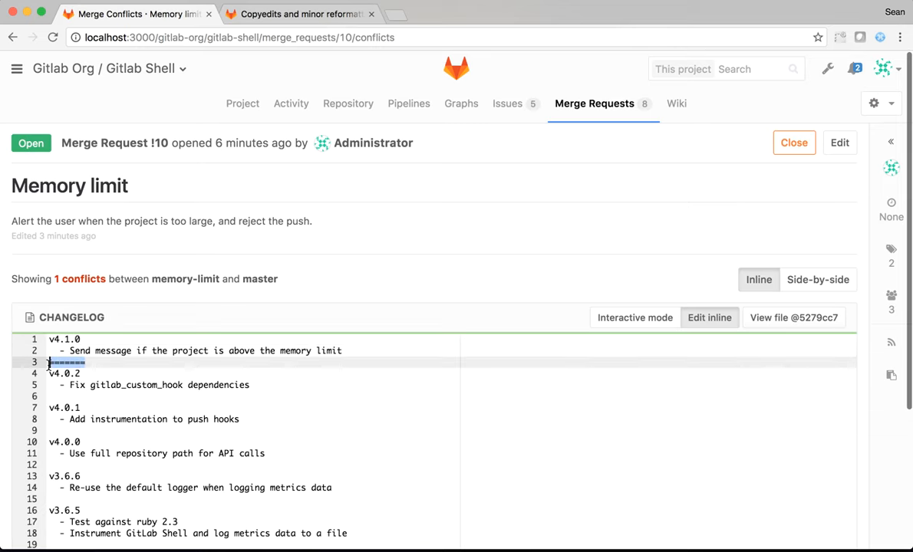
Commit the conflict resolution with the default 'Merge branch master into memory-limit' message
scroll("down", 3)
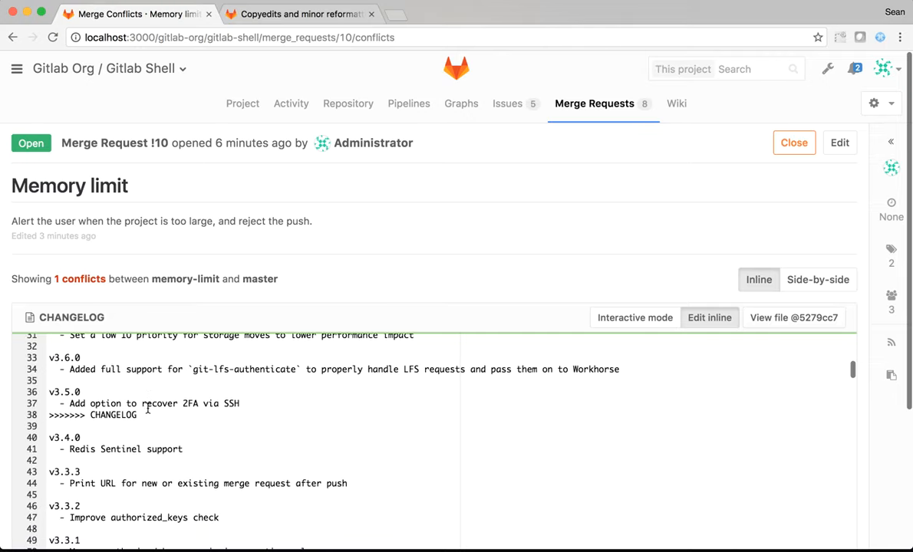
scroll("down", 3)
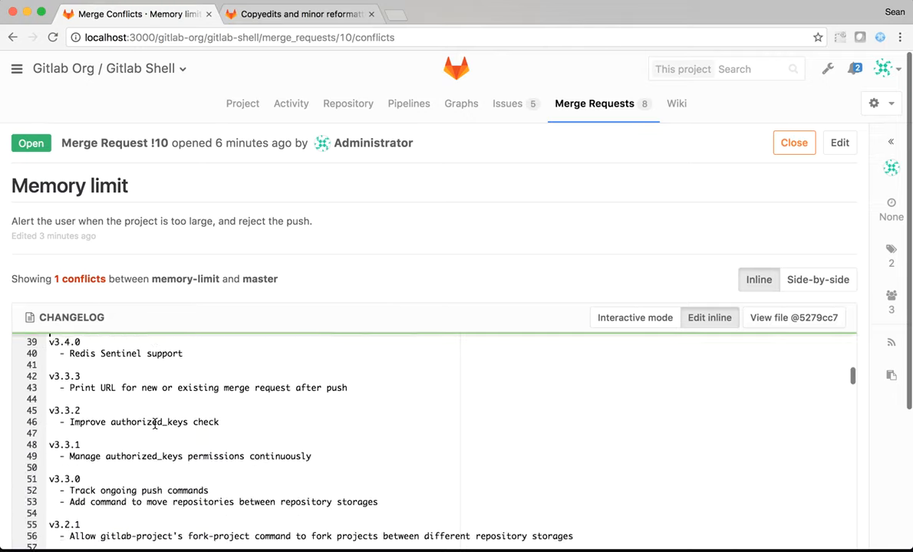
scroll("down", 3)
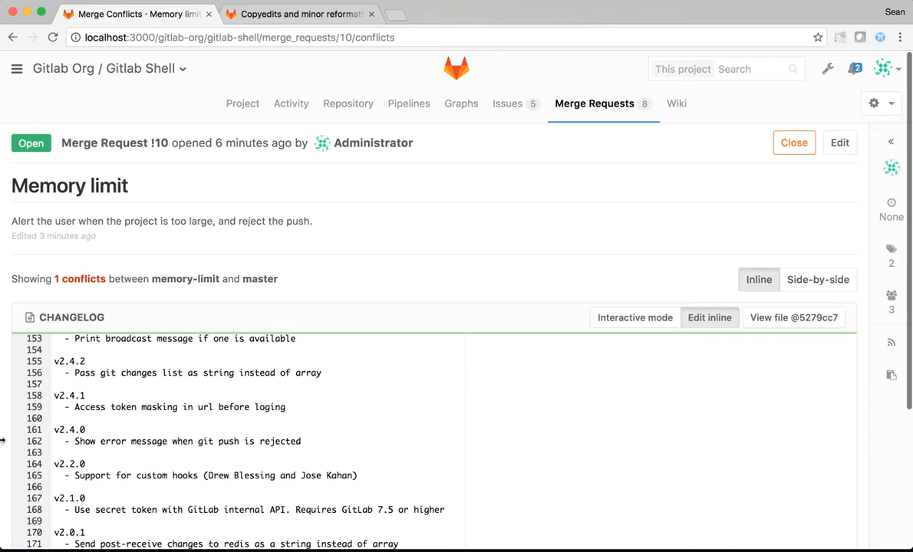
scroll("down", 3)
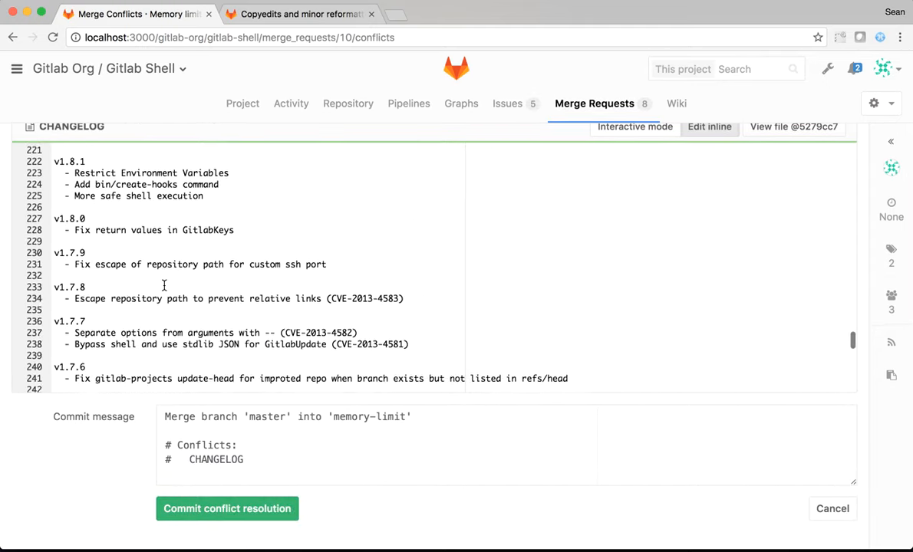
scroll("down", 3)
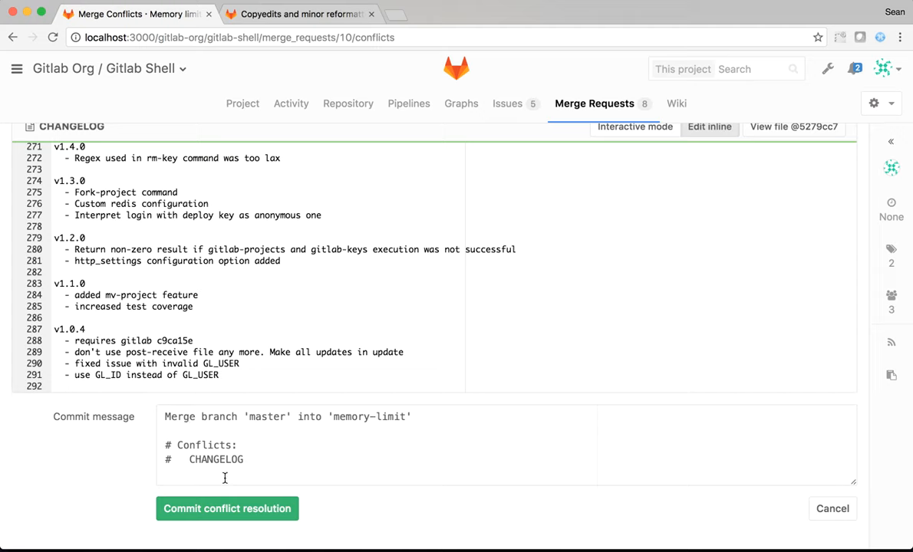
left_click(228, 509)
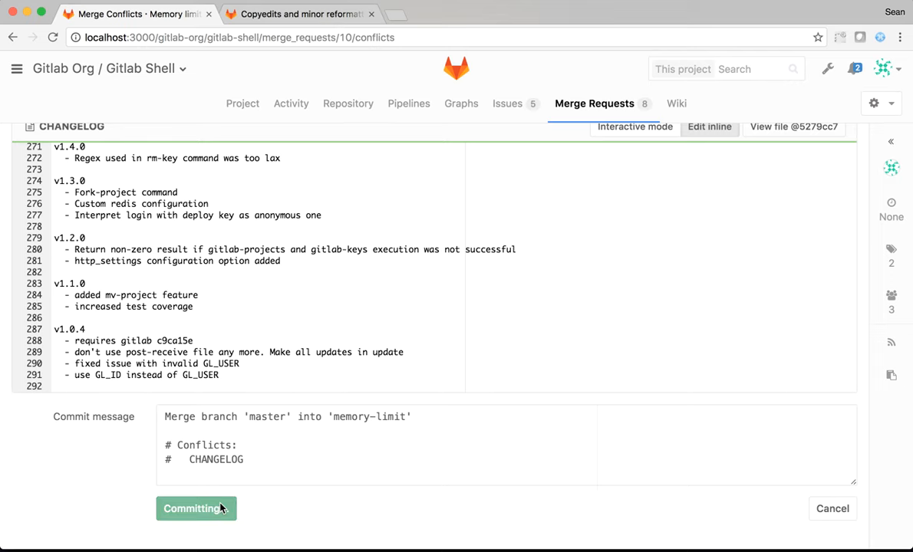
left_click(196, 509)
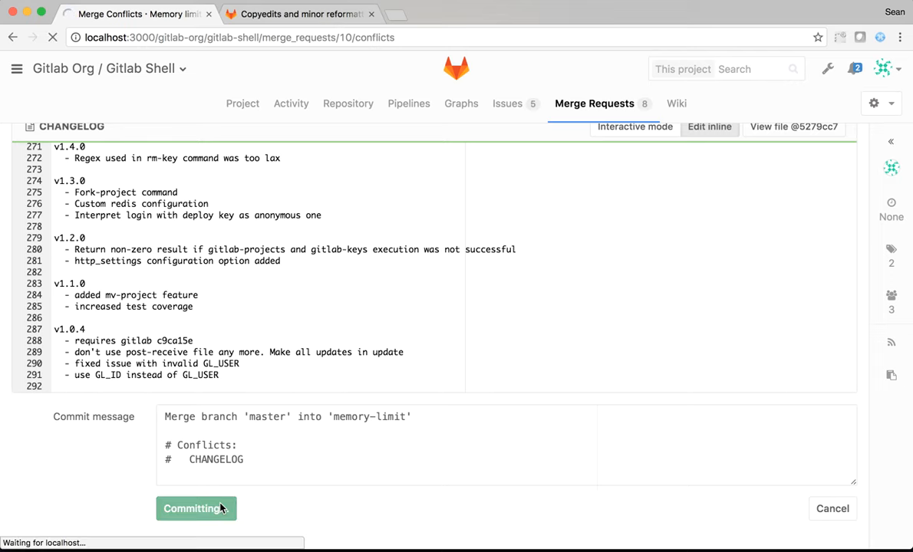
Read through the diff comment threads on merge request !10's Discussion tab
left_click(197, 509)
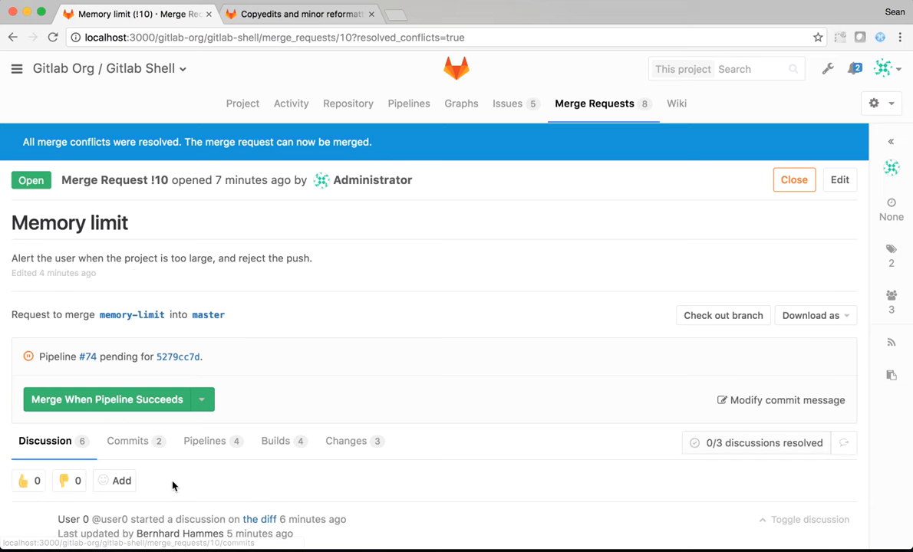
scroll("down", 3)
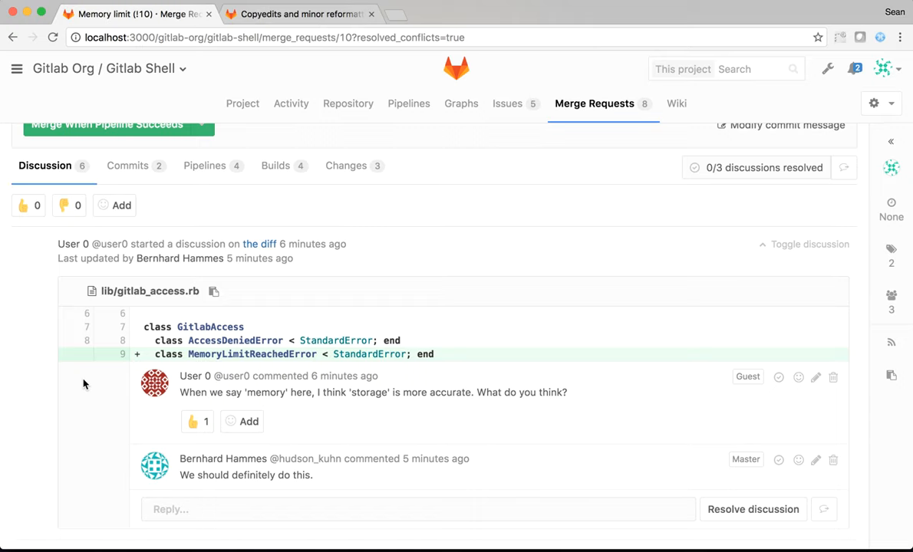
mouse_move(236, 373)
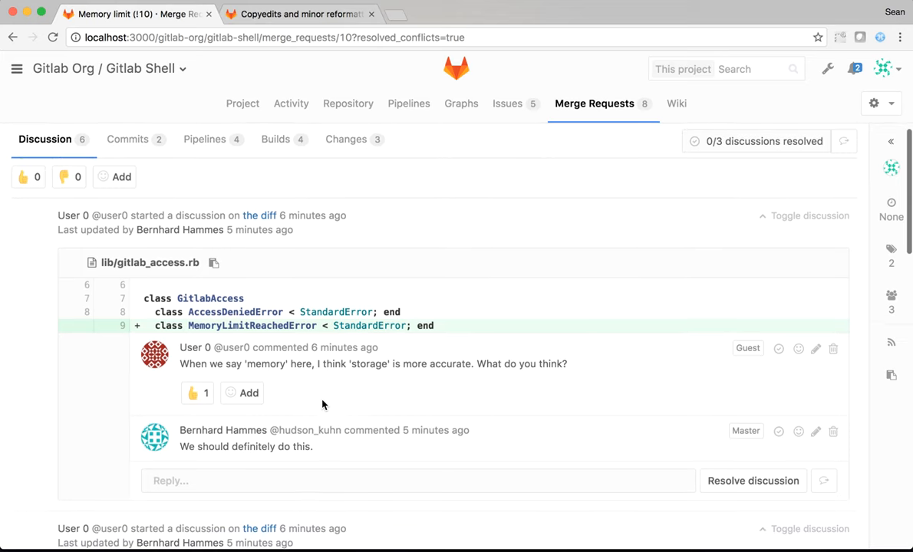
scroll("down", 3)
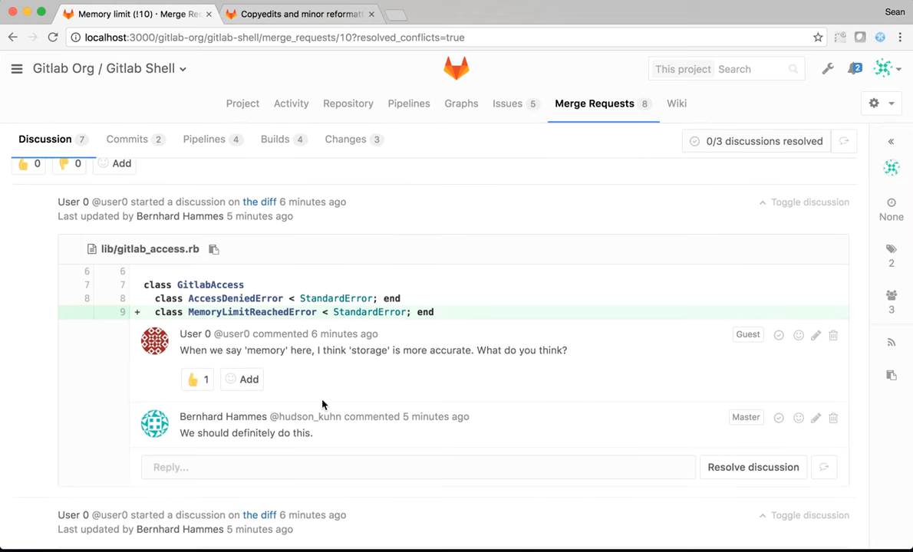
mouse_move(221, 396)
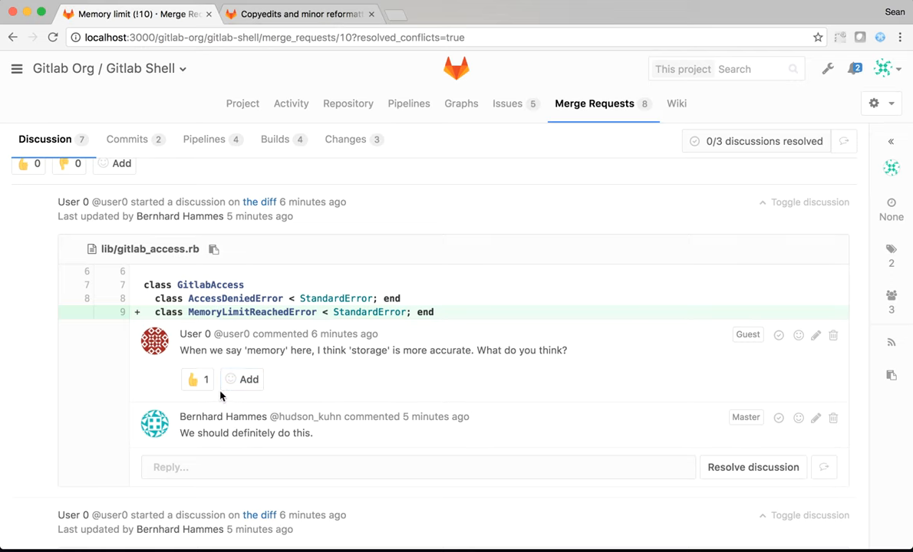
mouse_move(193, 427)
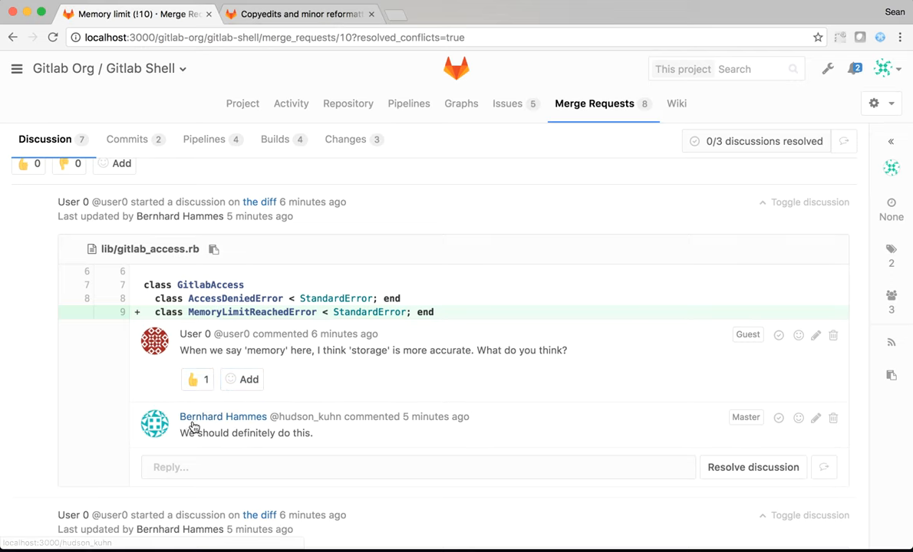
scroll("down", 3)
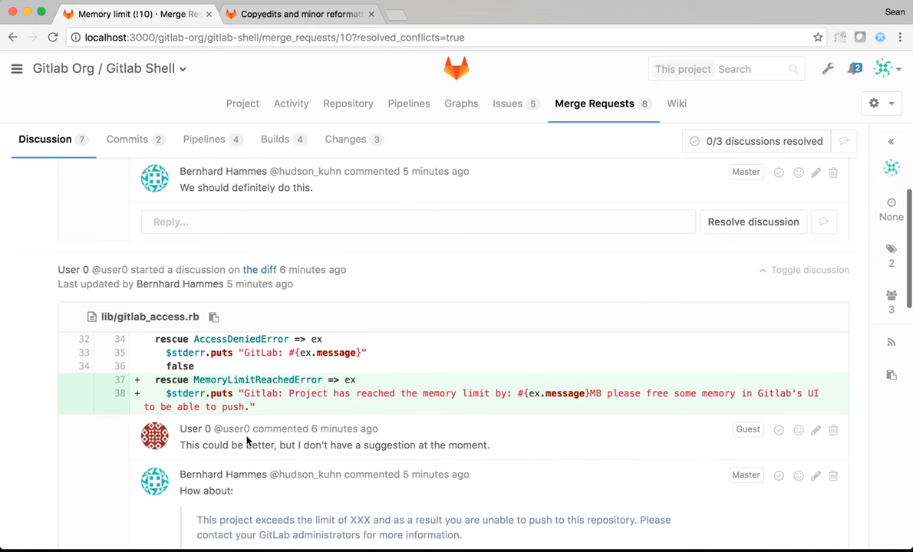
scroll("down", 3)
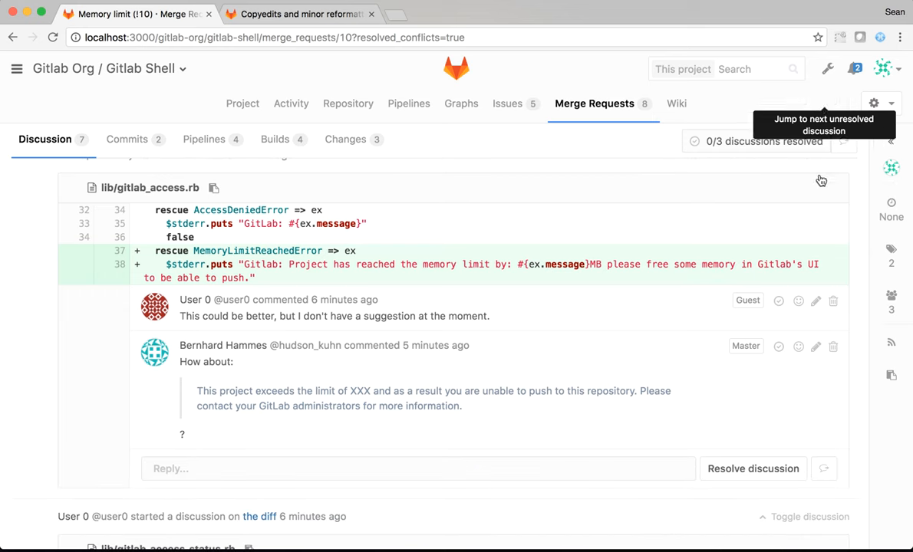
scroll("down", 3)
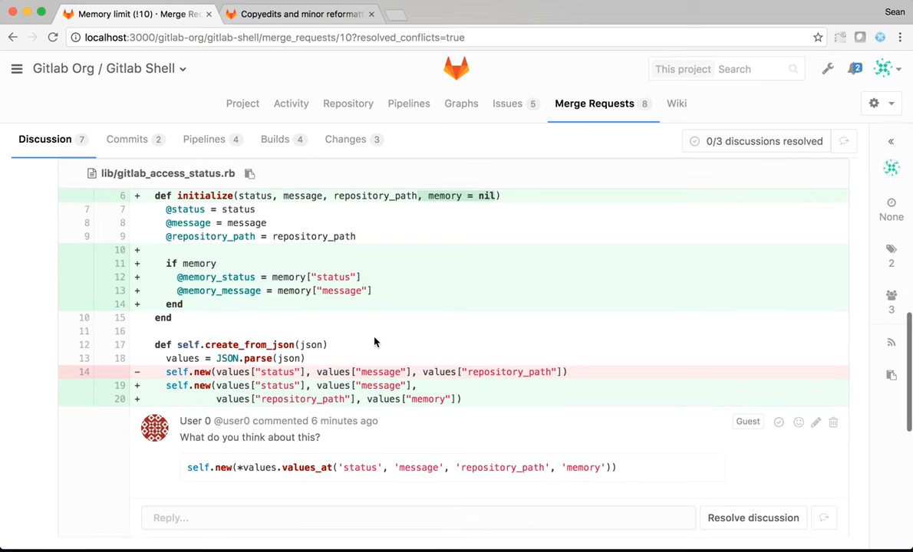
scroll("down", 3)
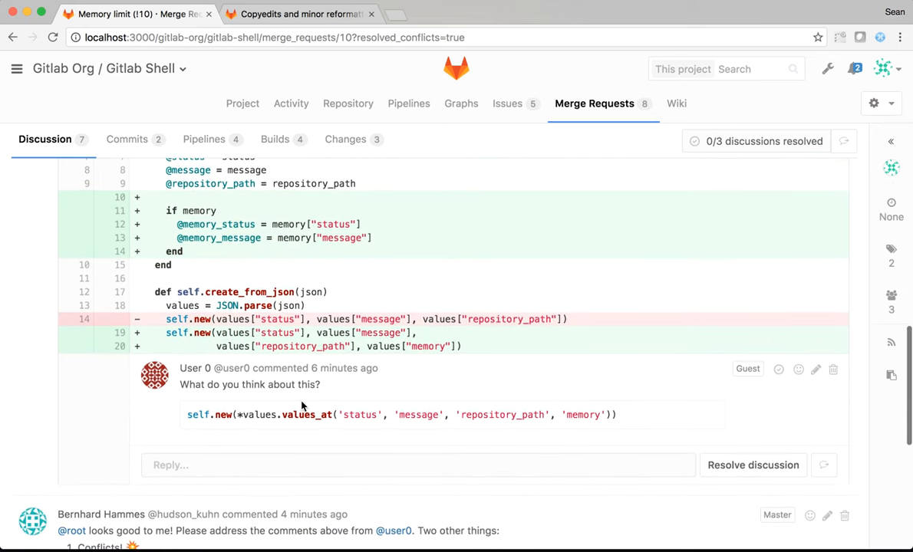
scroll("down", 3)
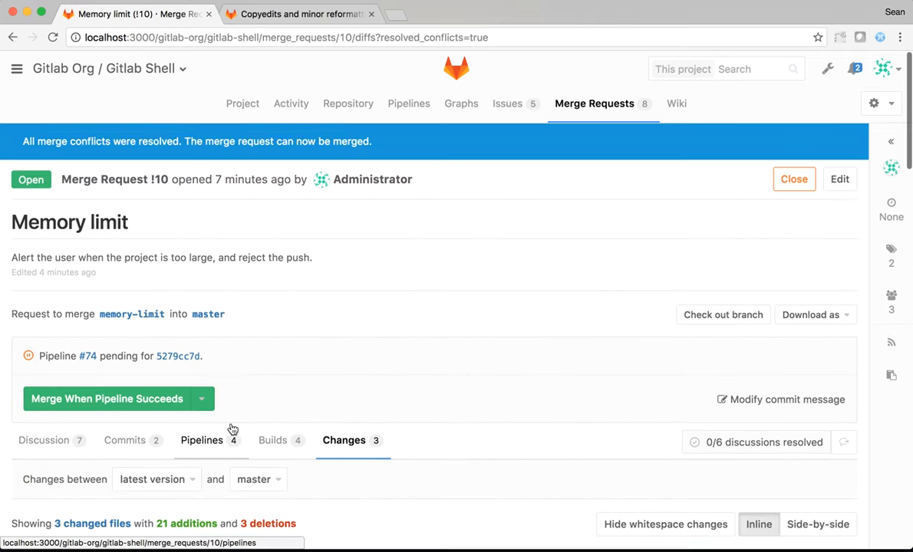
Scroll through the inline diffs and comments of the three changed files
scroll("down", 3)
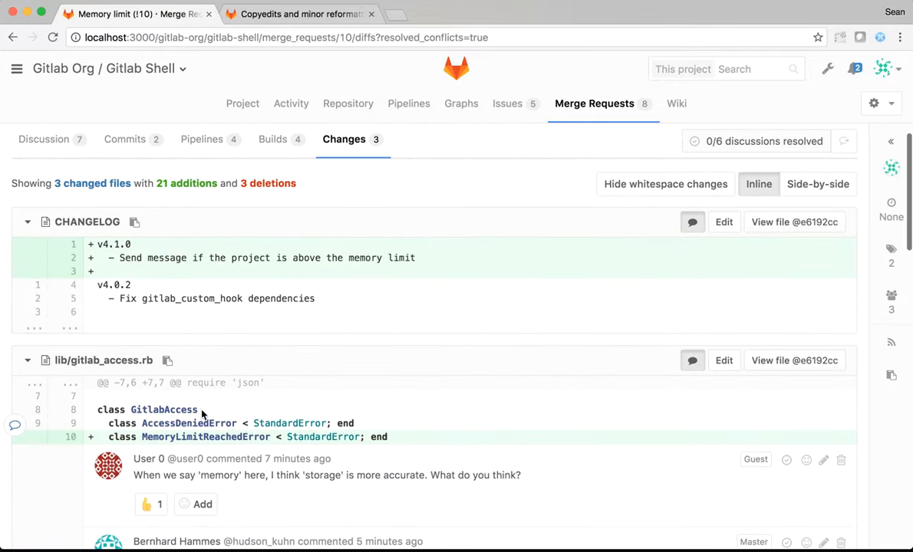
scroll("down", 3)
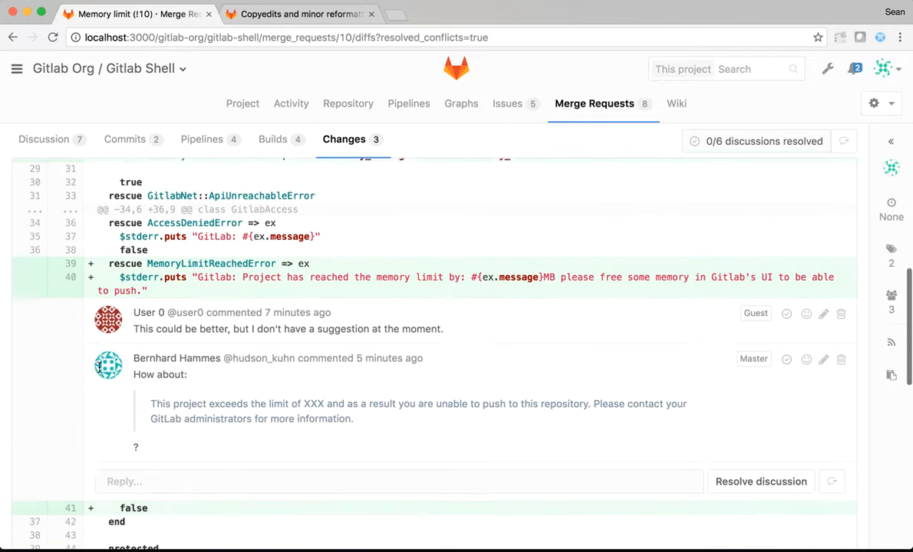
scroll("down", 3)
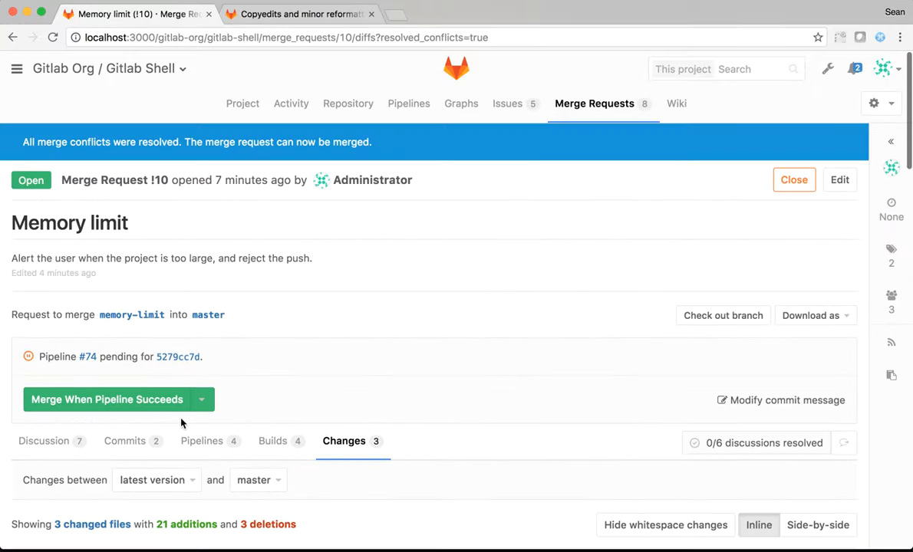
mouse_move(132, 314)
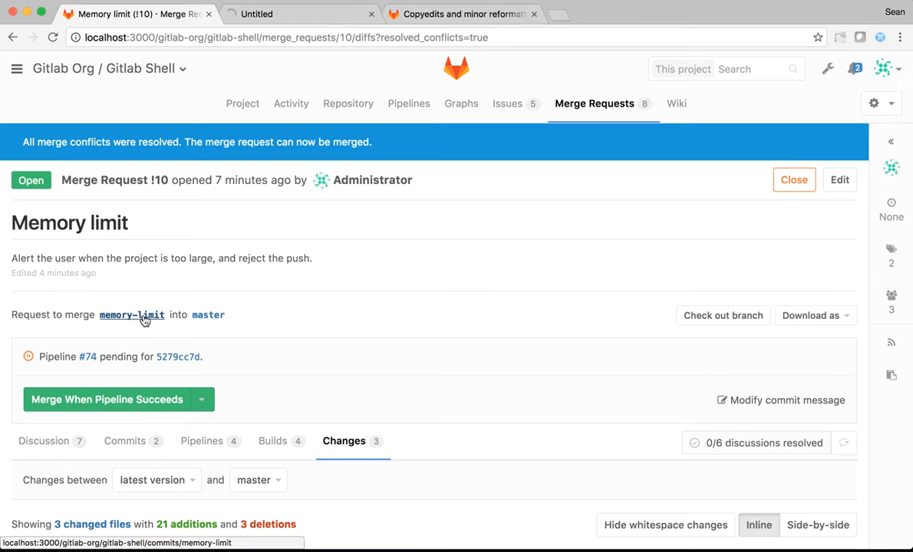
Find lib/gitlab_access.rb on the memory-limit branch and start editing it
left_click(132, 315)
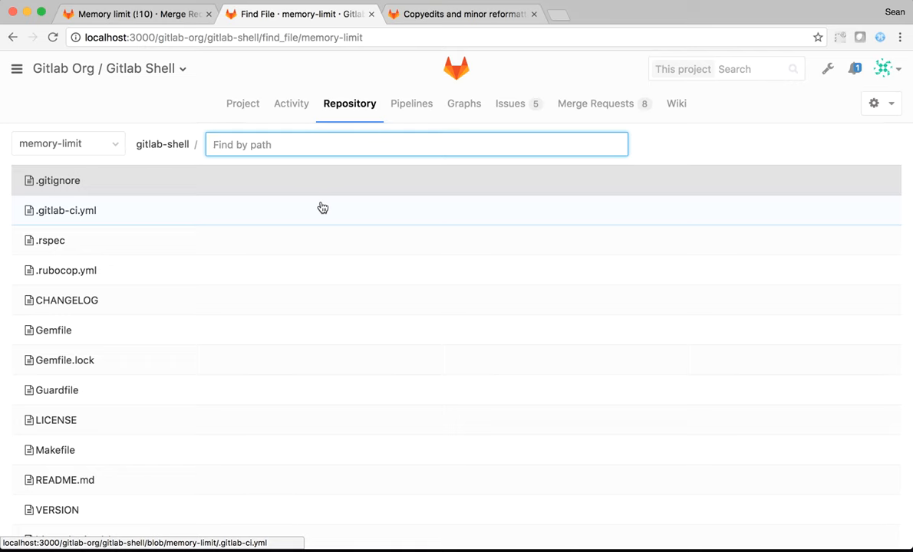
type("gitacc")
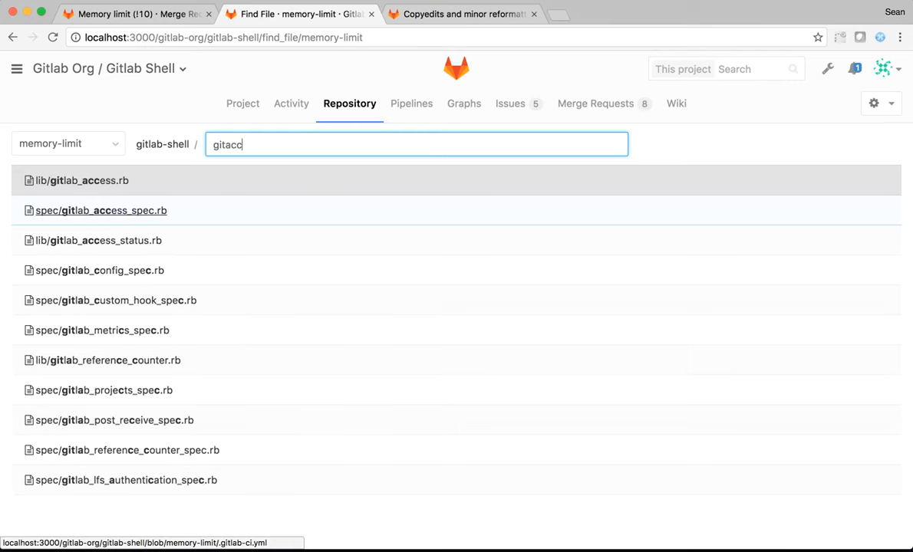
left_click(81, 181)
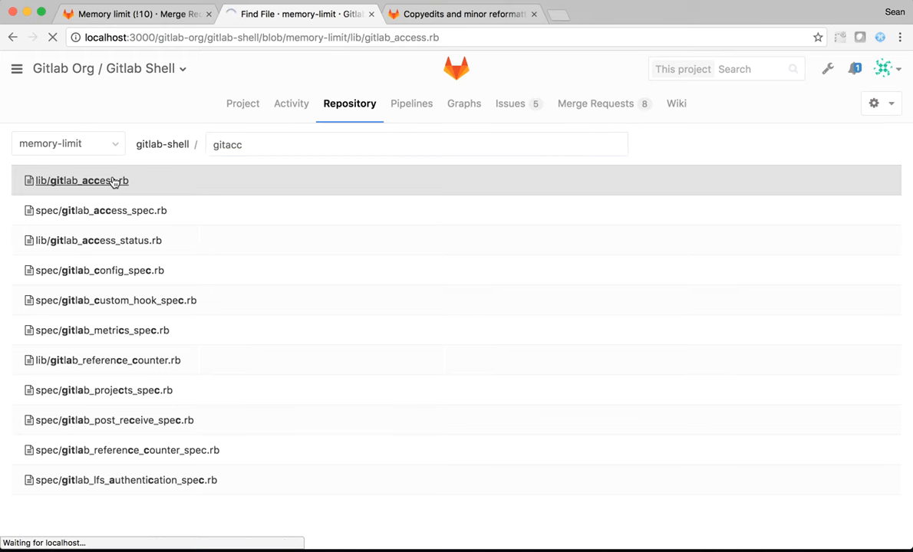
left_click(82, 181)
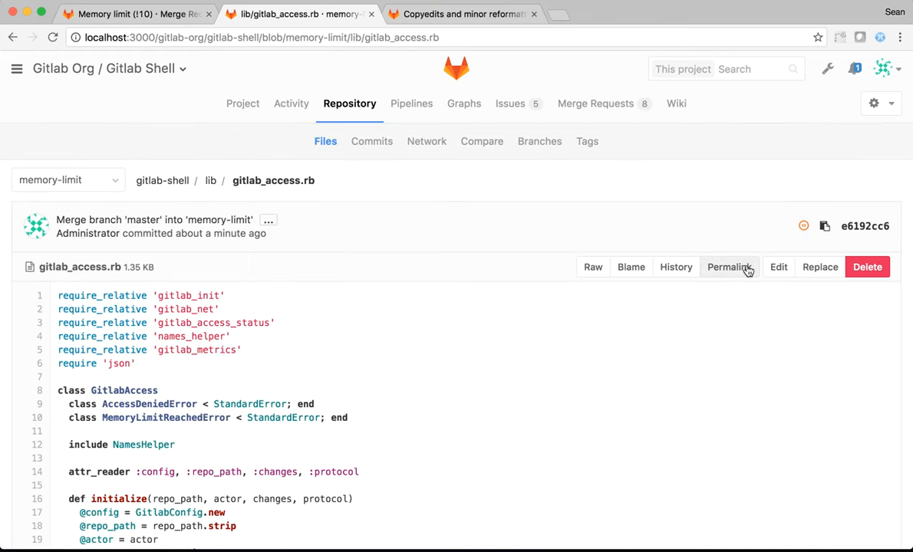
left_click(777, 267)
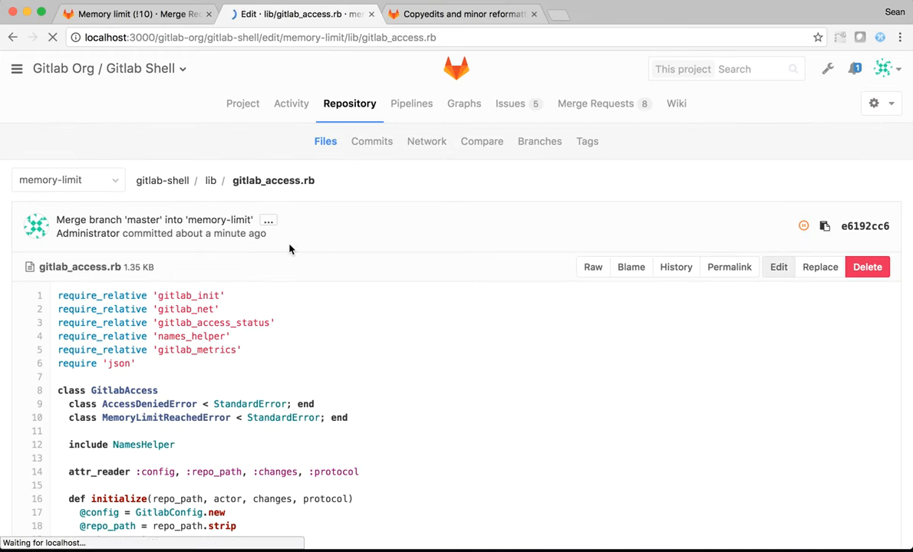
left_click(778, 267)
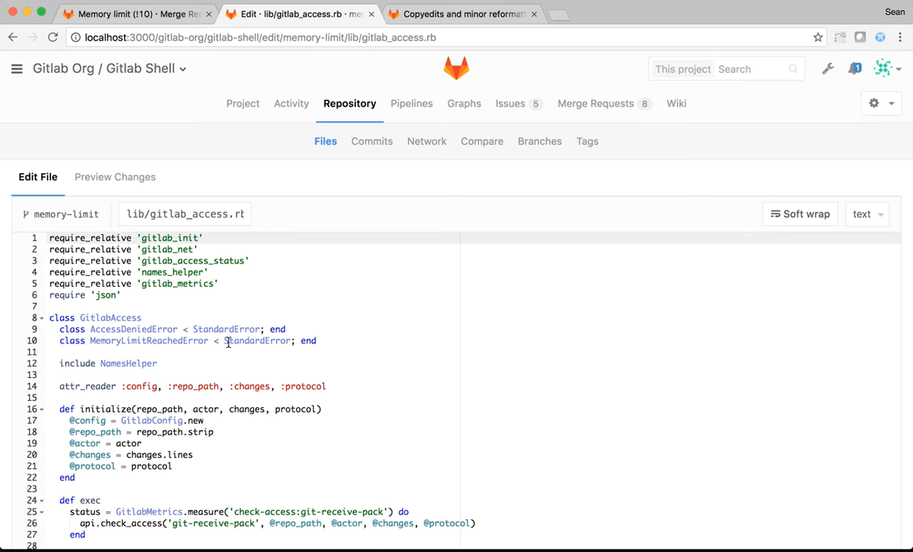
Rename memory to storage in the error message and commit 'Rename memory -> storage' to memory-limit
scroll("down", 3)
type("Storage")
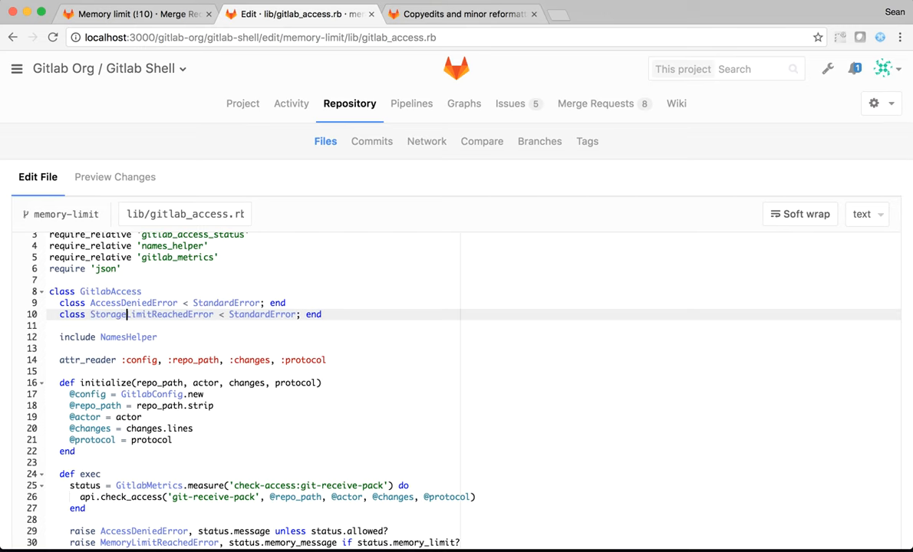
scroll("down", 3)
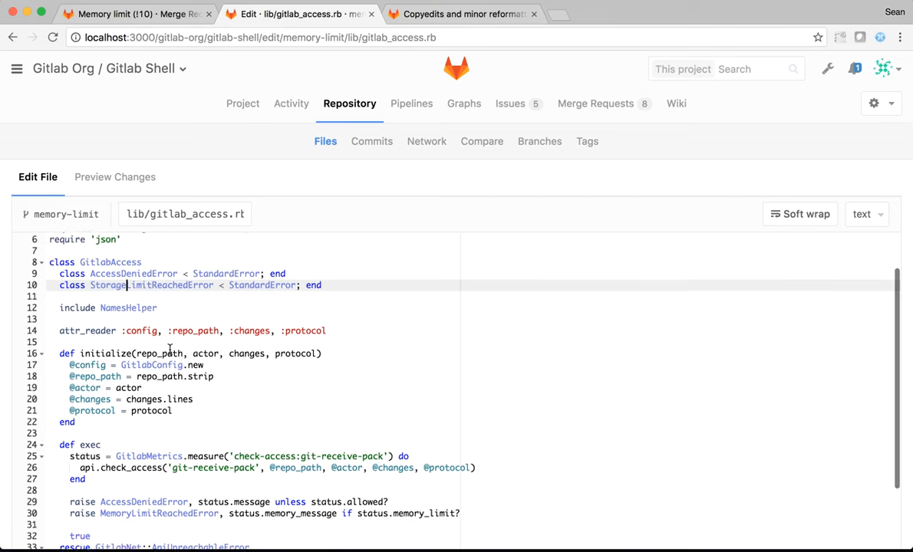
scroll("down", 3)
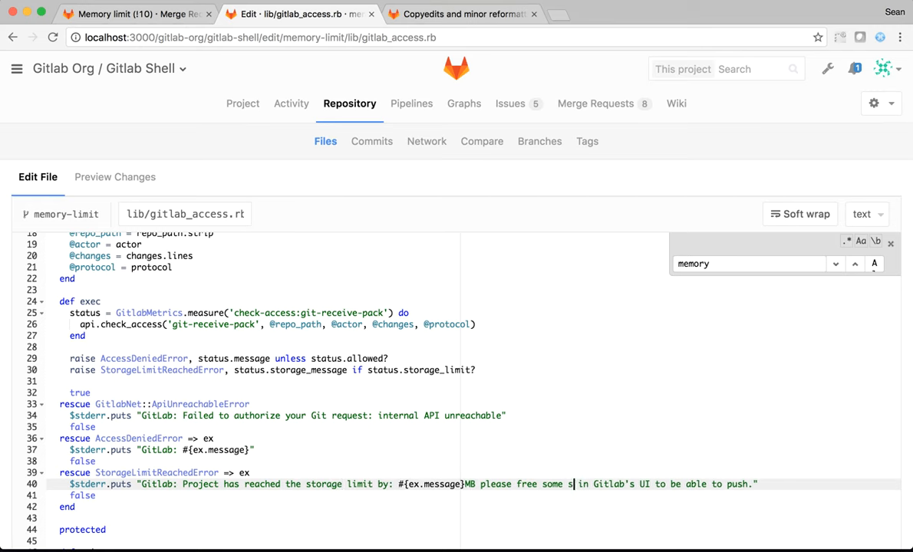
type("torage")
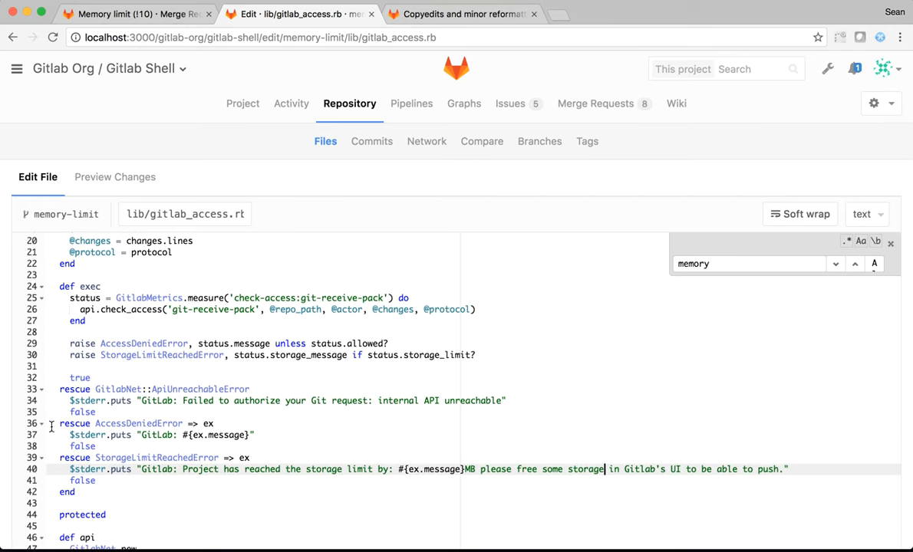
left_click(752, 264)
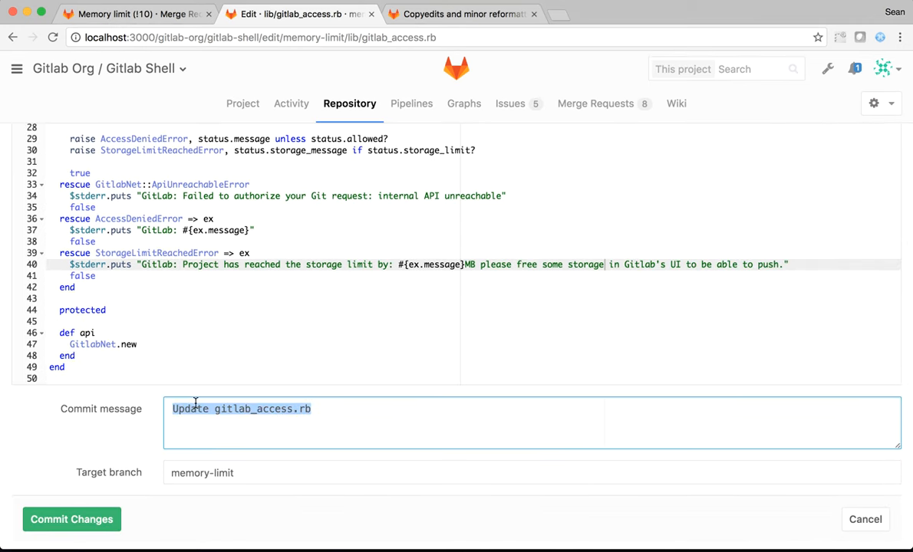
type("Rename memory -> s")
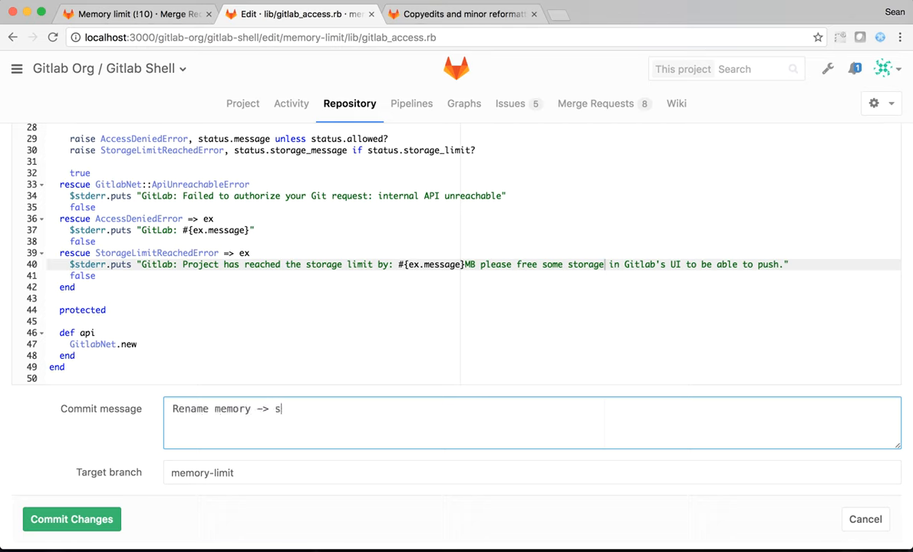
type("torage")
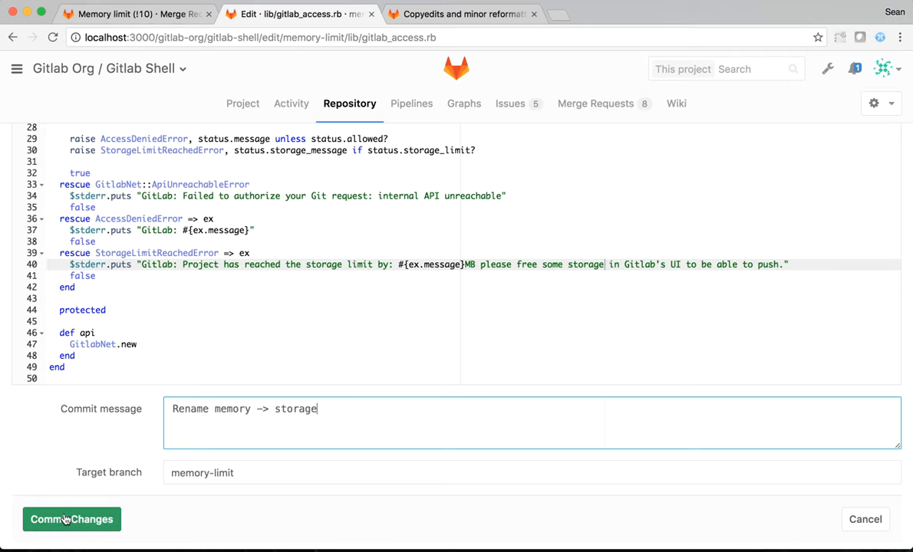
left_click(70, 518)
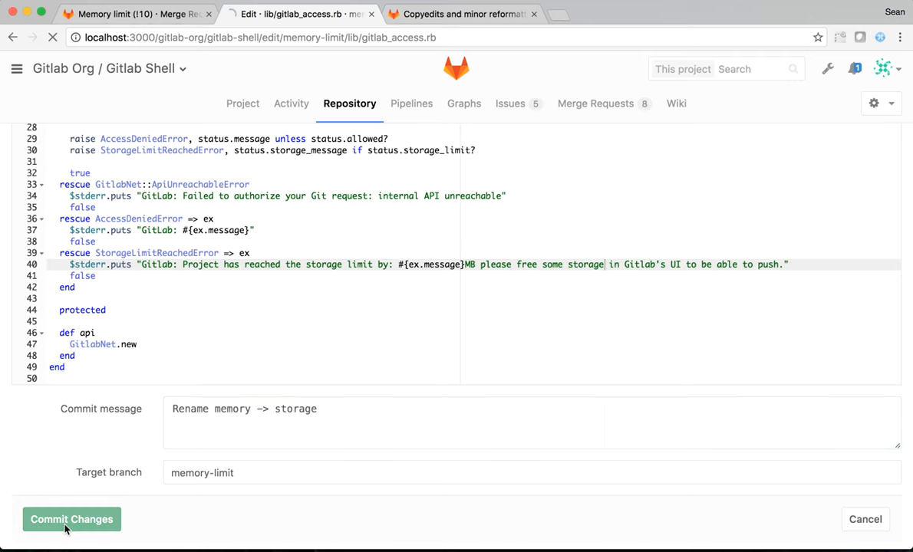
left_click(70, 519)
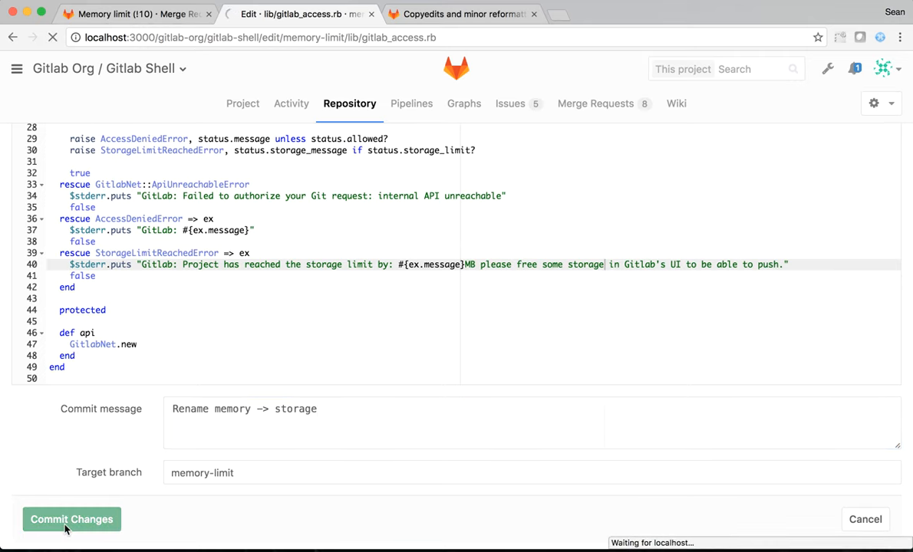
left_click(71, 518)
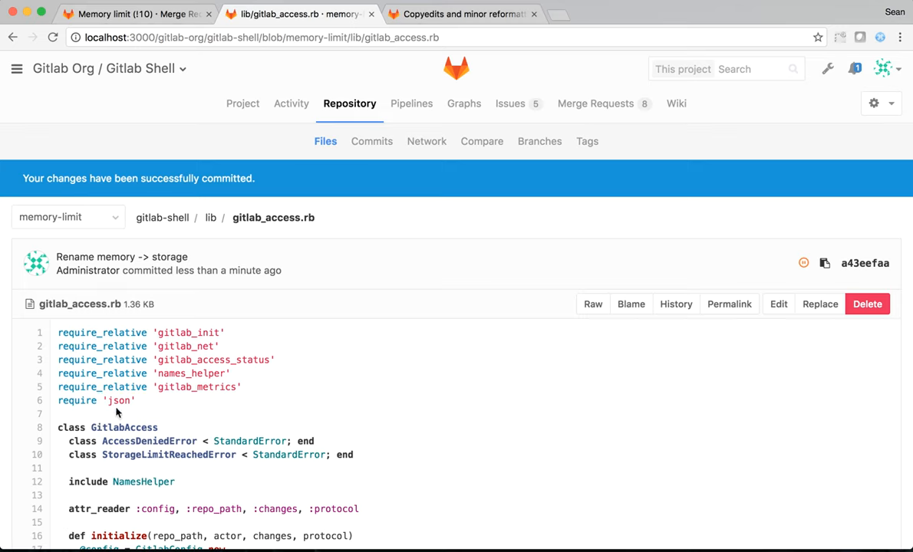
mouse_move(129, 151)
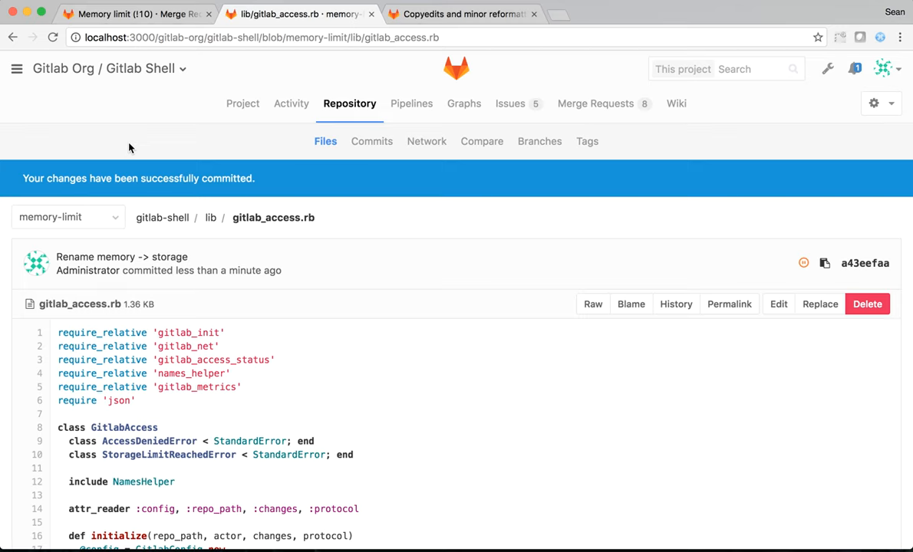
mouse_move(132, 83)
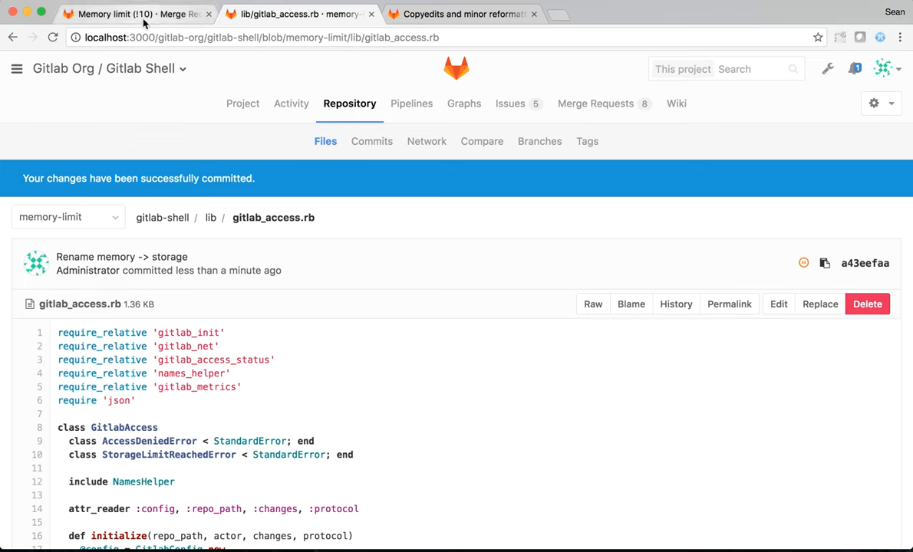
Return to the Memory limit merge request and look over its Changes diff again
left_click(138, 14)
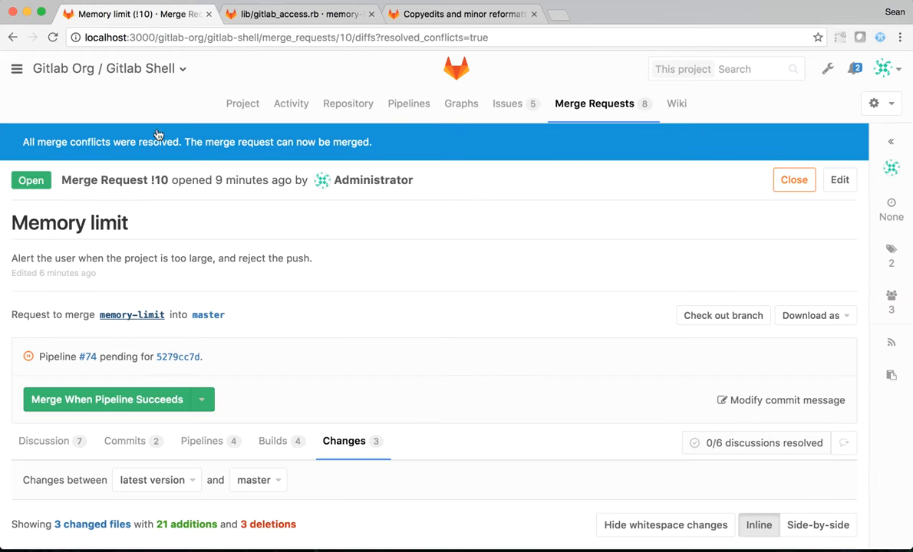
scroll("down", 3)
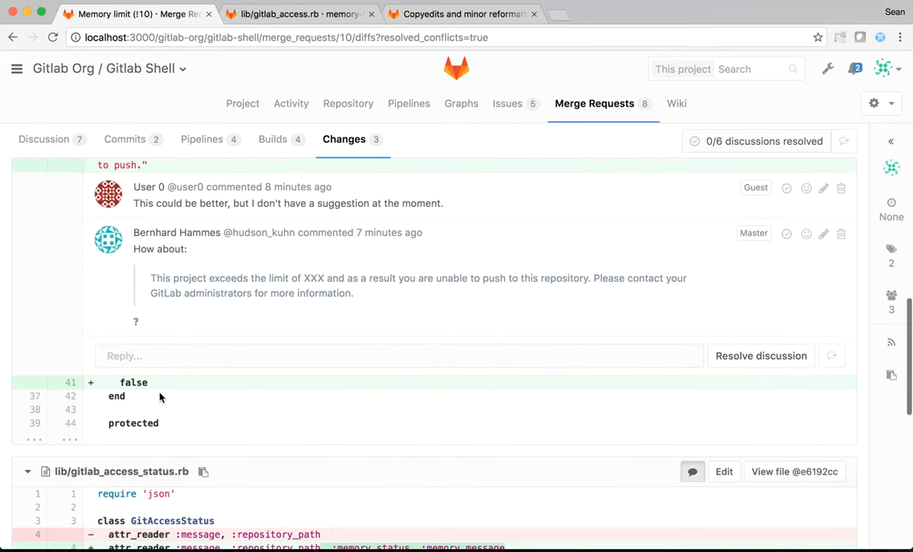
scroll("down", 3)
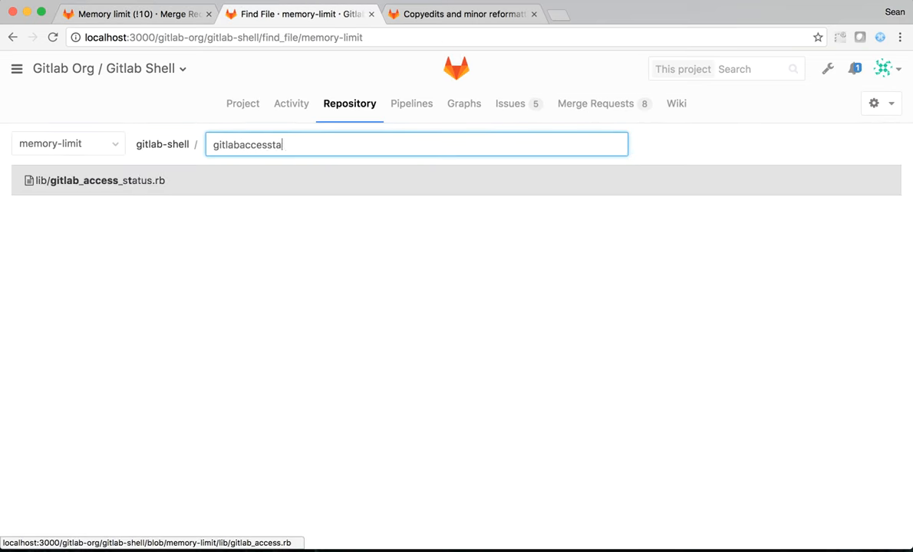
Rename memory to storage in gitlab_access_status.rb and commit 'Rename memory -> storage' to memory-limit
left_click(100, 181)
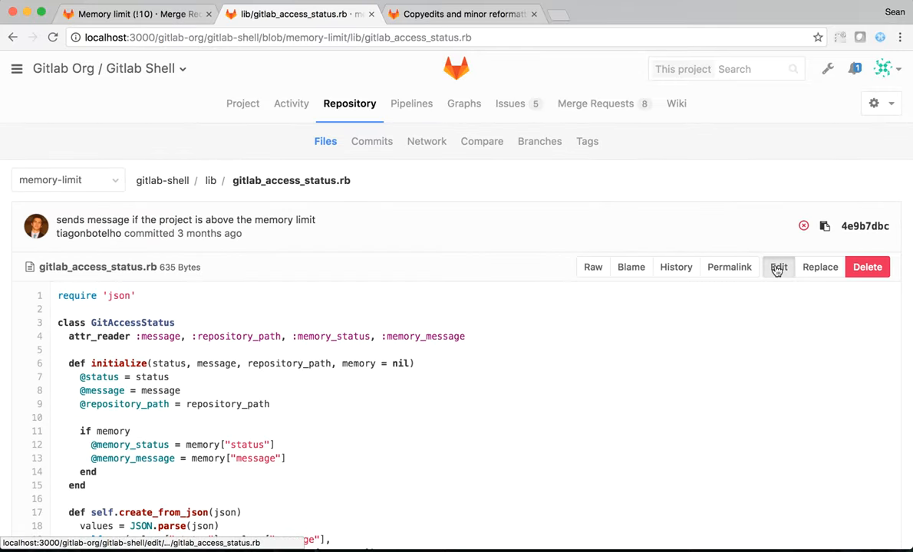
left_click(778, 267)
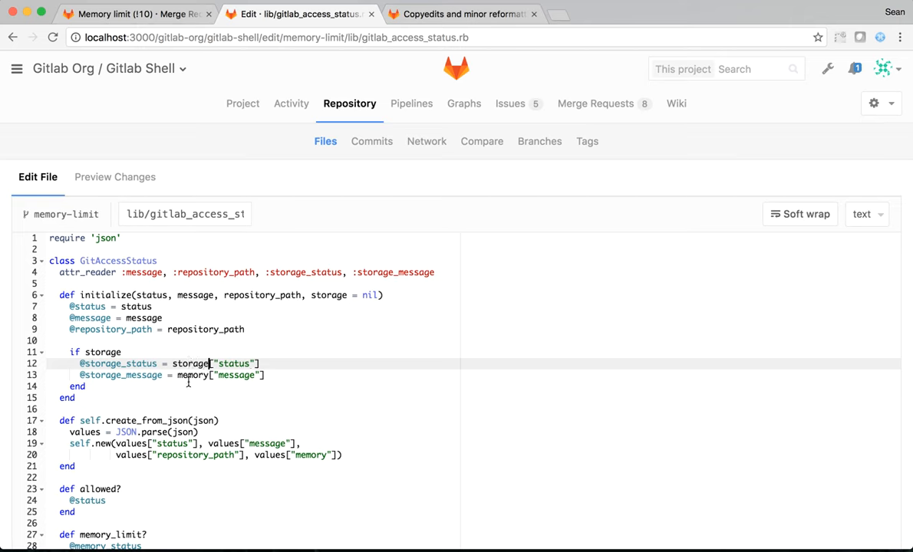
type("storage")
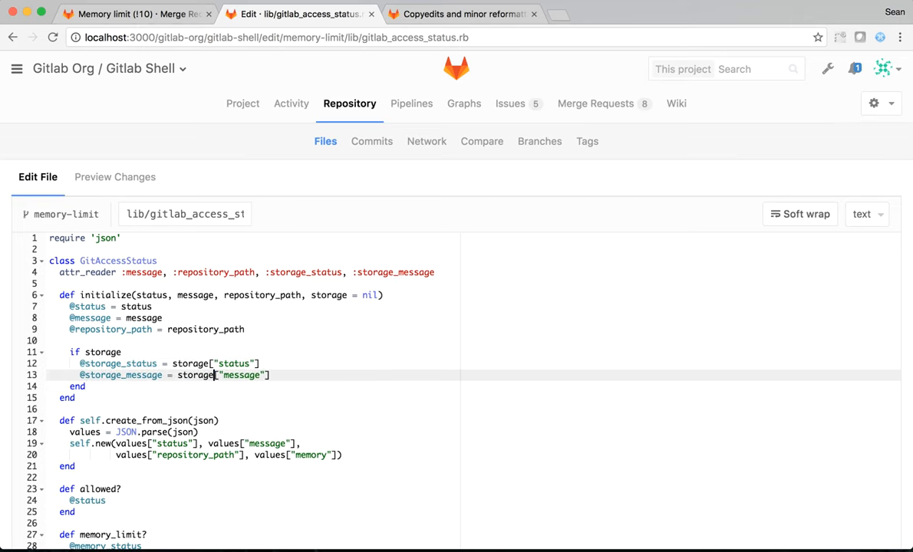
scroll("down", 3)
type("Rename memory")
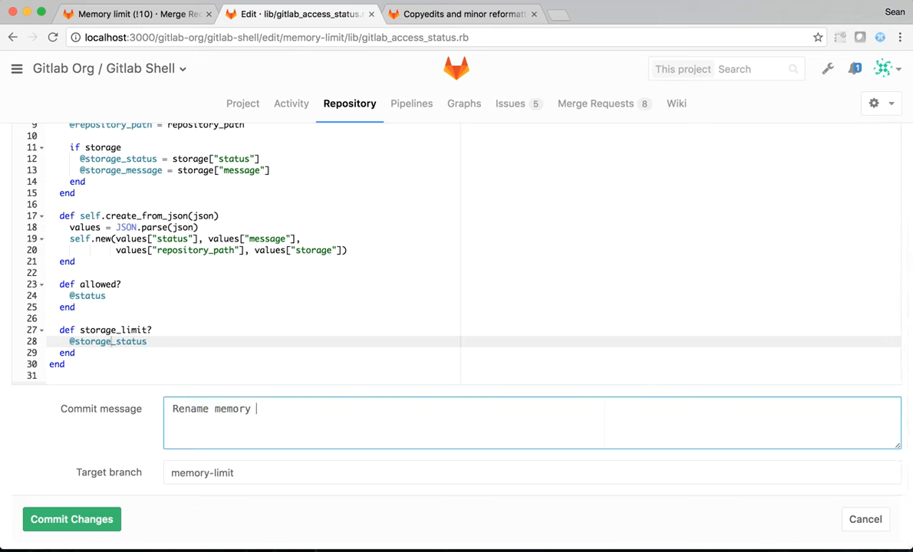
type("-> storage")
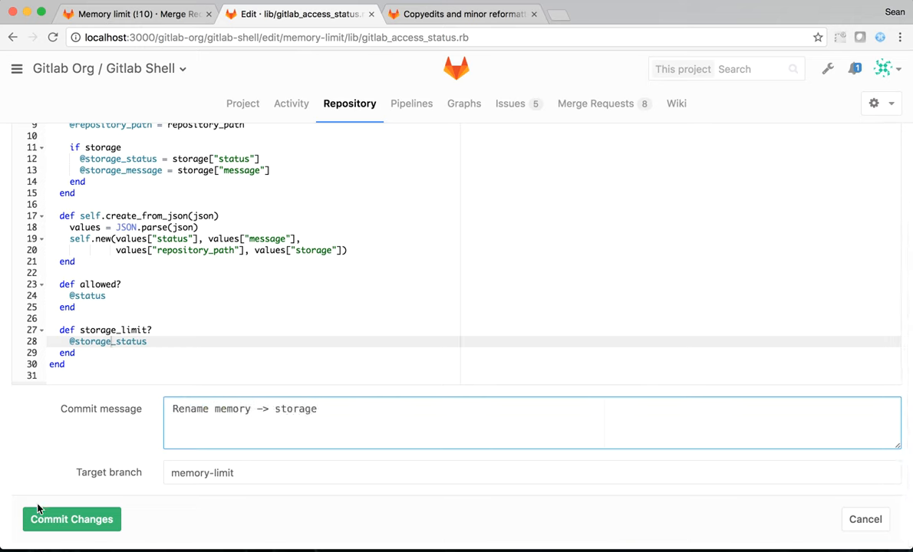
left_click(71, 519)
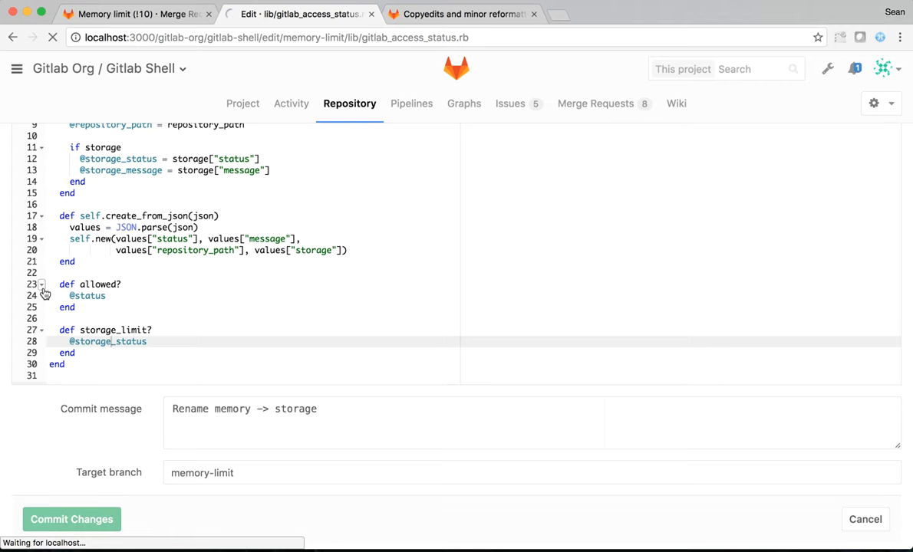
left_click(71, 518)
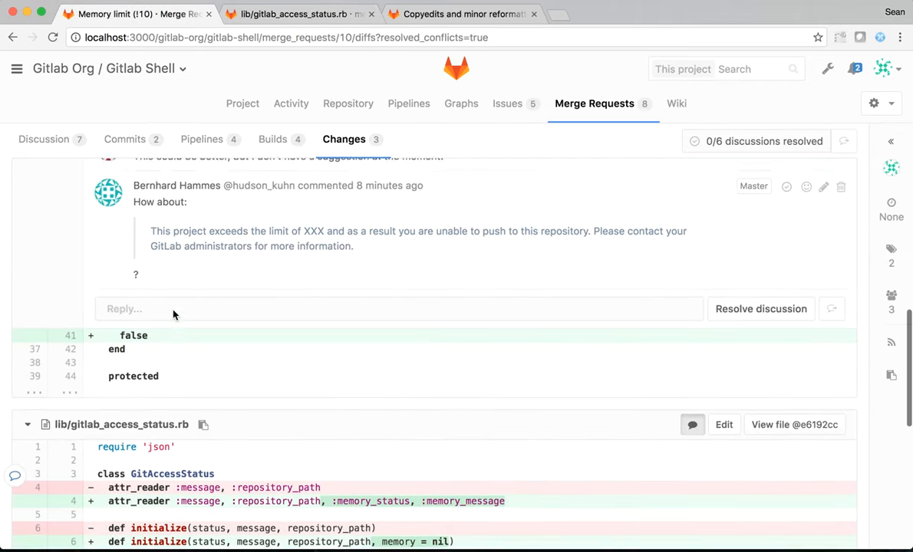
Reload the merge request and review the storage renames in its changed files
left_click(44, 138)
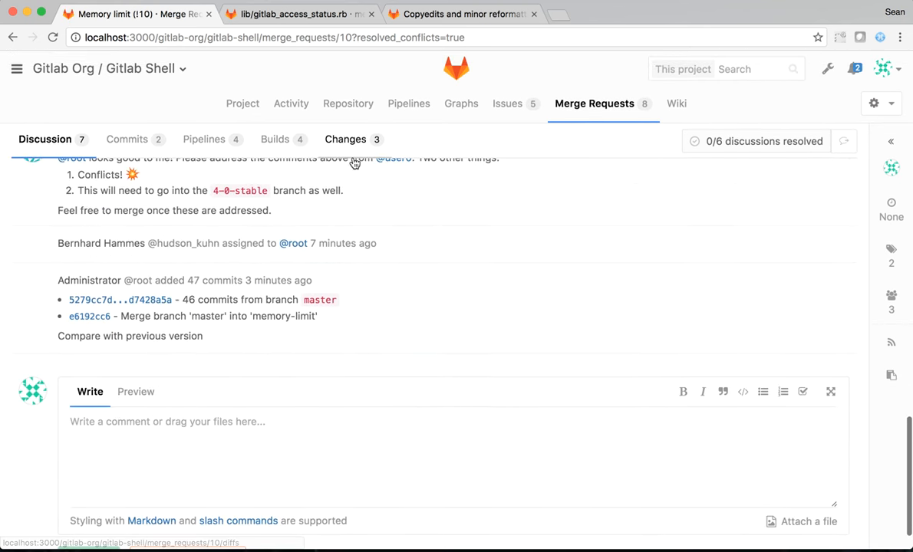
left_click(344, 138)
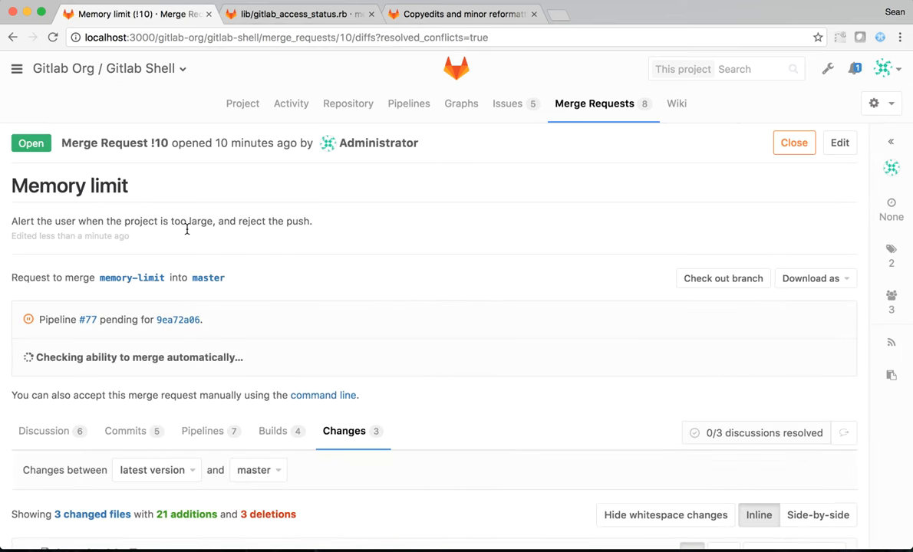
scroll("down", 3)
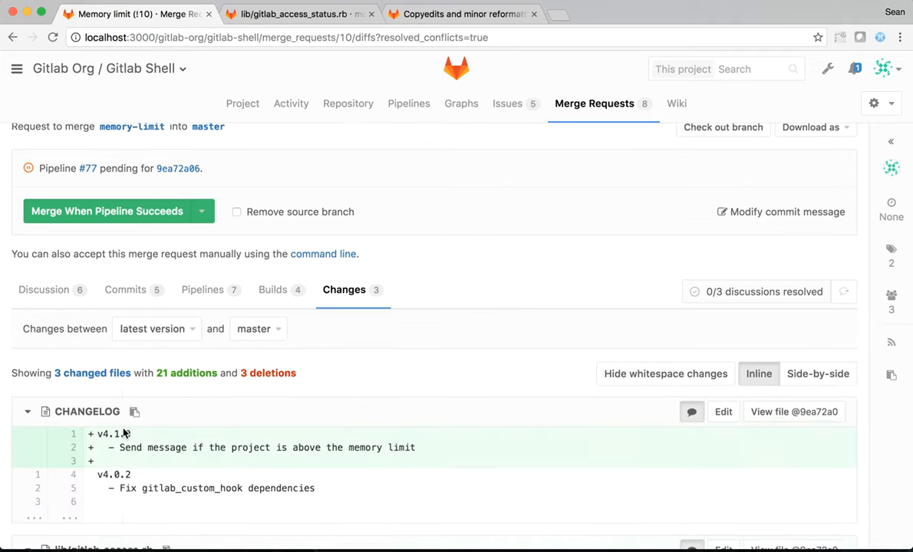
scroll("down", 3)
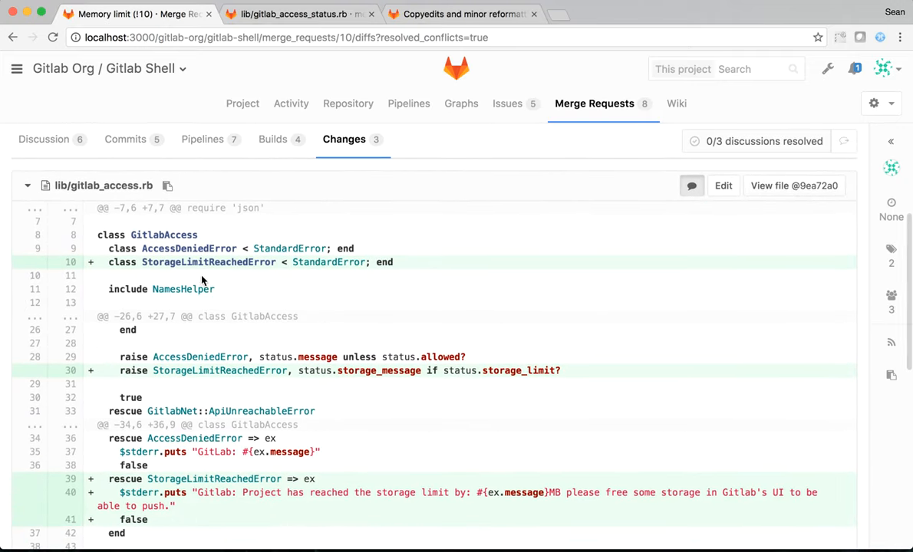
mouse_move(313, 367)
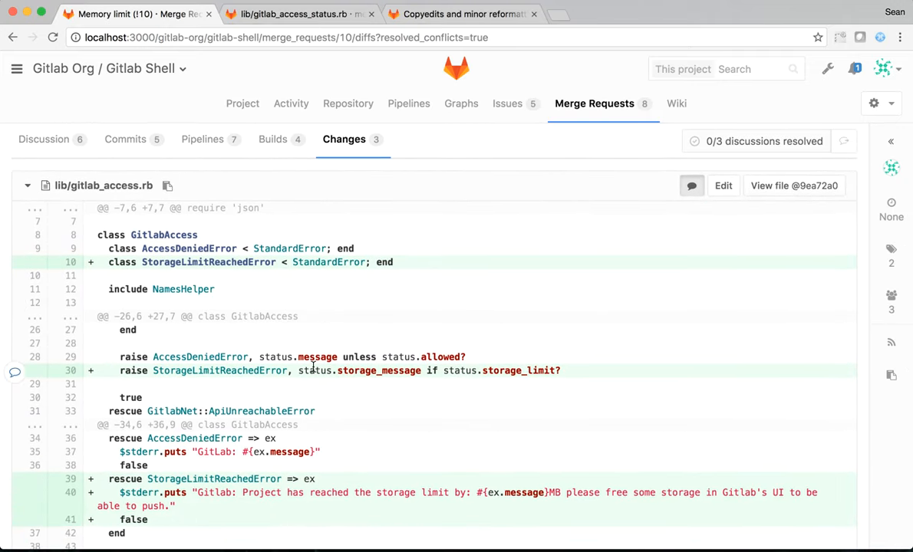
scroll("down", 3)
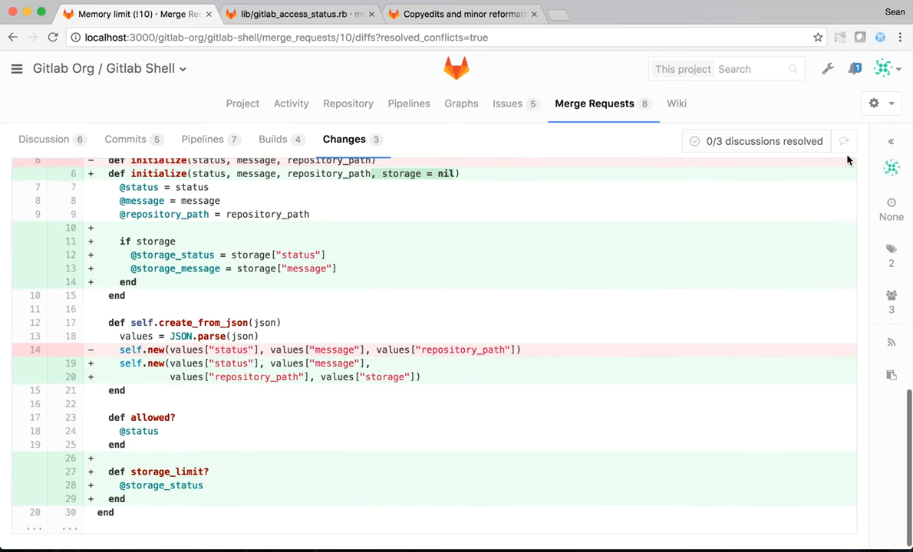
Jump to the unresolved 'memory' versus 'storage' review discussion
left_click(45, 138)
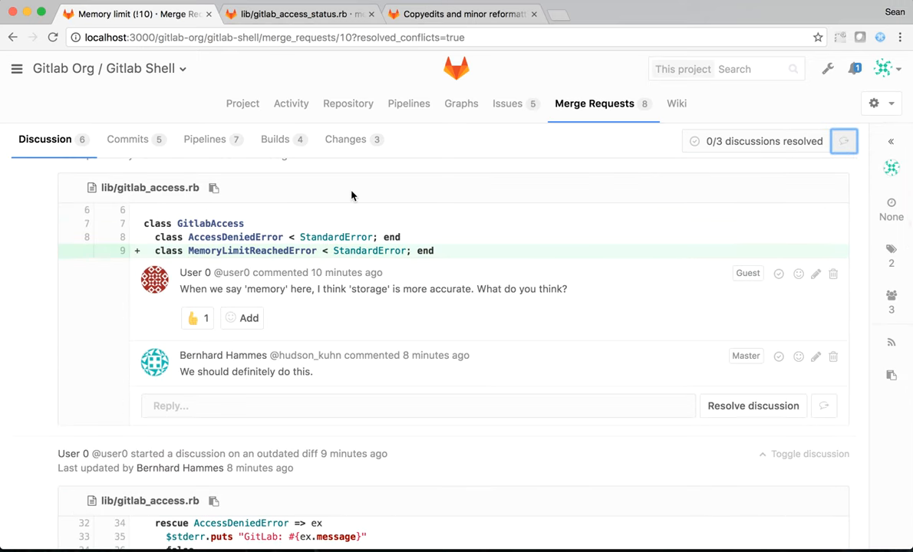
left_click(344, 138)
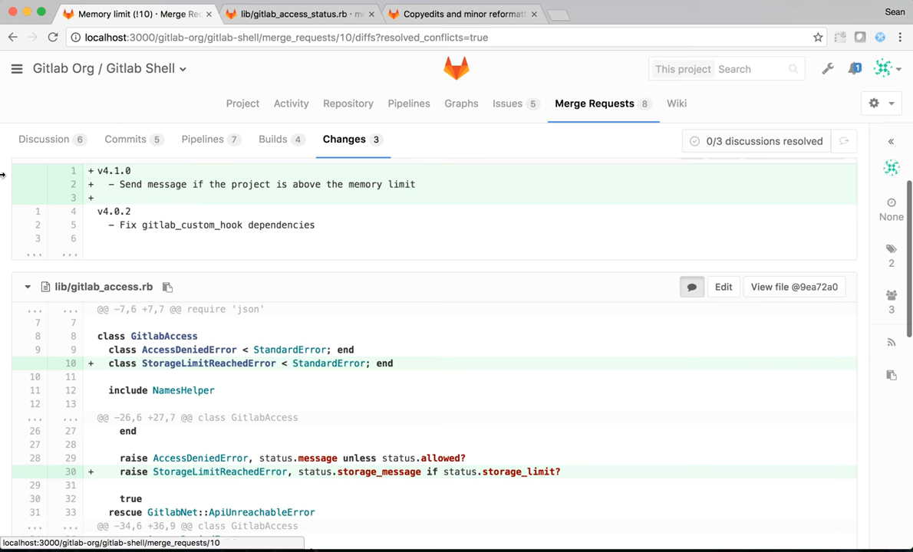
left_click(44, 138)
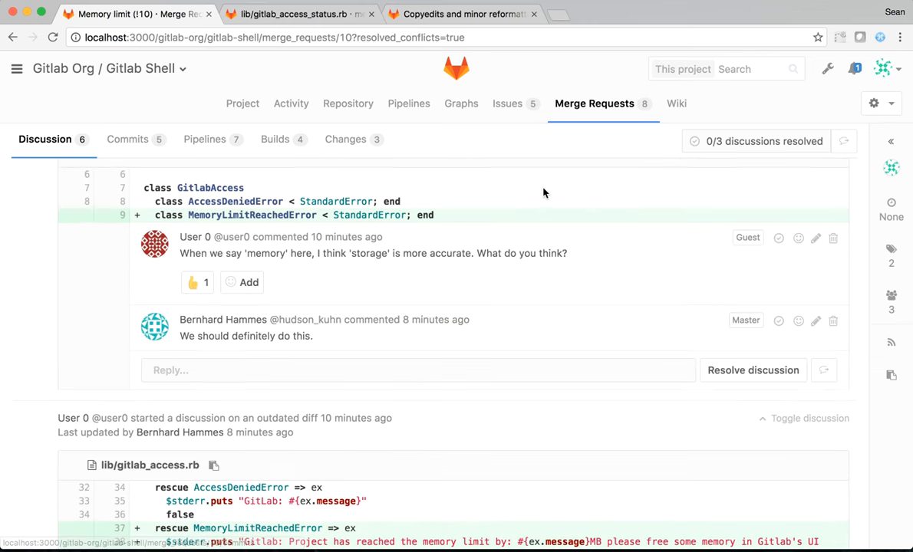
scroll("down", 3)
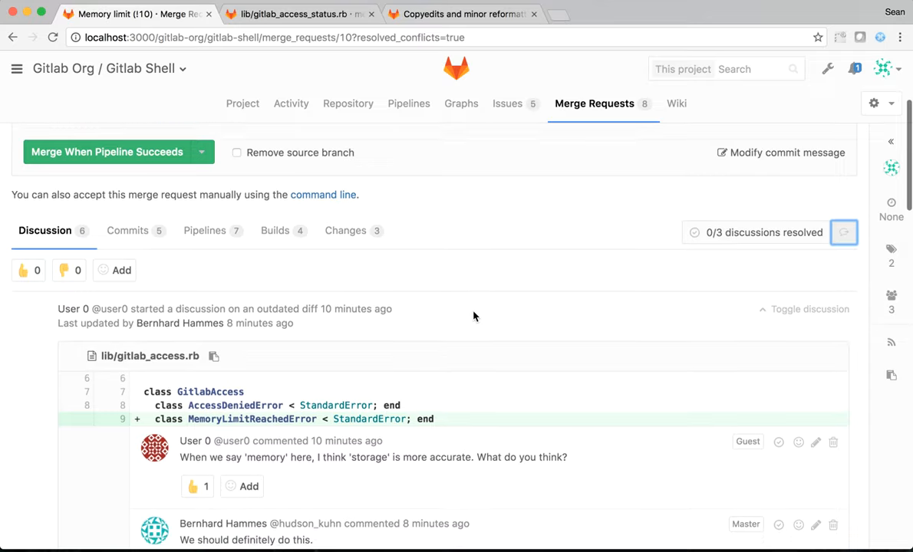
scroll("down", 3)
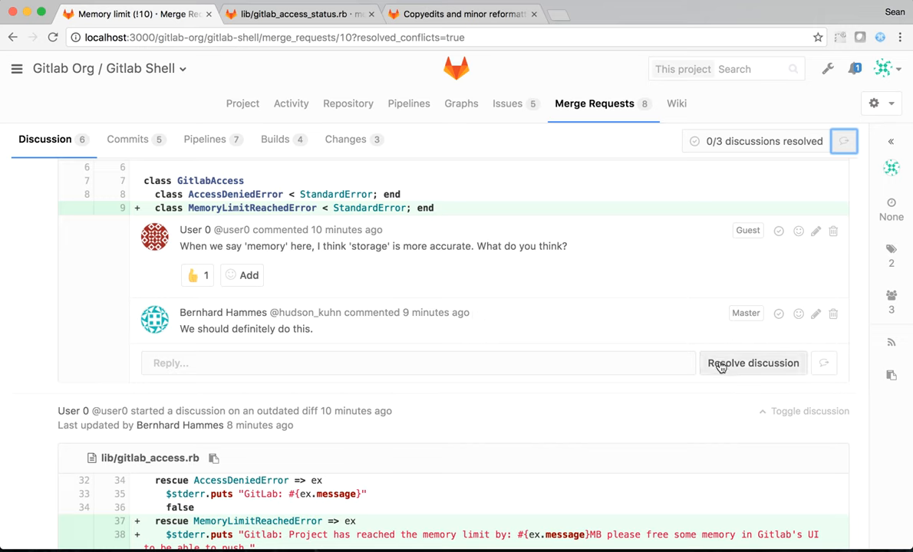
Mark the 'storage' naming discussion resolved and move on to the next thread
left_click(752, 362)
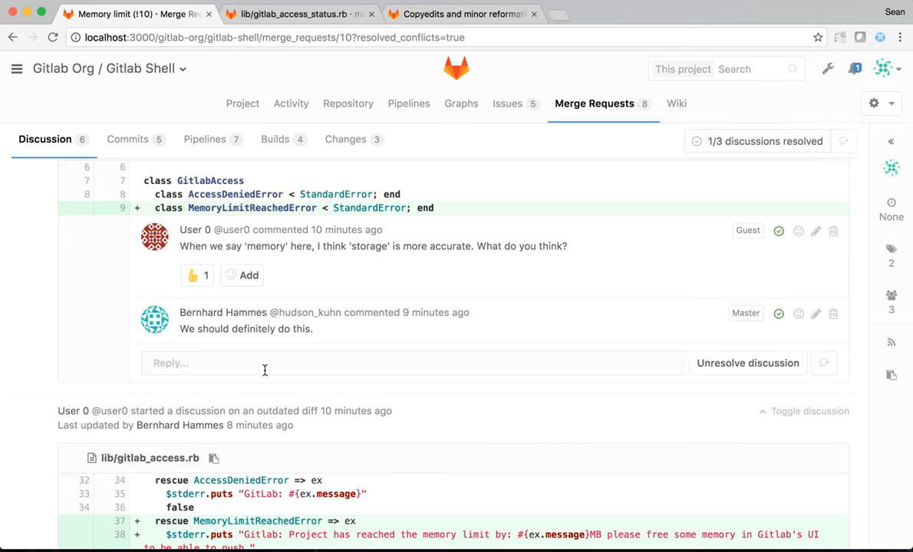
scroll("down", 3)
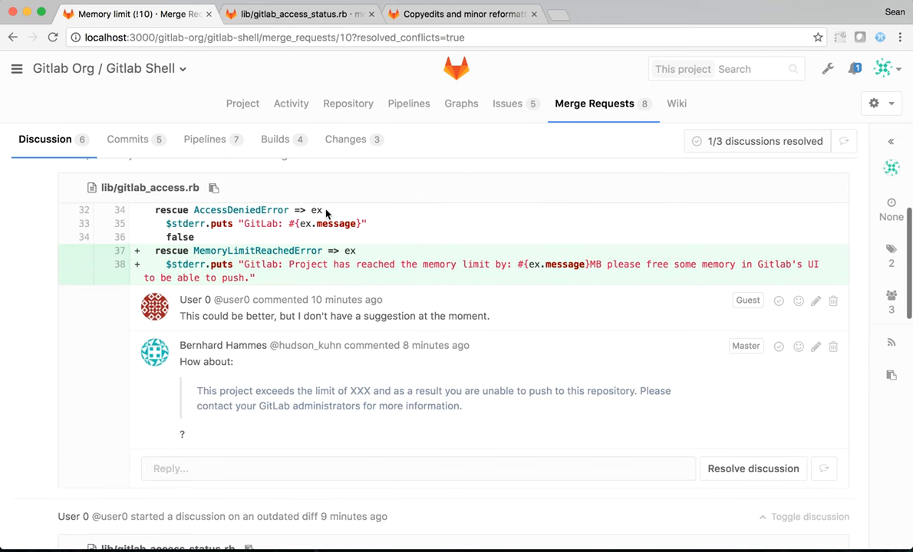
left_click_drag(196, 391, 464, 405)
type("gitlabacce")
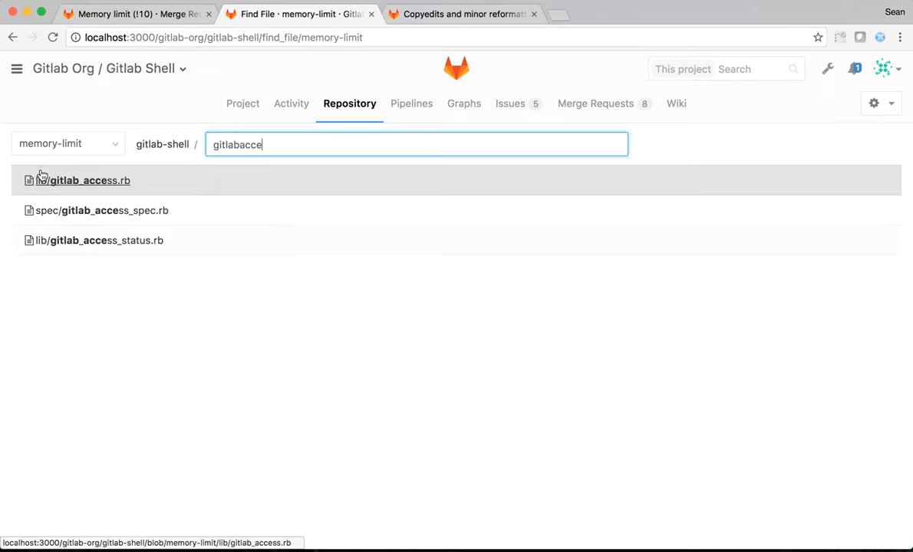
Reword the StorageLimitReachedError message in gitlab_access.rb and commit 'Update storage error message' to memory-limit
left_click(82, 182)
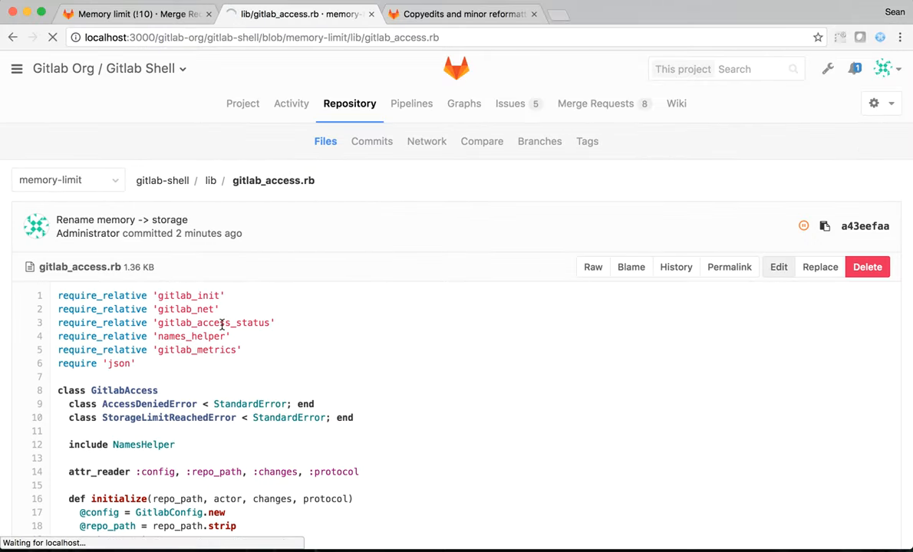
left_click(777, 267)
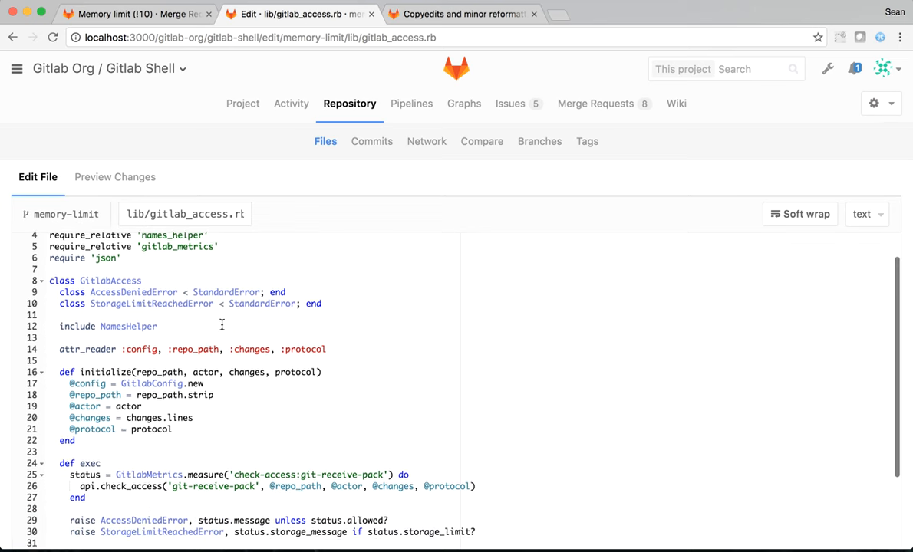
scroll("down", 3)
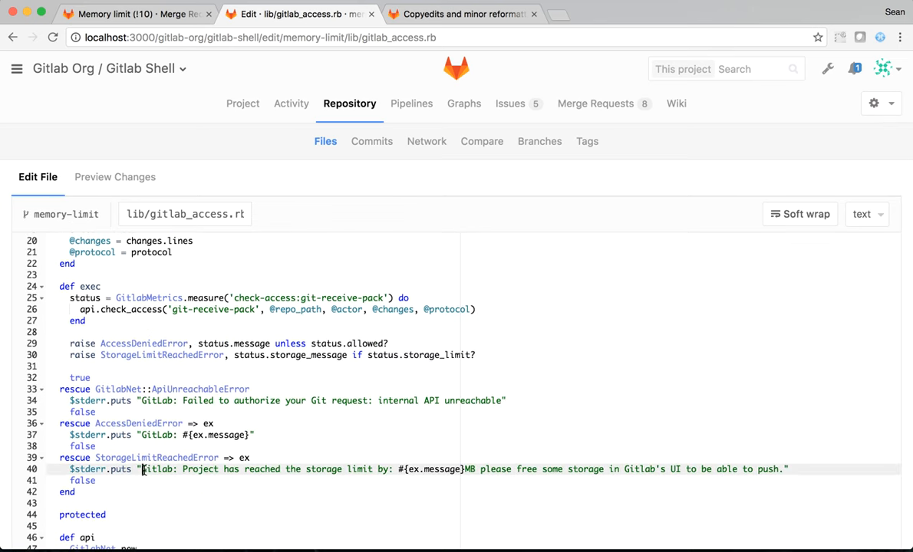
type("This project exceeds the limit of XXX and as a result you are unable to push to this repository. Please contact your GitLab administrators for more")
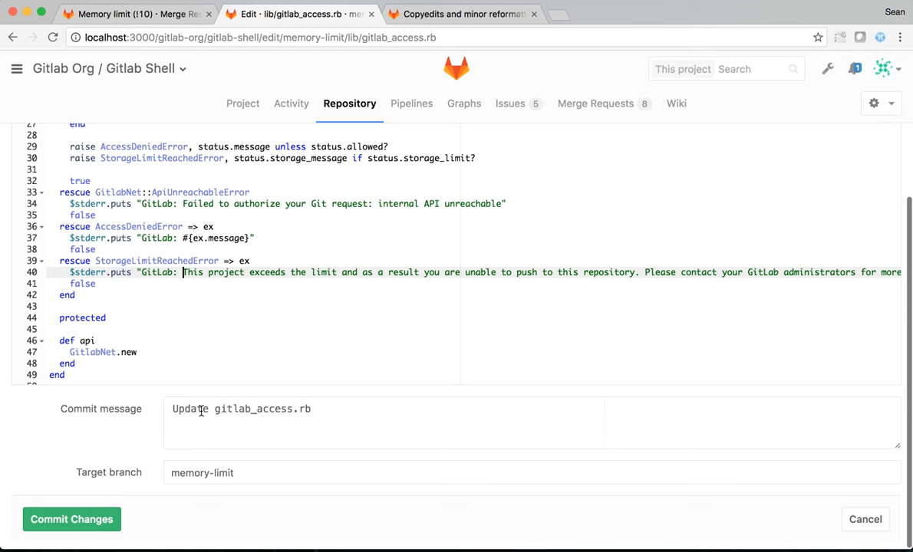
type("Update s")
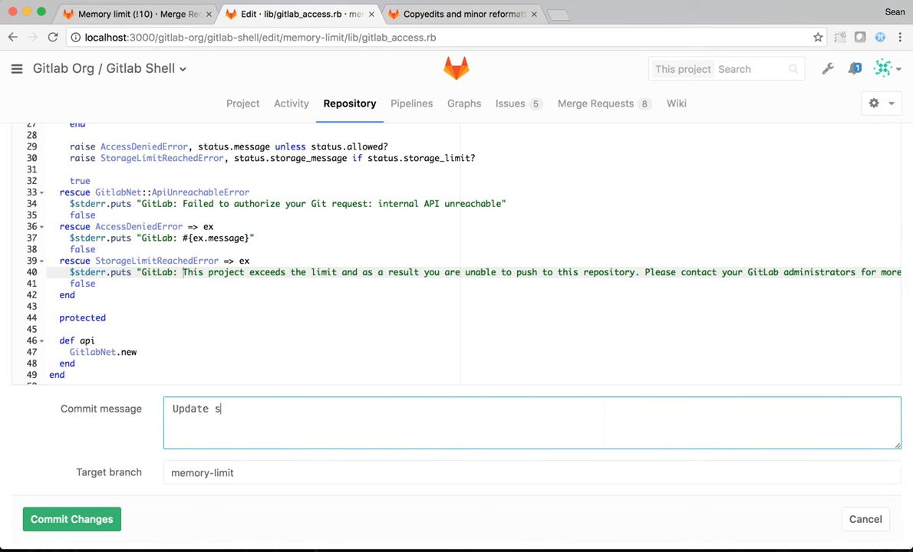
type("torage error message")
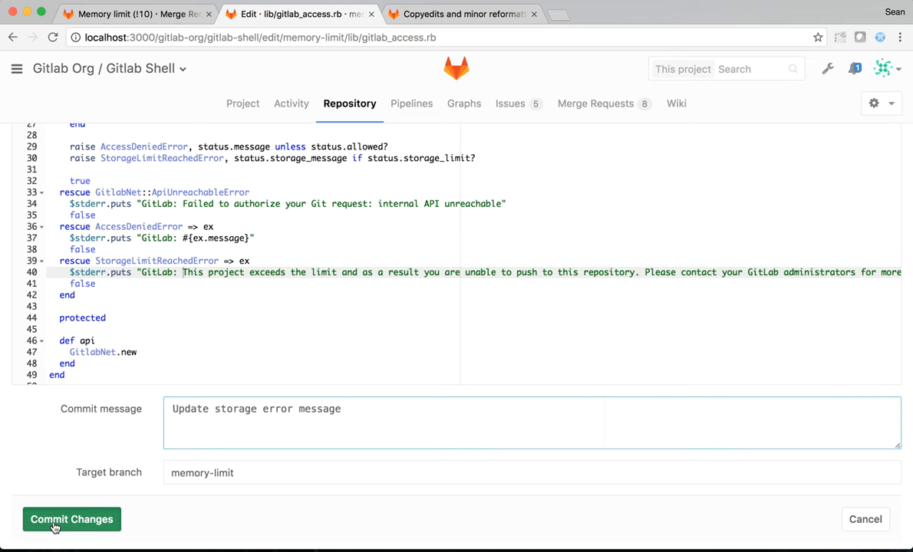
left_click(70, 519)
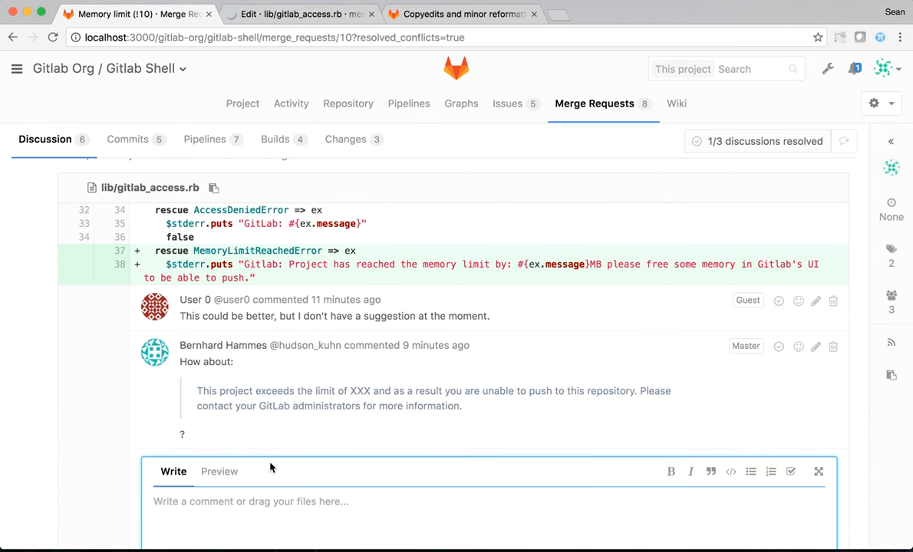
Reply 'Done.' on the error-wording discussion and resolve it
type("Done.")
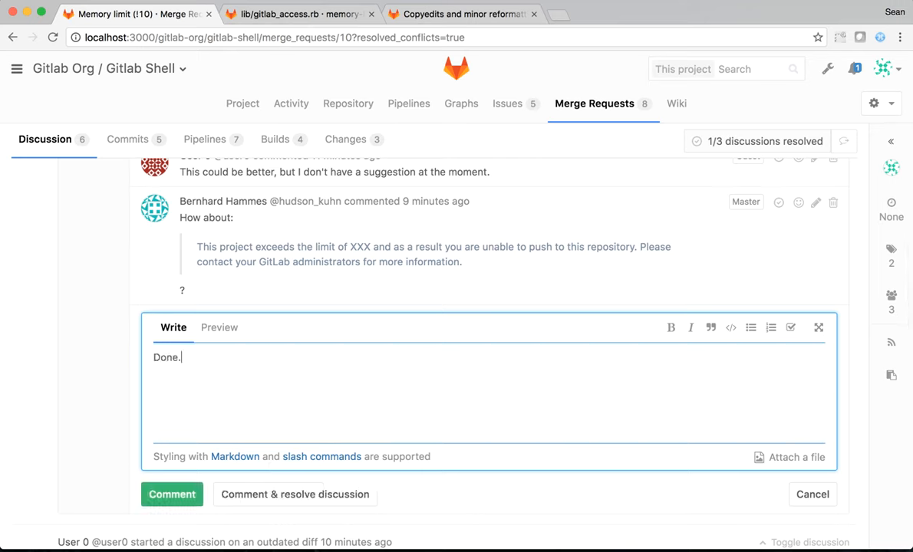
mouse_move(245, 507)
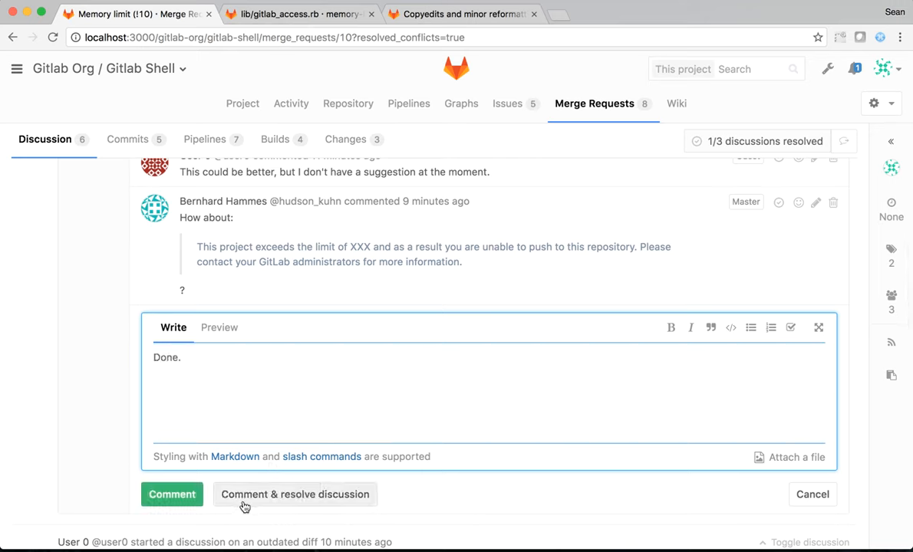
left_click(172, 494)
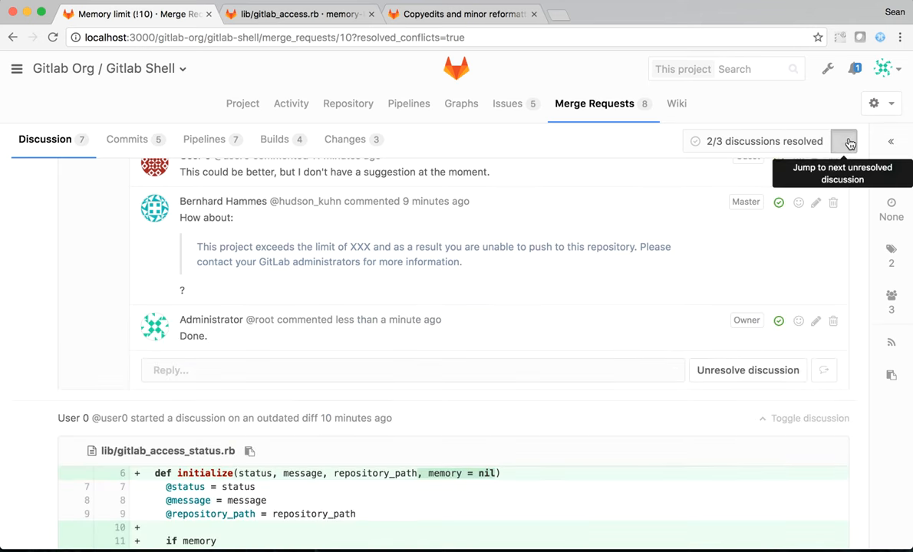
On the values_at discussion, reply that the code stays as is and resolve it
left_click(844, 142)
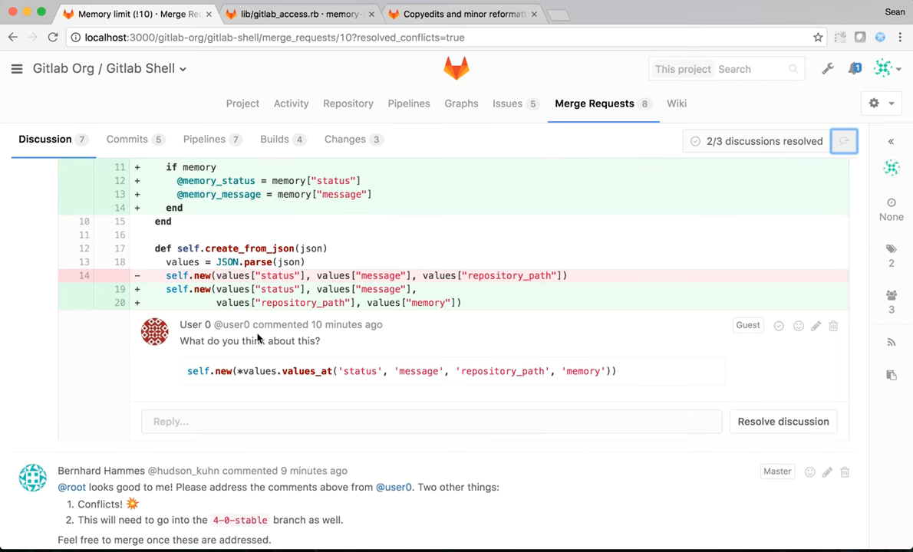
mouse_move(263, 420)
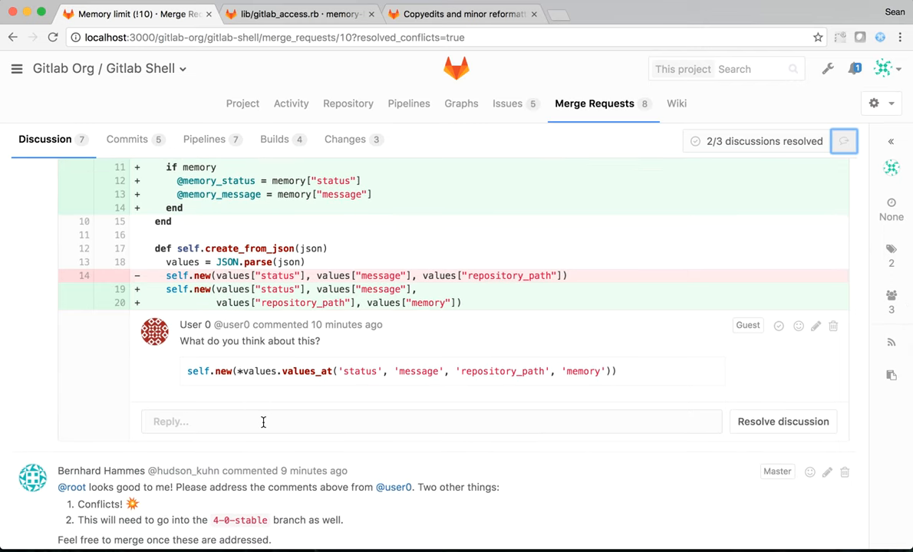
type("Personally, I prefer this like it is, so I will keep it.")
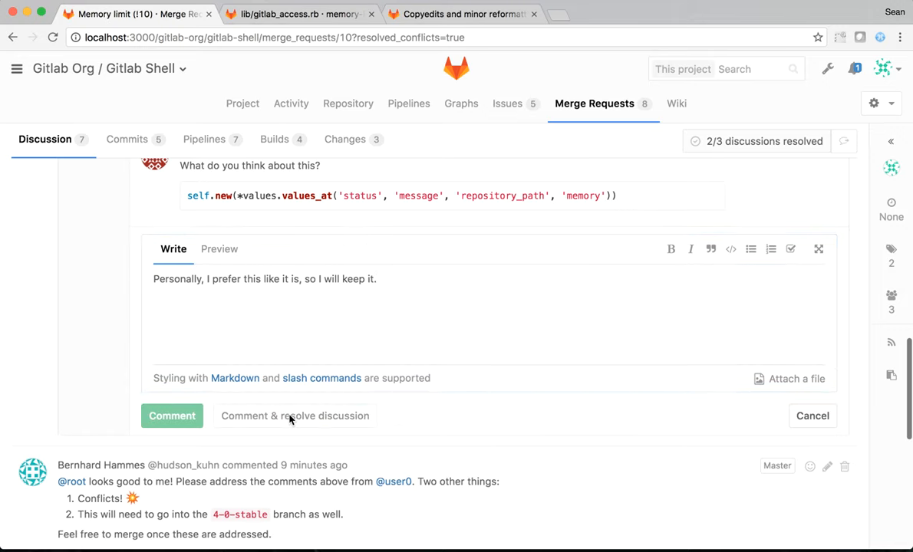
left_click(172, 415)
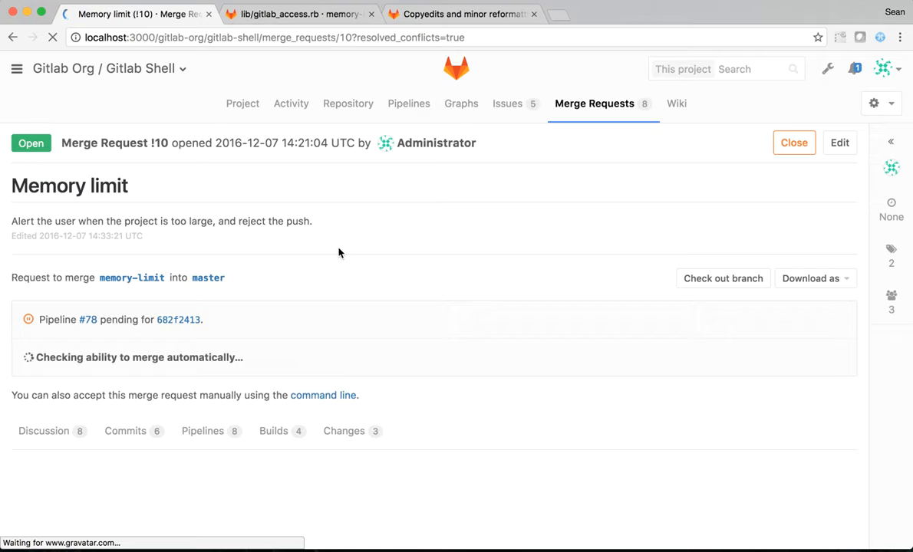
scroll("down", 3)
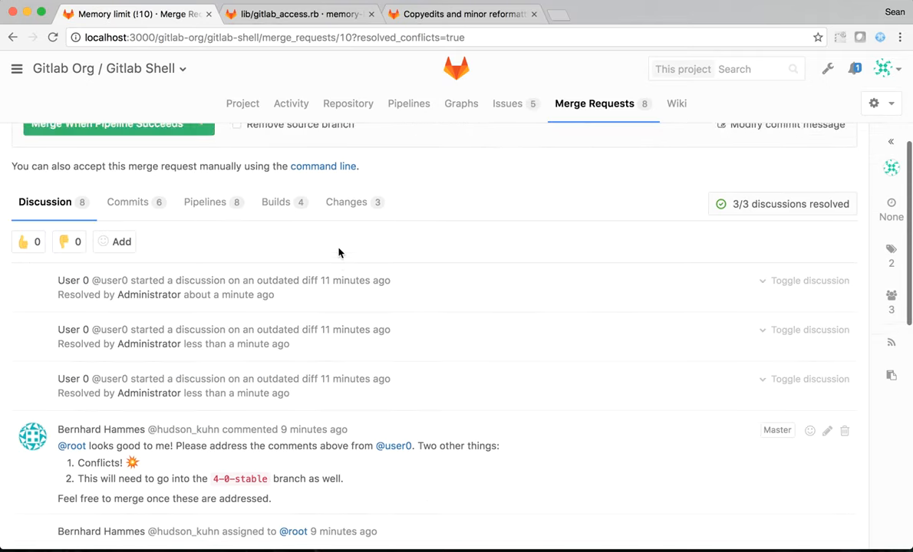
scroll("up", 3)
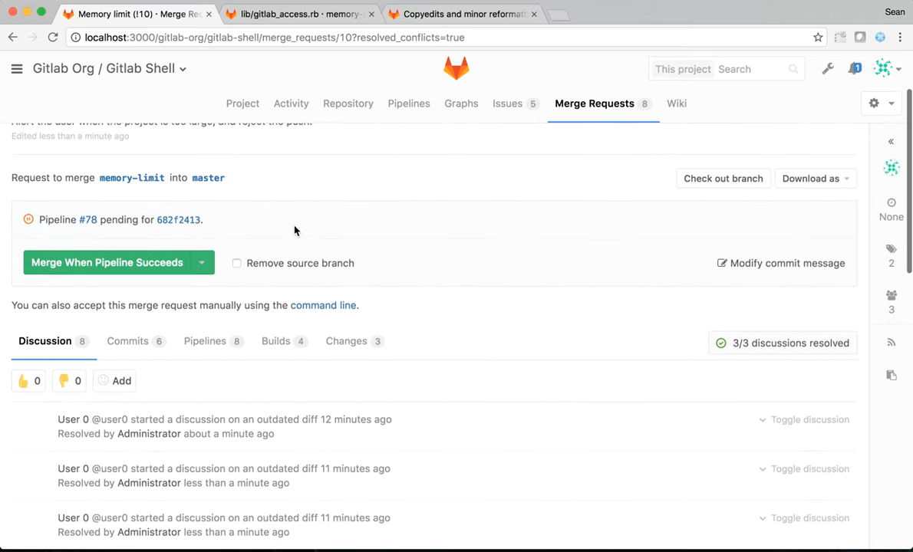
scroll("down", 3)
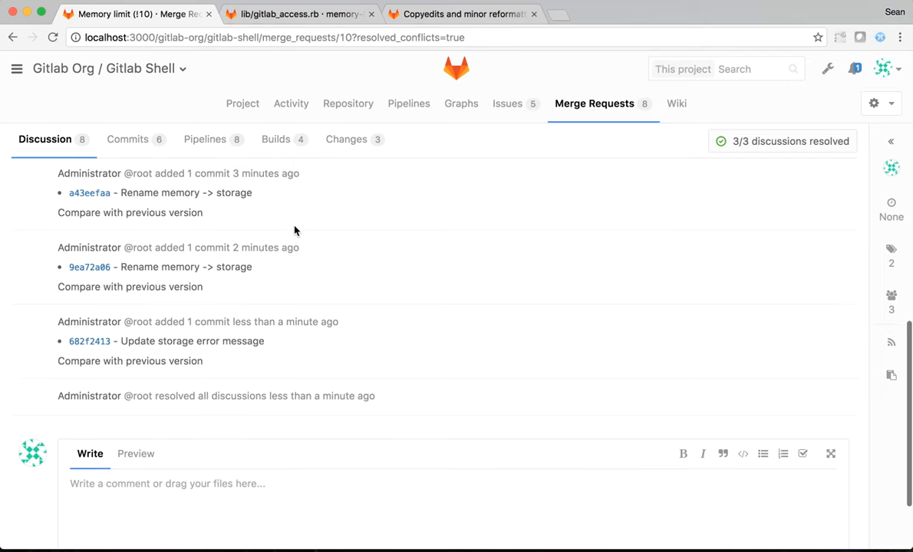
mouse_move(224, 399)
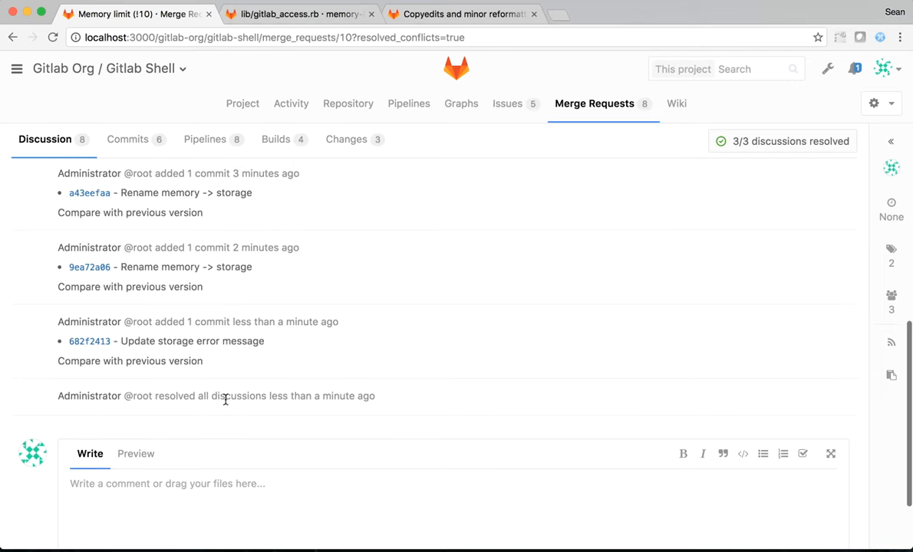
mouse_move(218, 365)
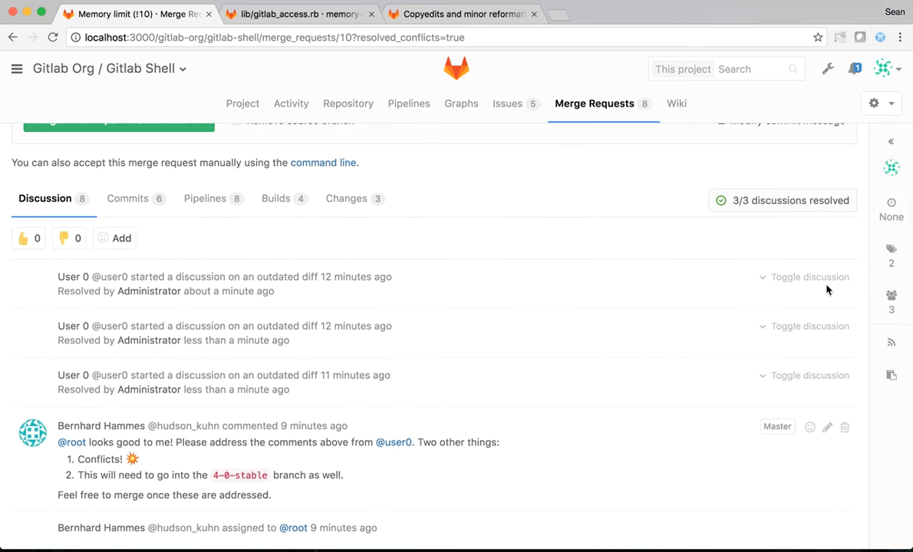
left_click(809, 276)
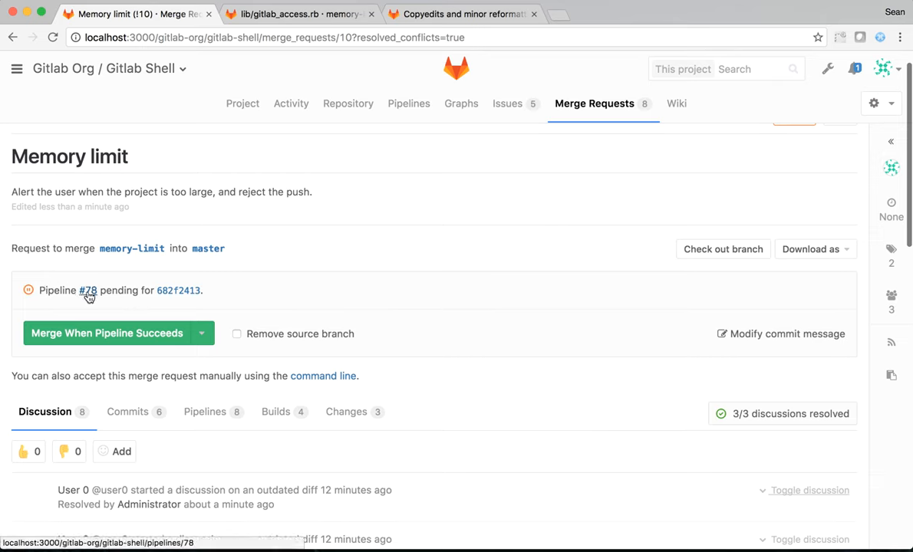
mouse_move(658, 310)
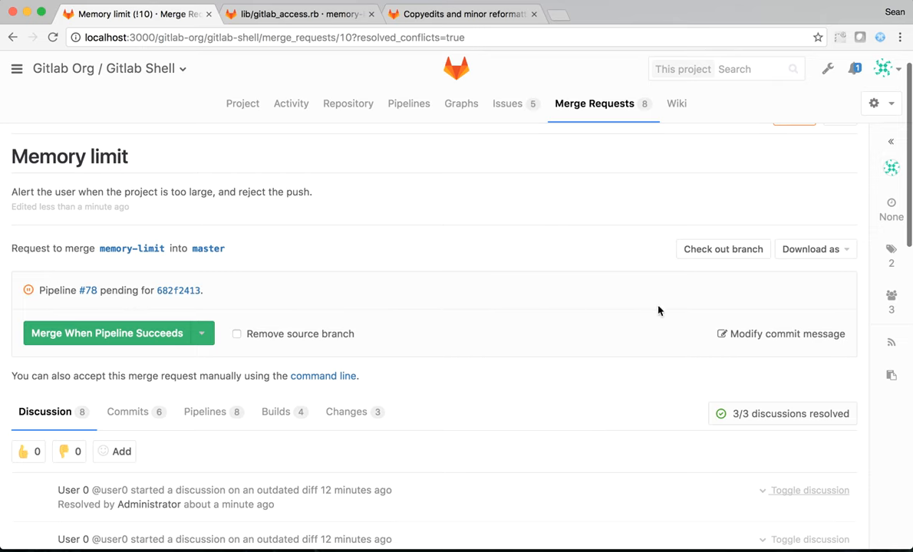
Merge memory-limit into master immediately and check the Merged status
left_click(201, 333)
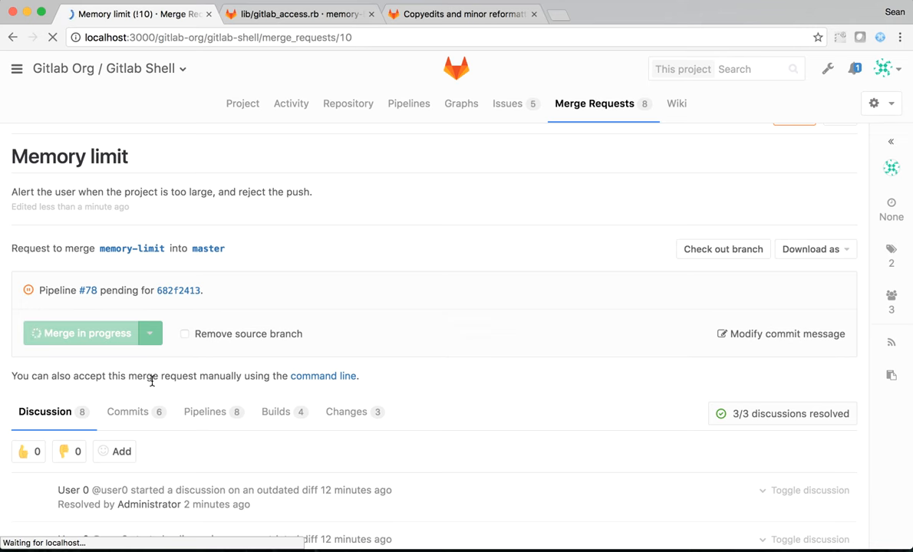
left_click(86, 333)
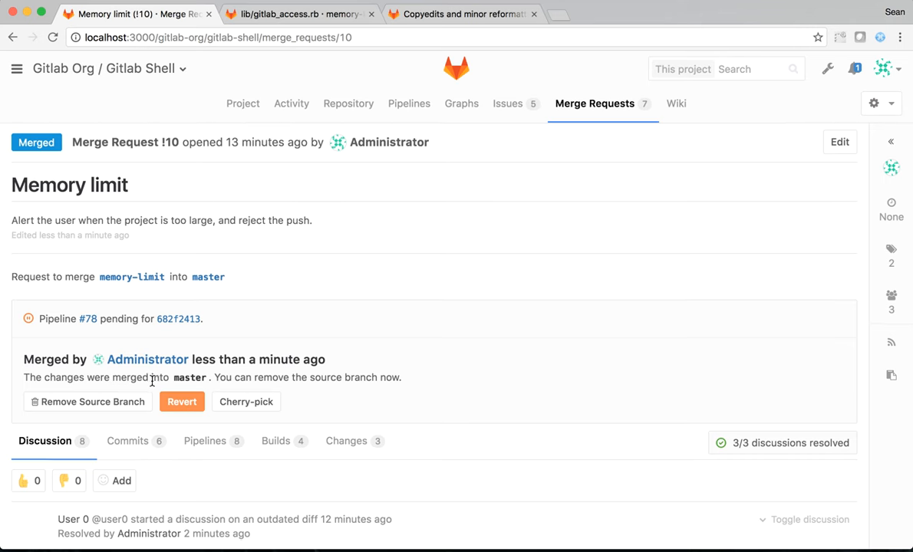
scroll("down", 3)
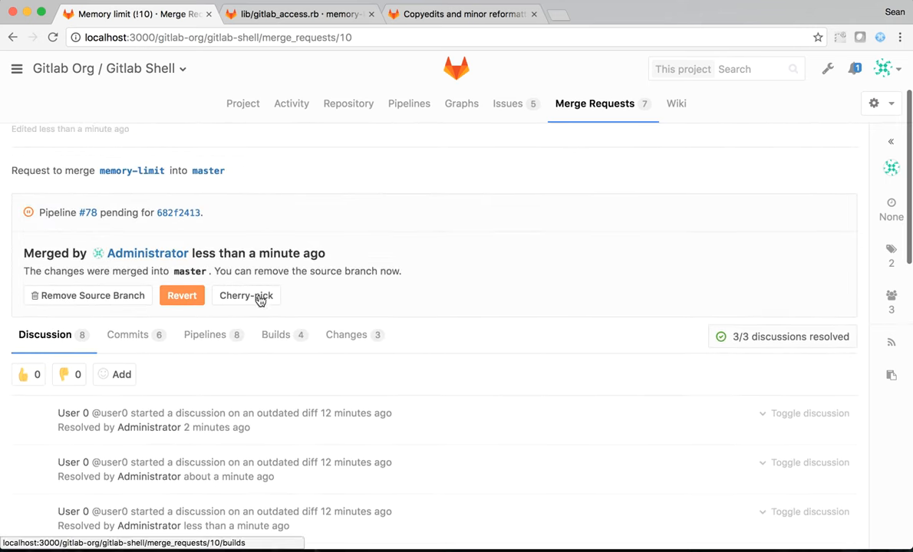
Start a cherry-pick into 4-0-stable with 'Start a new merge request' kept checked
left_click(246, 295)
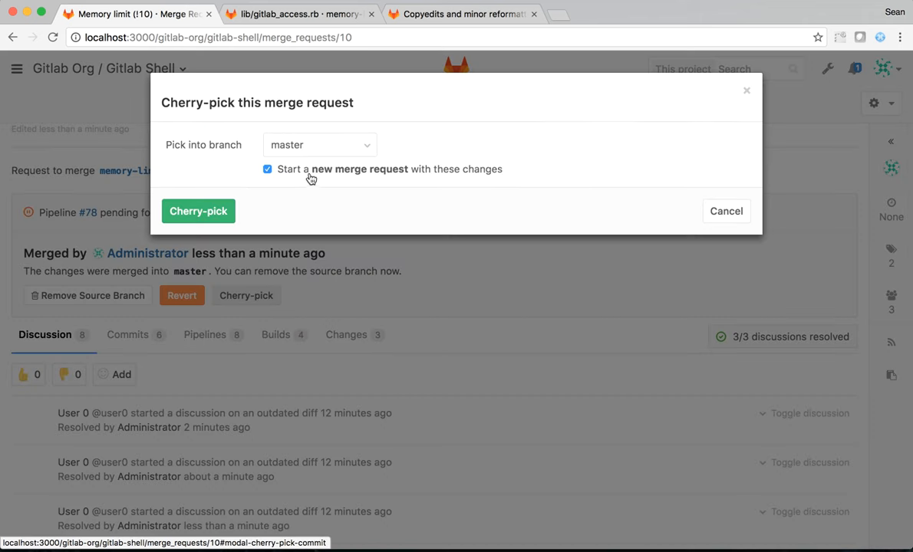
left_click(319, 144)
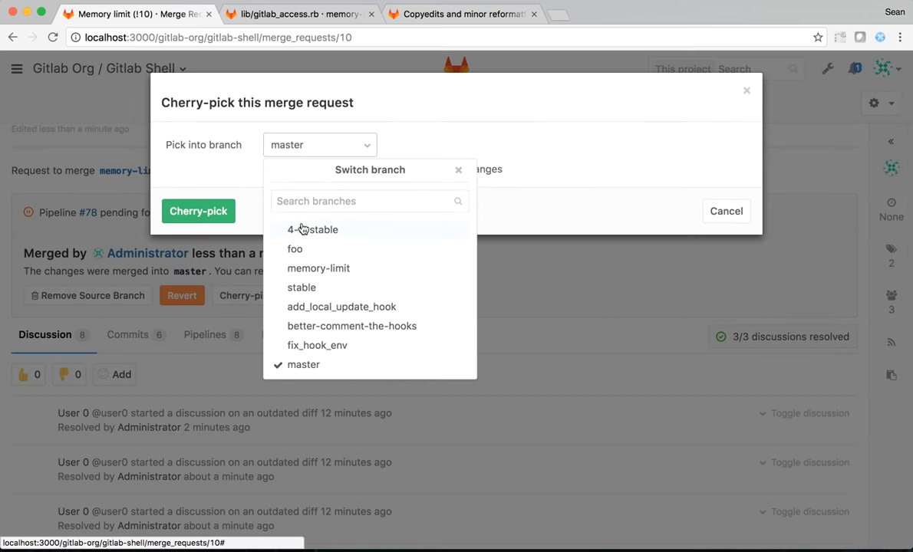
left_click(313, 230)
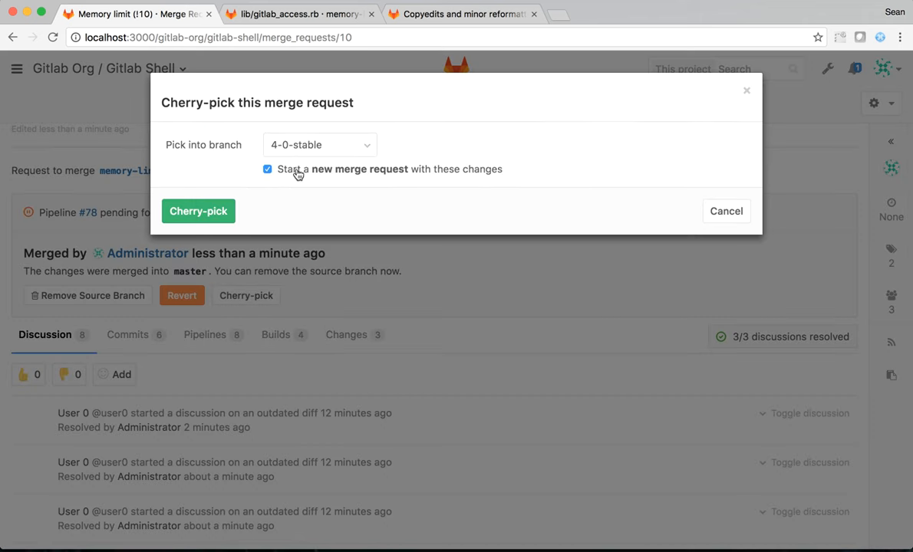
left_click(267, 168)
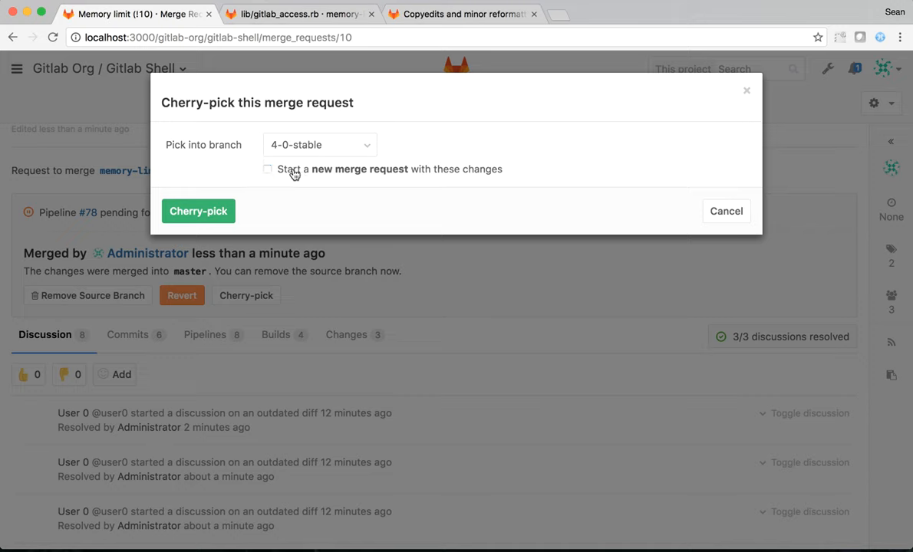
left_click(267, 169)
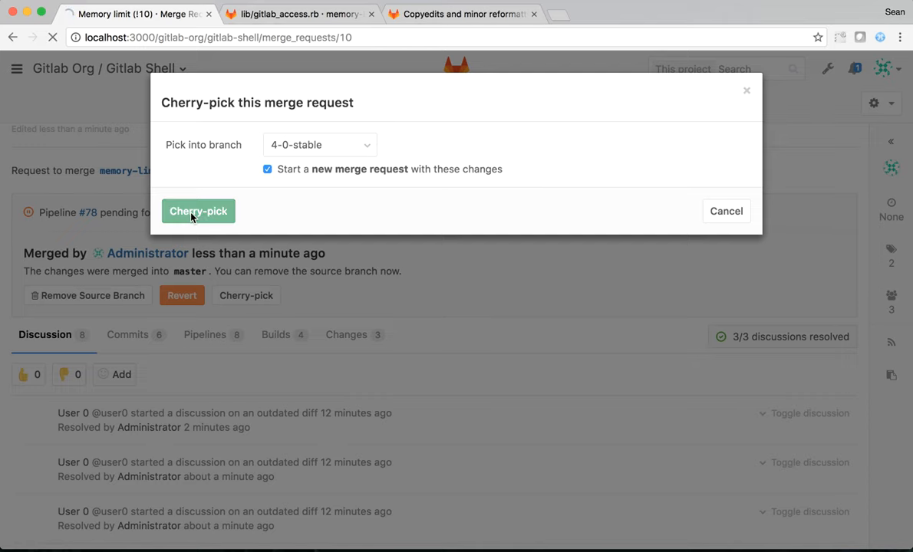
left_click(198, 212)
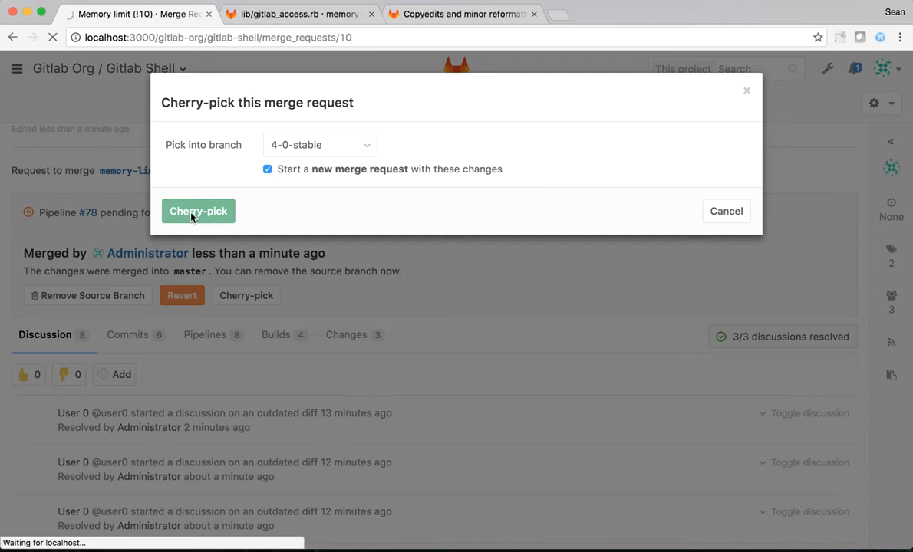
Submit the cherry-pick merge request !11 into 4-0-stable and accept its merge
left_click(197, 212)
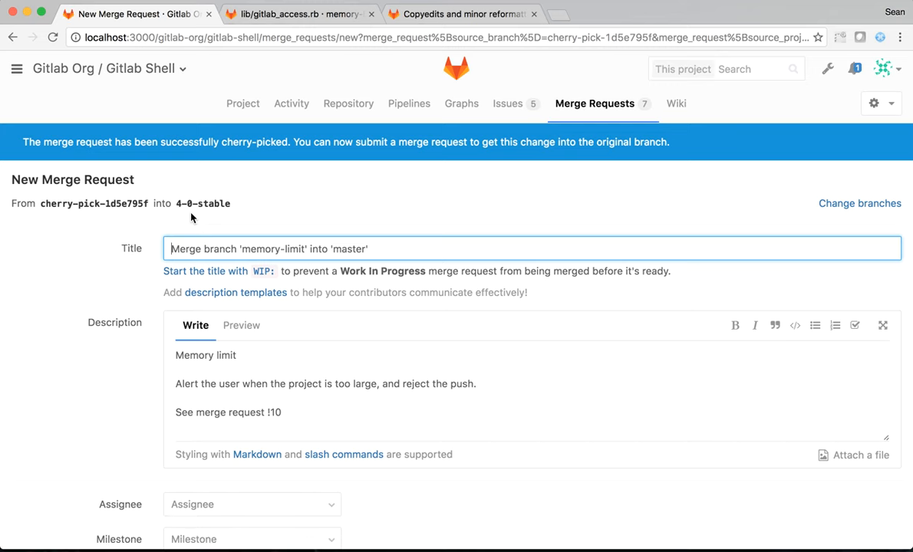
scroll("down", 3)
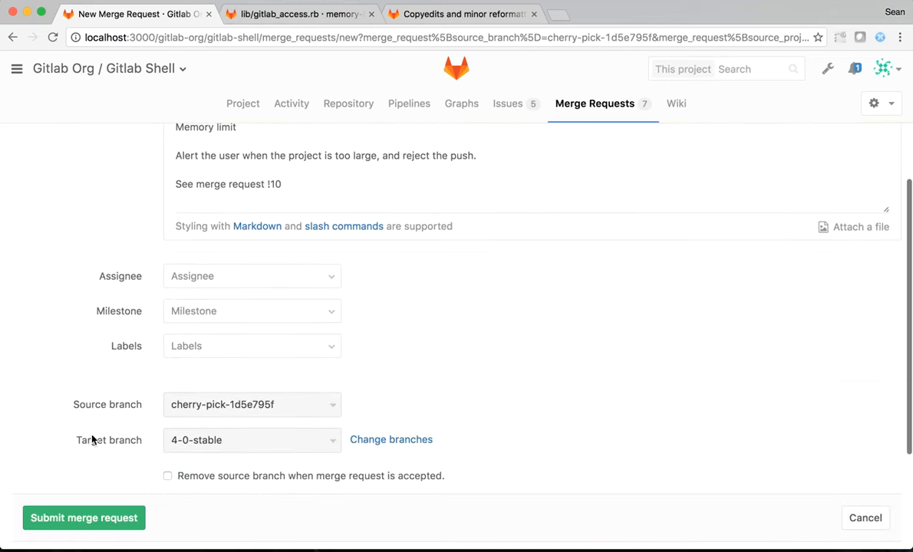
left_click(83, 518)
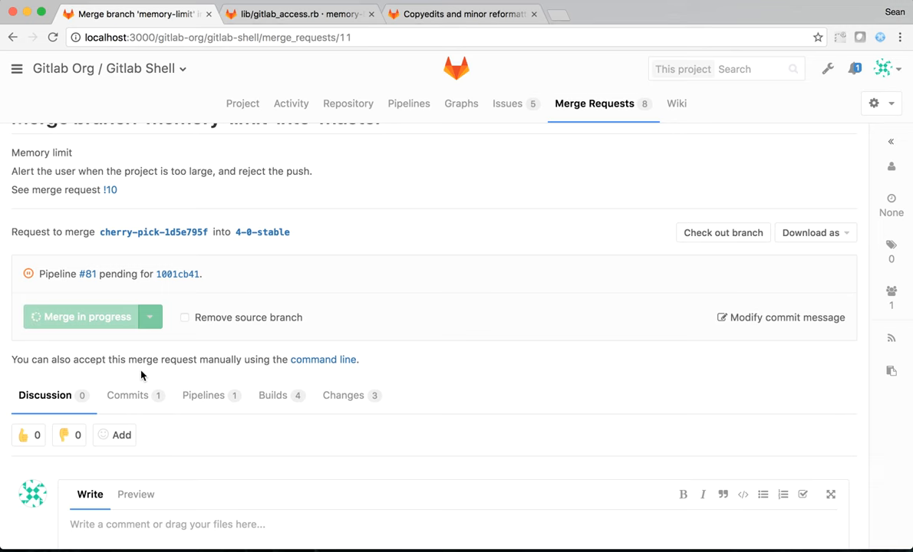
left_click(80, 316)
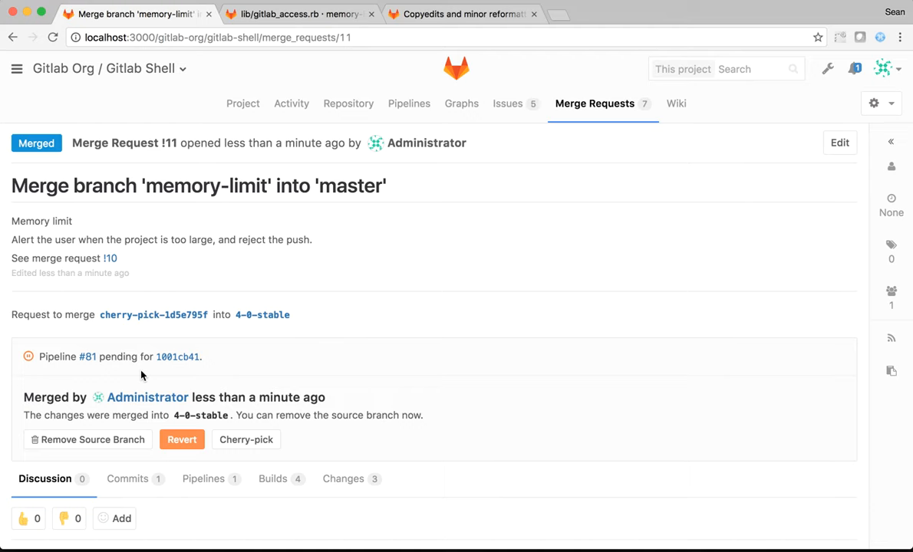
mouse_move(347, 299)
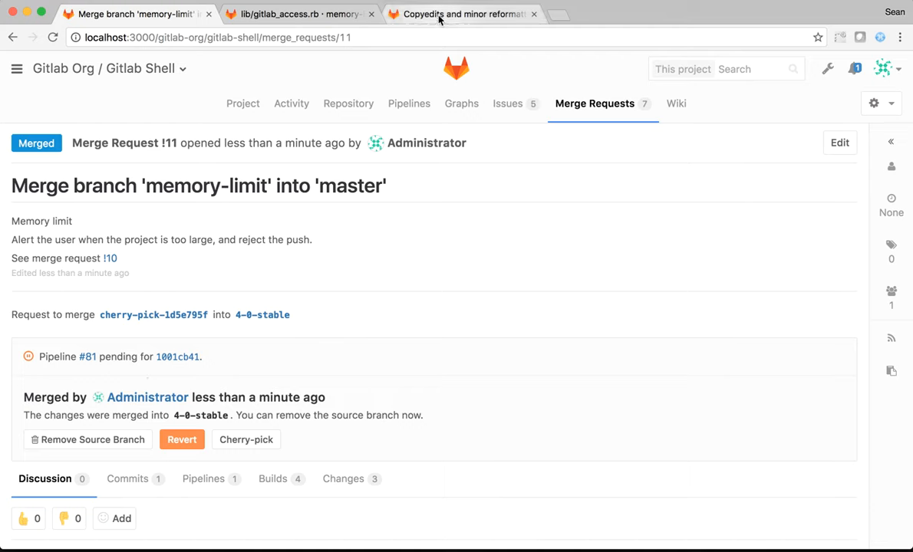
Switch to merge request !4118 and open pipeline #5287529 in a new tab
left_click(464, 14)
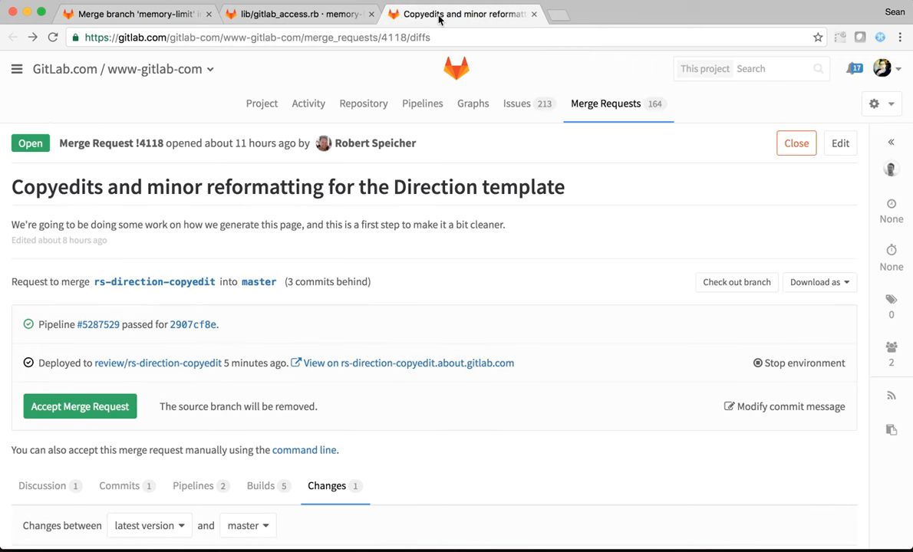
mouse_move(378, 286)
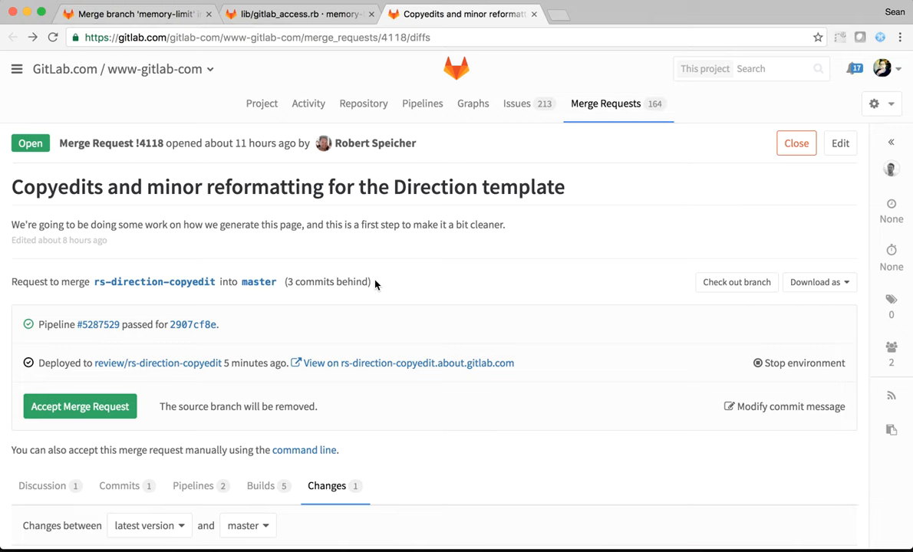
mouse_move(98, 325)
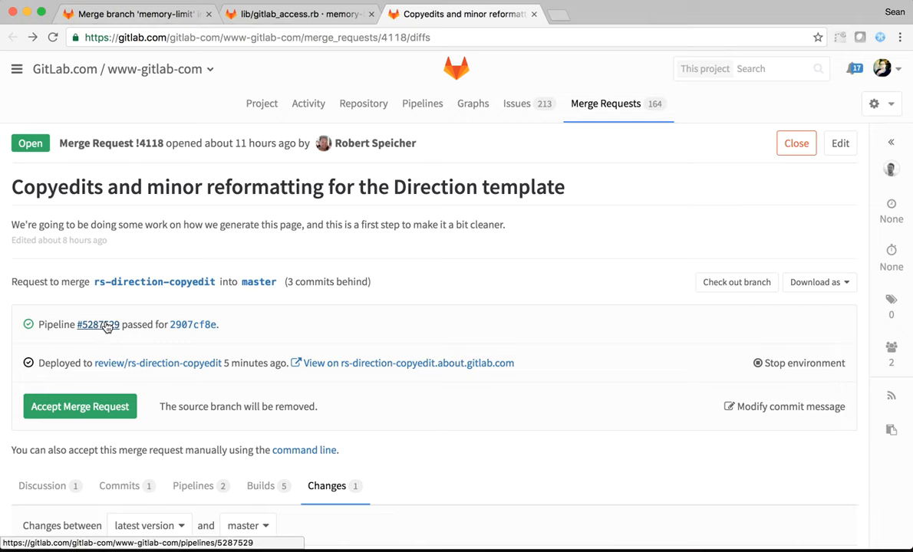
left_click(158, 362)
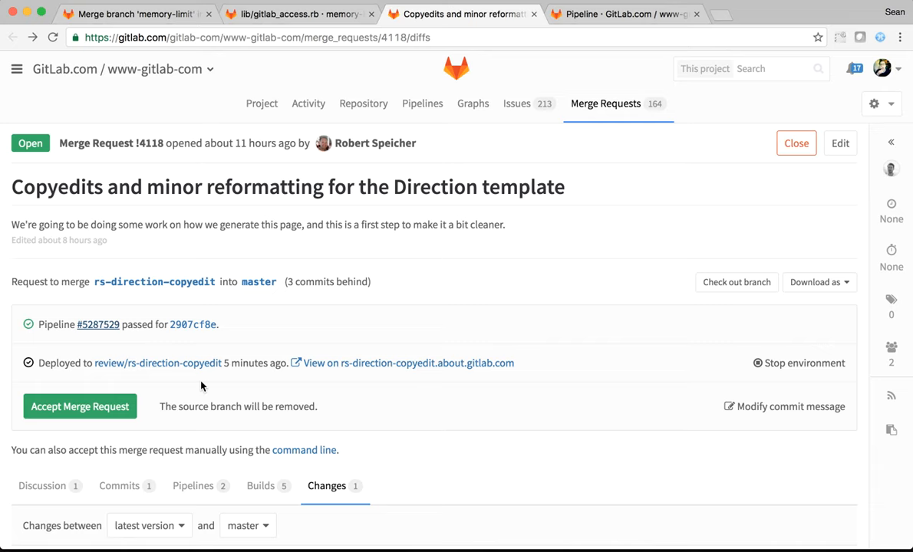
mouse_move(352, 362)
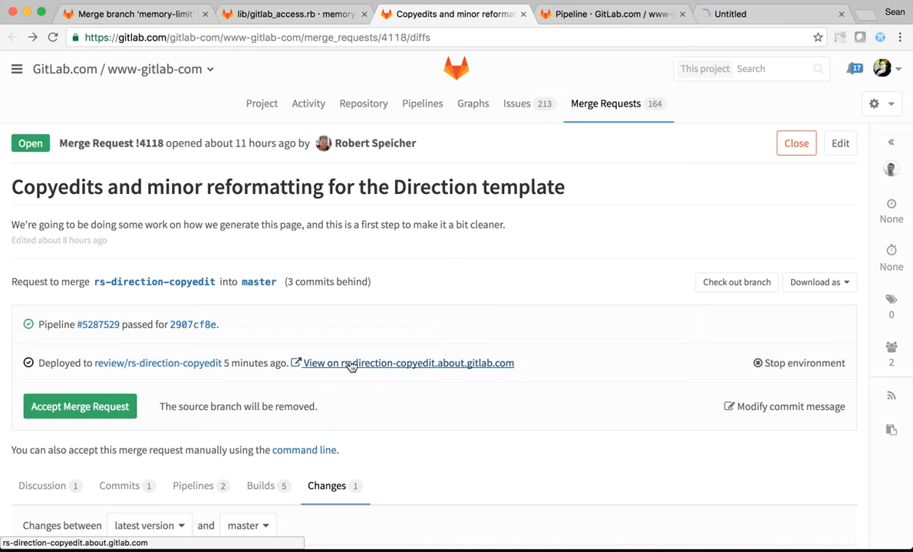
View the rs-direction-copyedit.about.gitlab.com review app, then return to the merge request
left_click(408, 362)
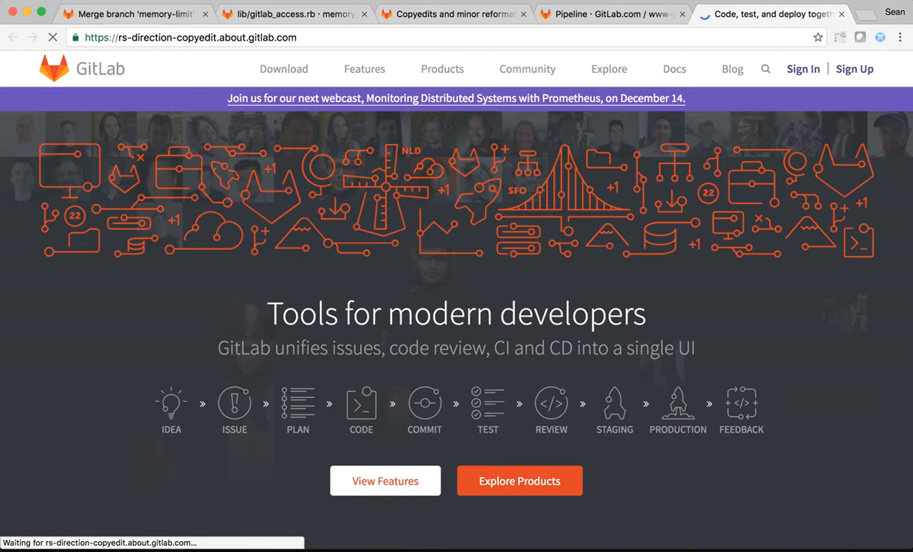
scroll("down", 3)
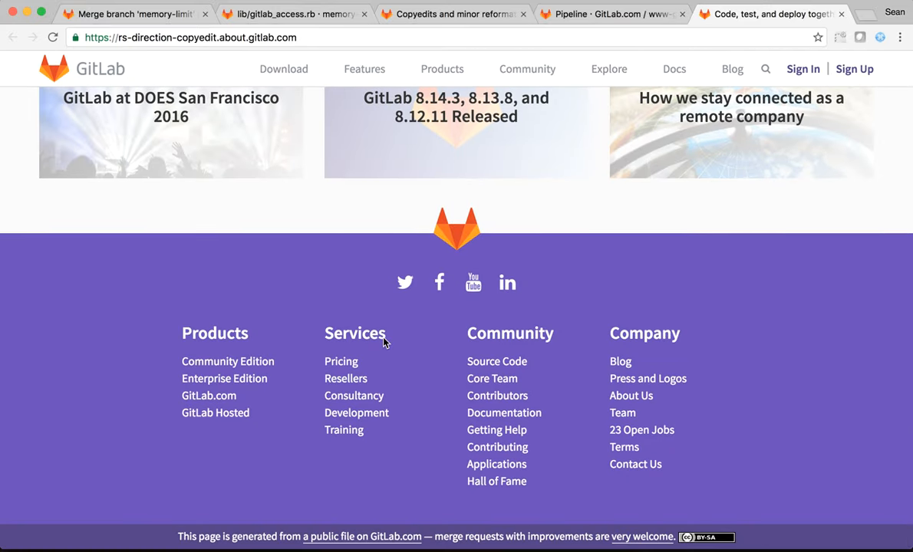
left_click(452, 14)
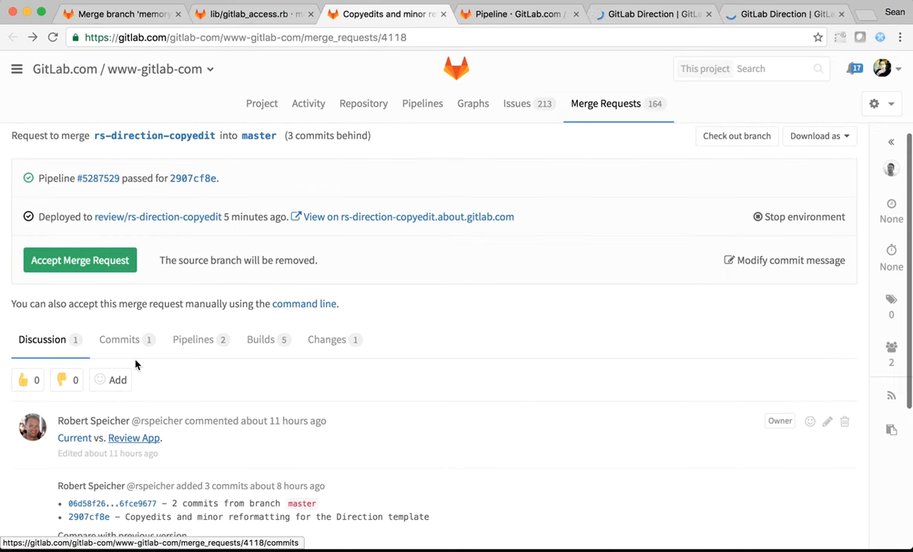
View pipeline #5287529 with its passed build, lint and review jobs
left_click(98, 178)
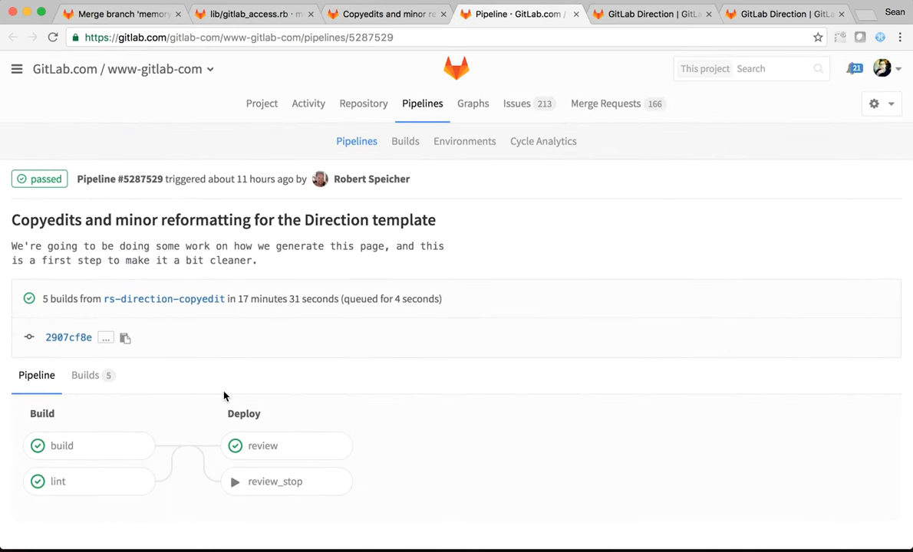
mouse_move(61, 445)
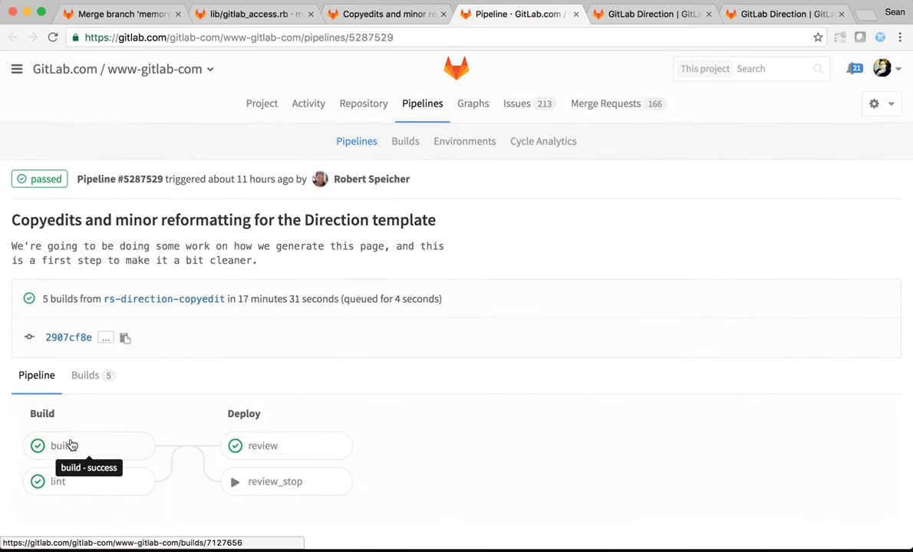
mouse_move(284, 448)
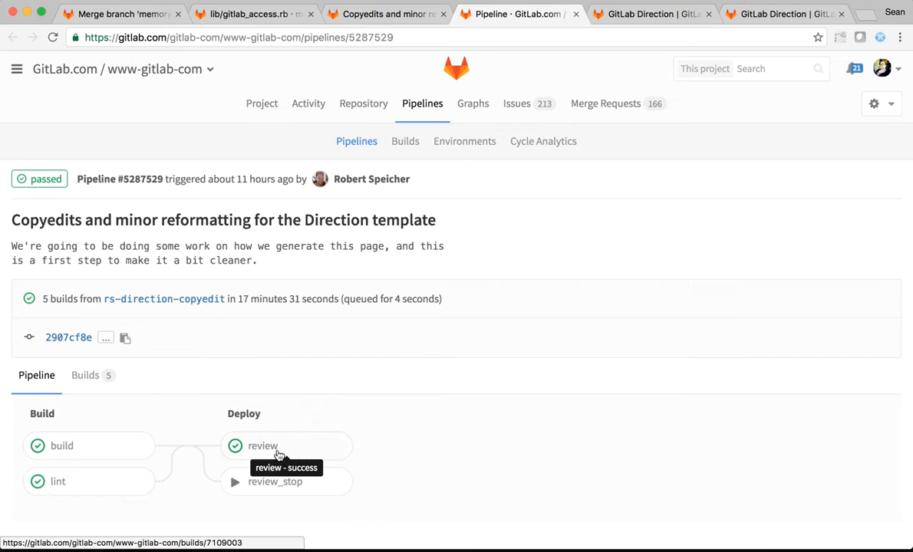
mouse_move(307, 457)
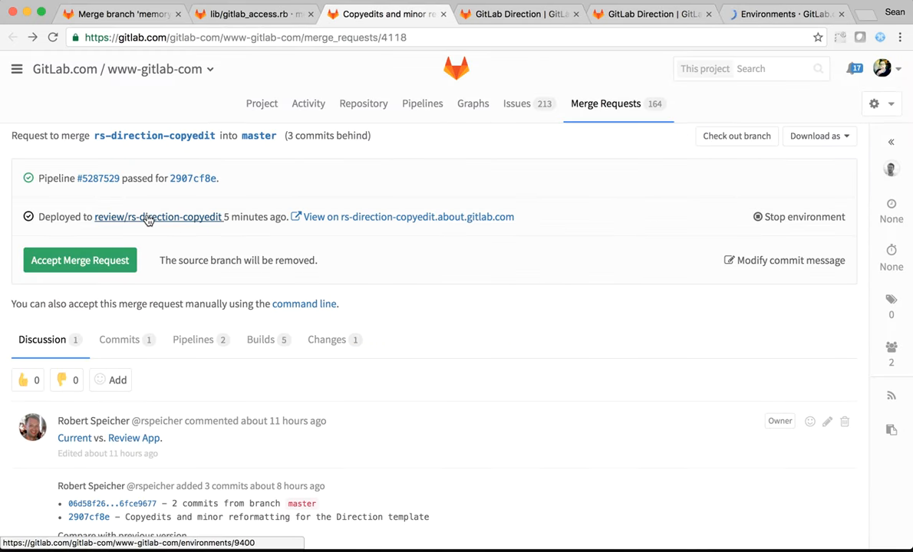
Glance at the live Direction page, then view the review/rs-direction-copyedit environment's deployments #2477 and #2463
left_click(518, 14)
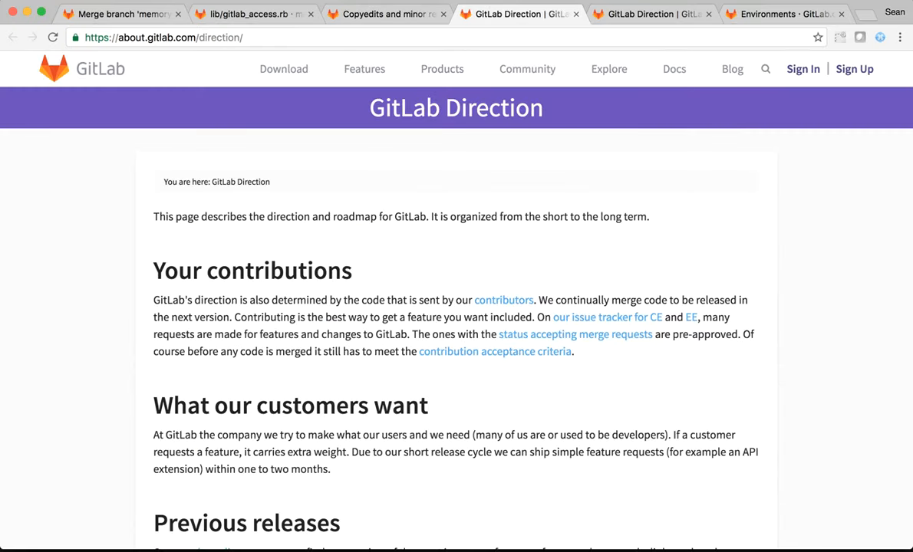
left_click(783, 14)
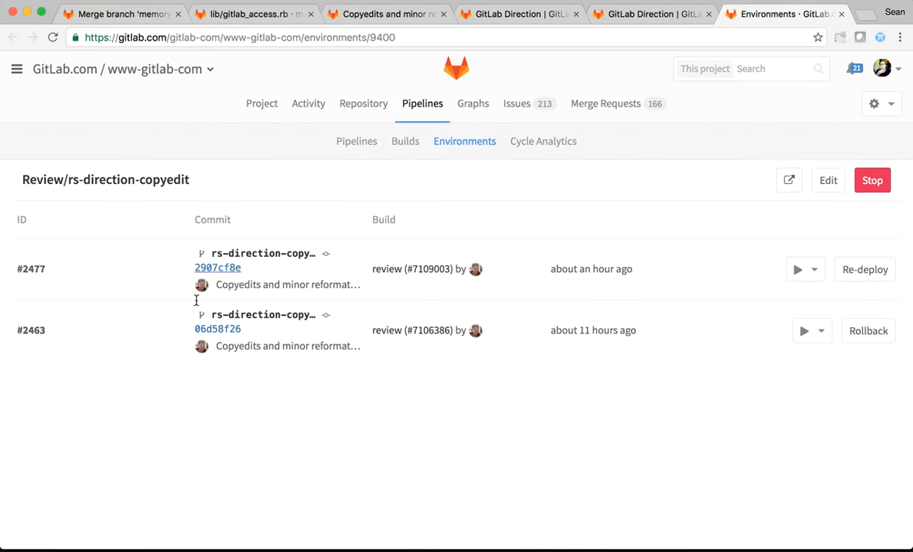
mouse_move(868, 330)
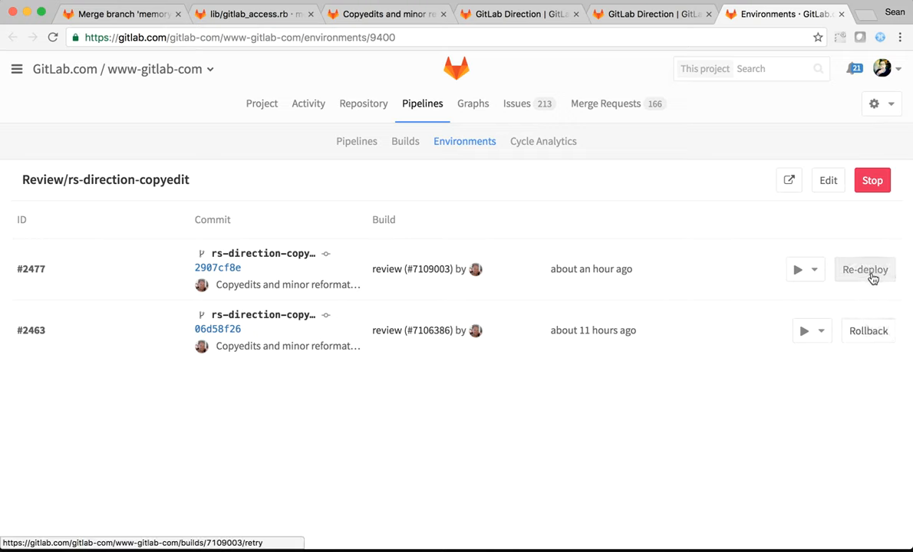
mouse_move(649, 360)
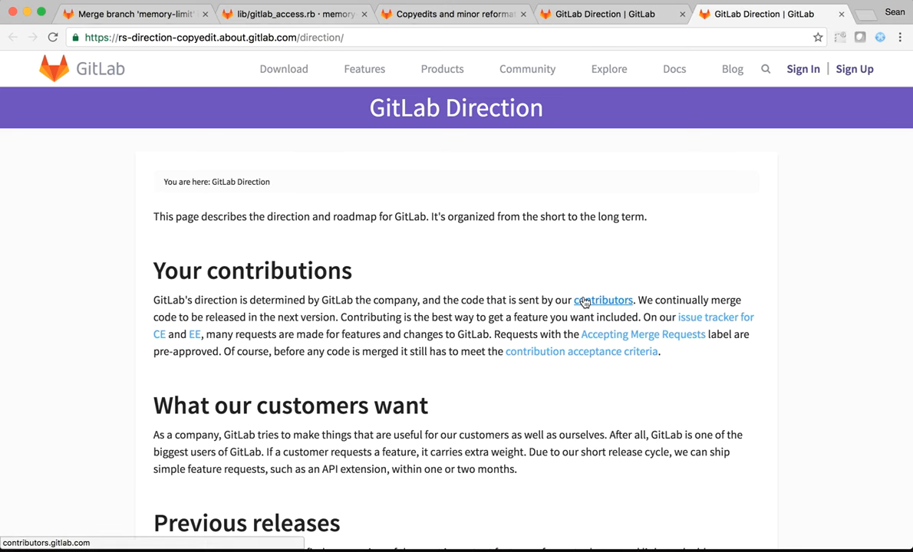
mouse_move(580, 351)
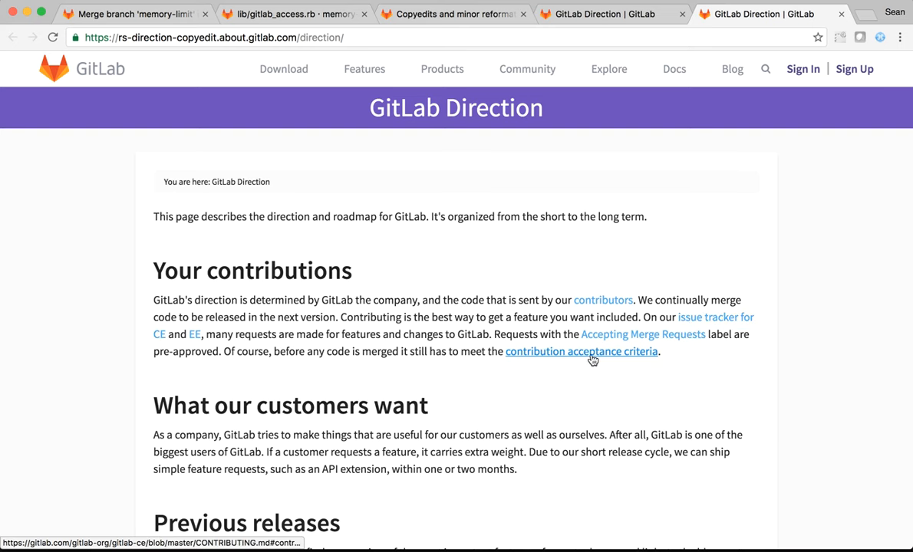
Scroll the review app Direction page through Future releases down to Wishlist
scroll("down", 3)
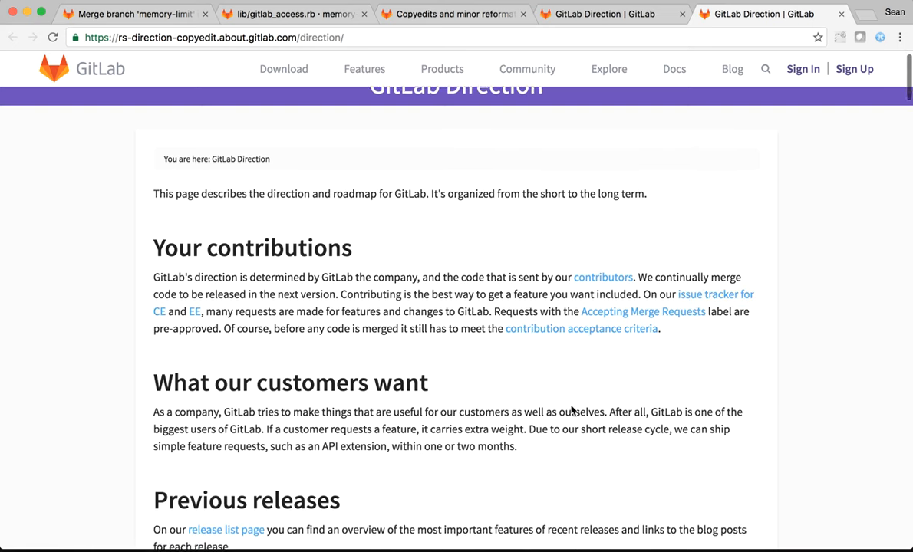
scroll("down", 3)
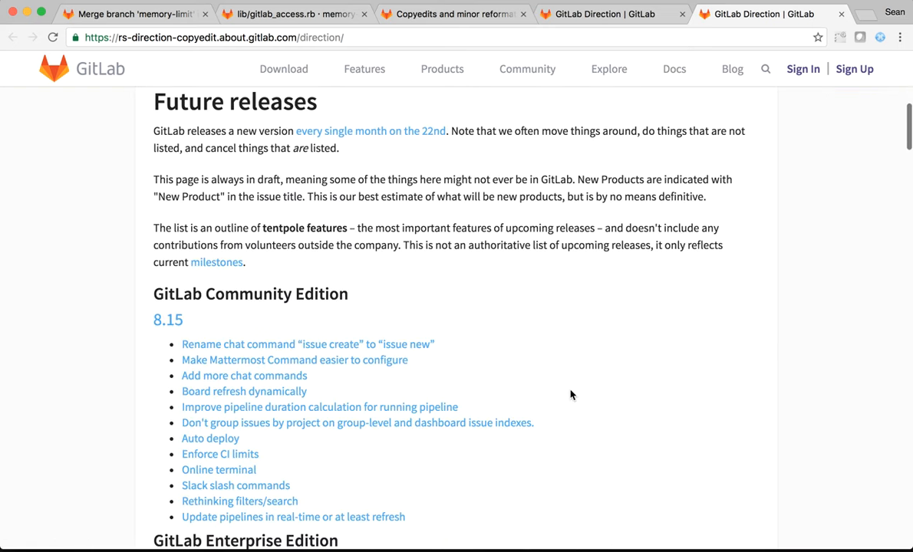
scroll("down", 3)
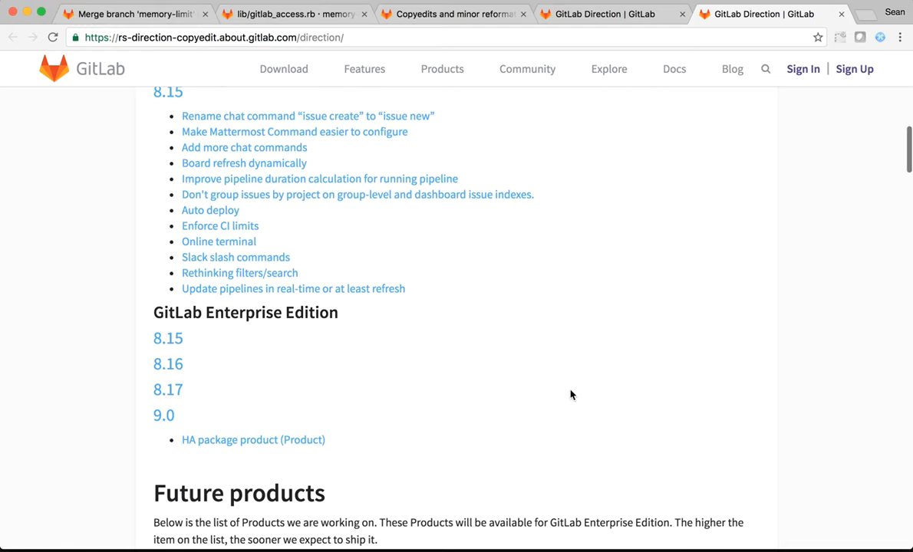
scroll("down", 3)
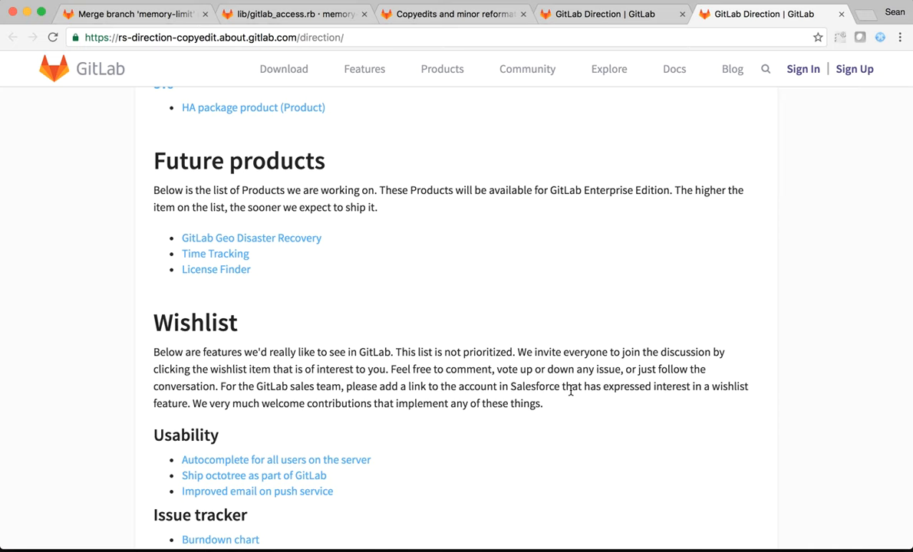
mouse_move(561, 377)
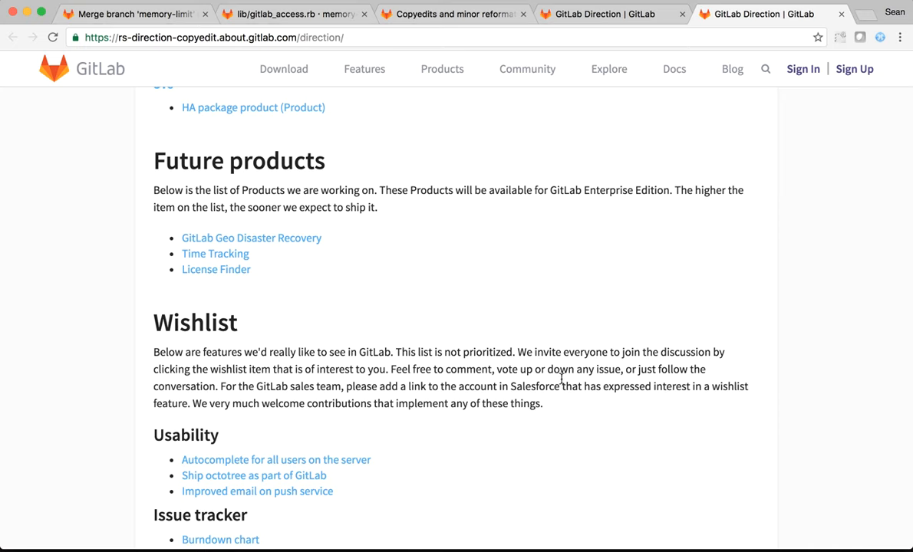